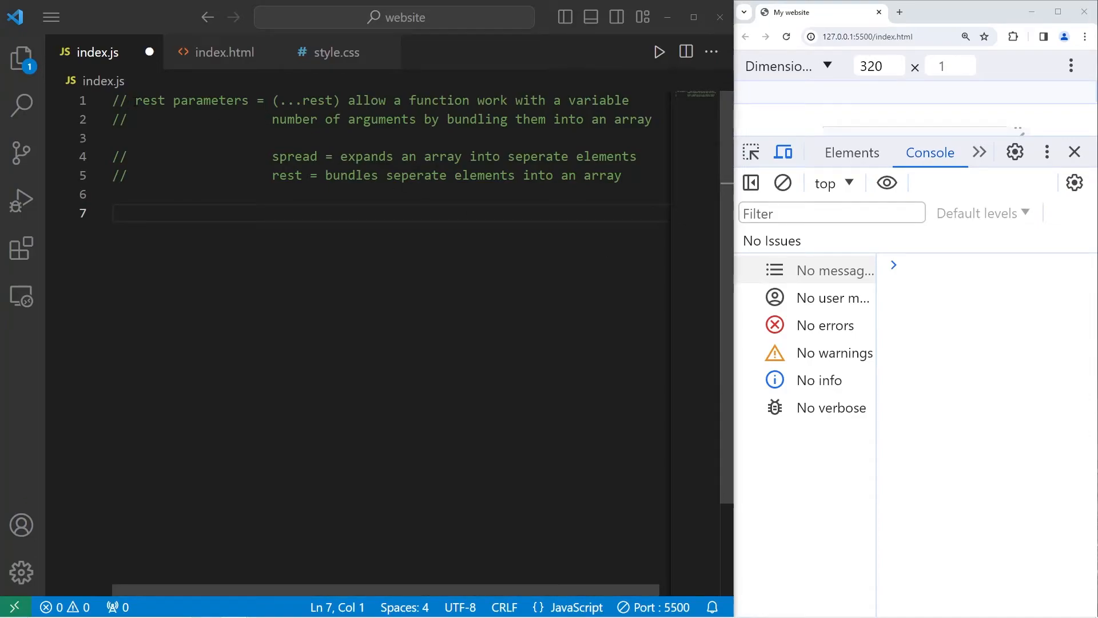
- Review the rest-parameter comments, highlighting the ... syntax and the words rest, spread and array
{"action": "left_click_drag", "start_coordinate": [136, 101], "coordinate": [248, 101]}
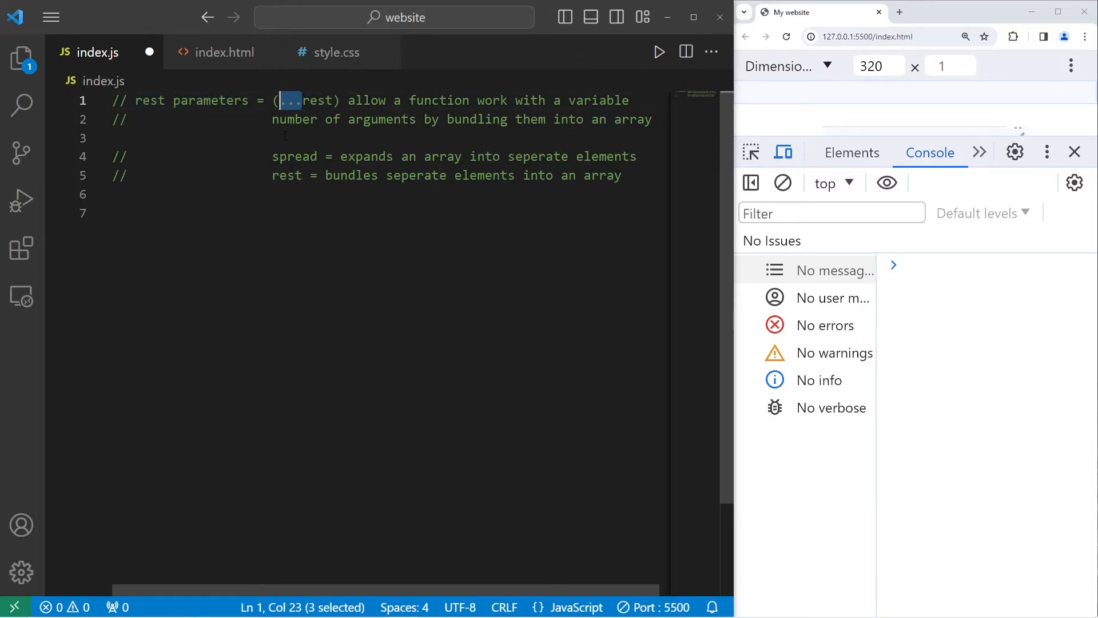
{"action": "double_click", "coordinate": [439, 101]}
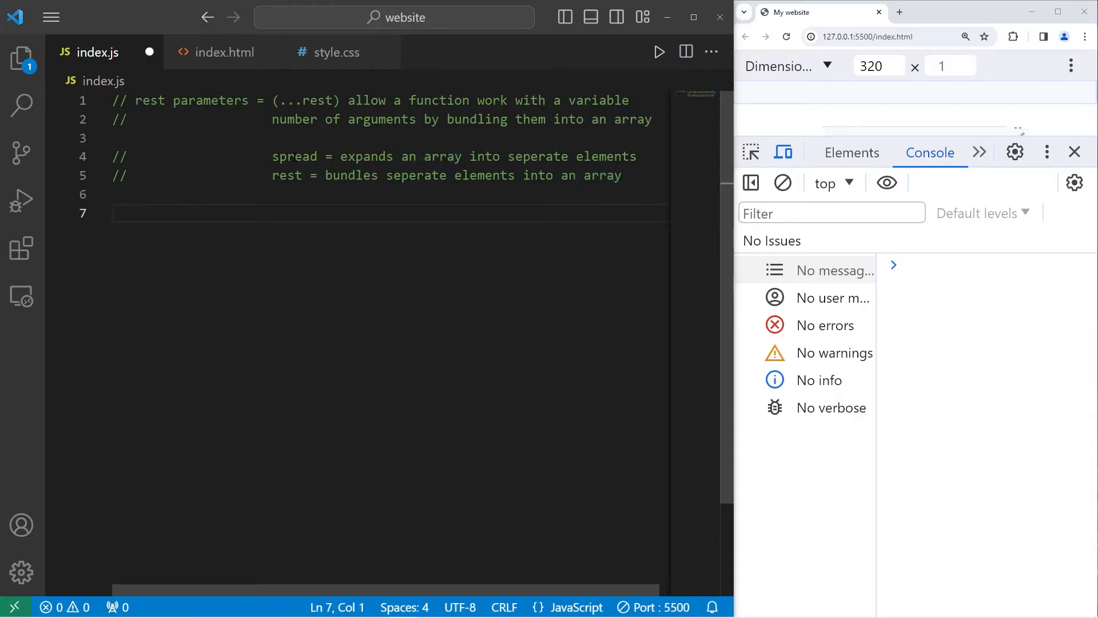
{"action": "double_click", "coordinate": [294, 157]}
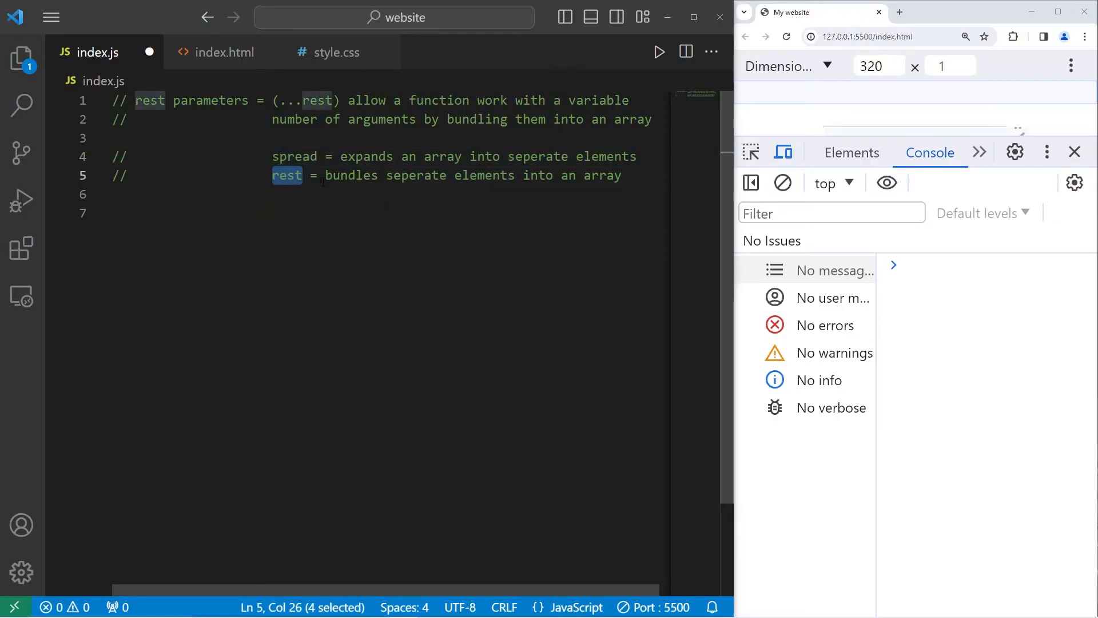
{"action": "double_click", "coordinate": [600, 175]}
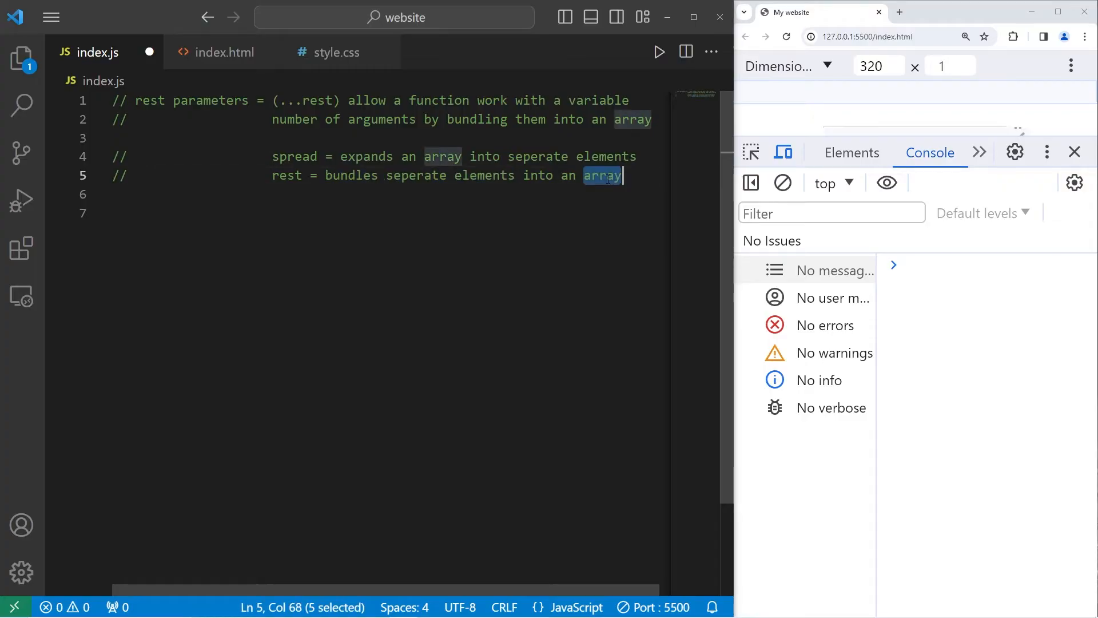
{"action": "double_click", "coordinate": [294, 156]}
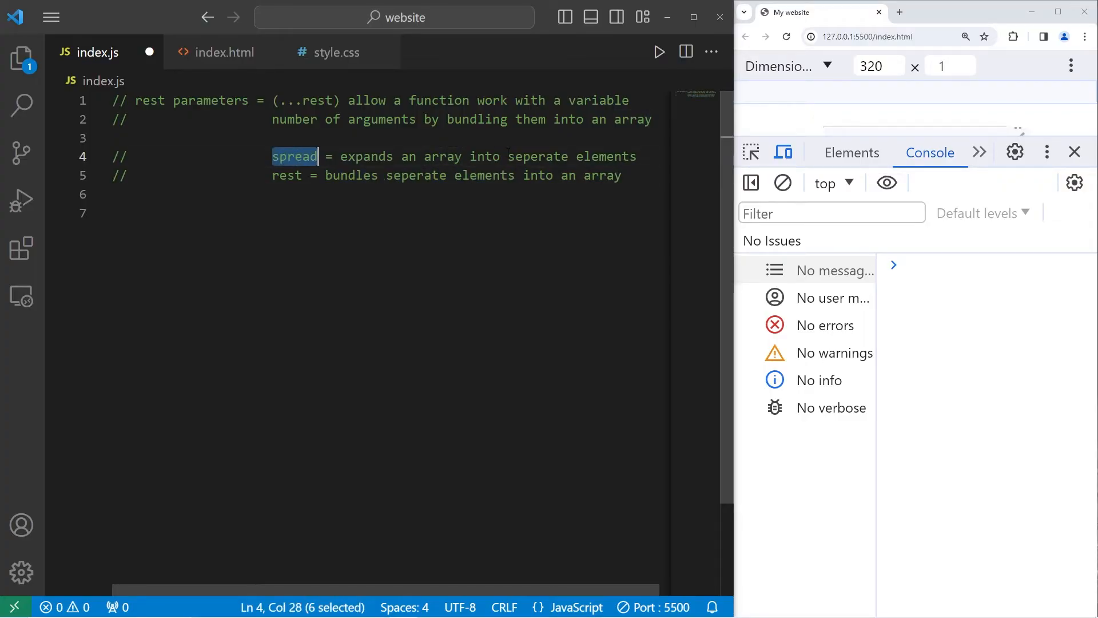
{"action": "double_click", "coordinate": [286, 176]}
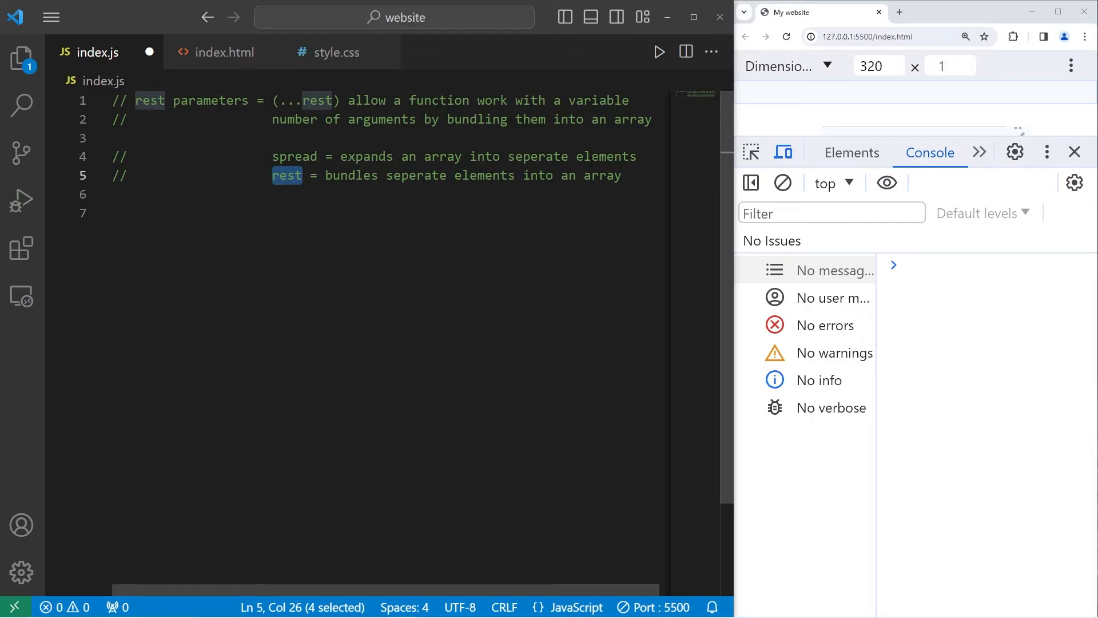
{"action": "left_click", "coordinate": [115, 213]}
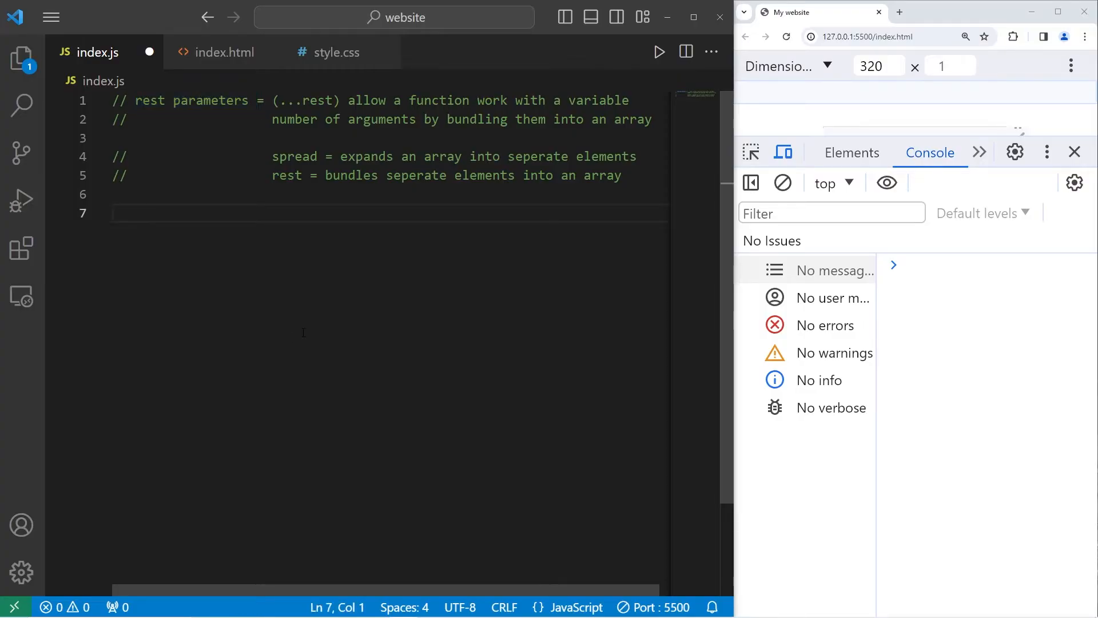
- Declare const food1 = "pizza" and duplicates food2-food4 holding hamburger, hotdog and sushi
{"action": "type", "text": "const"}
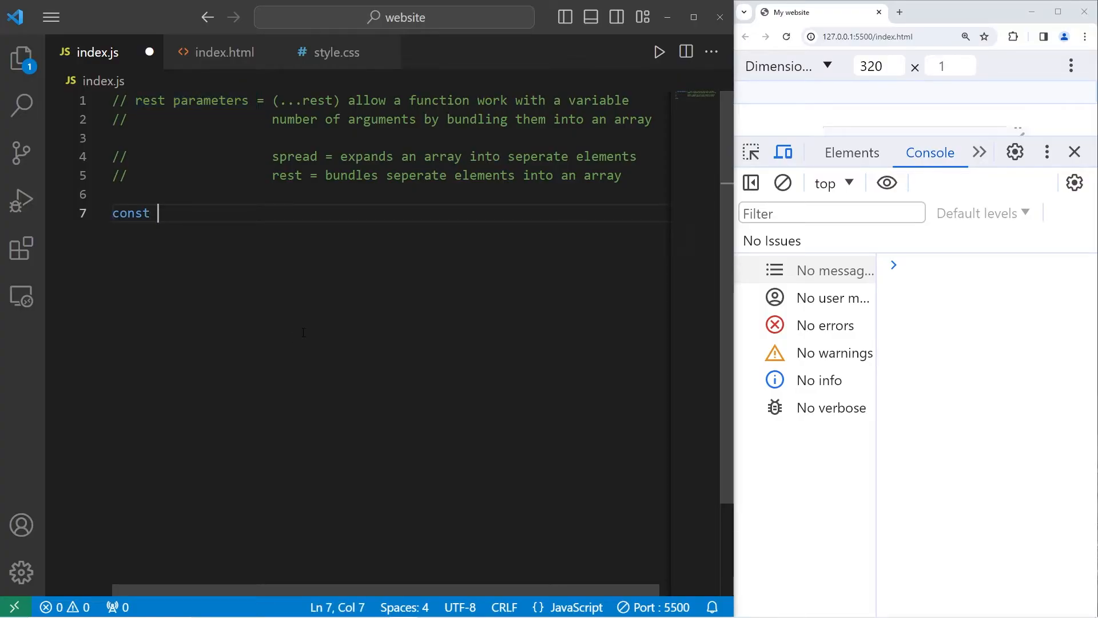
{"action": "type", "text": "food1 ="}
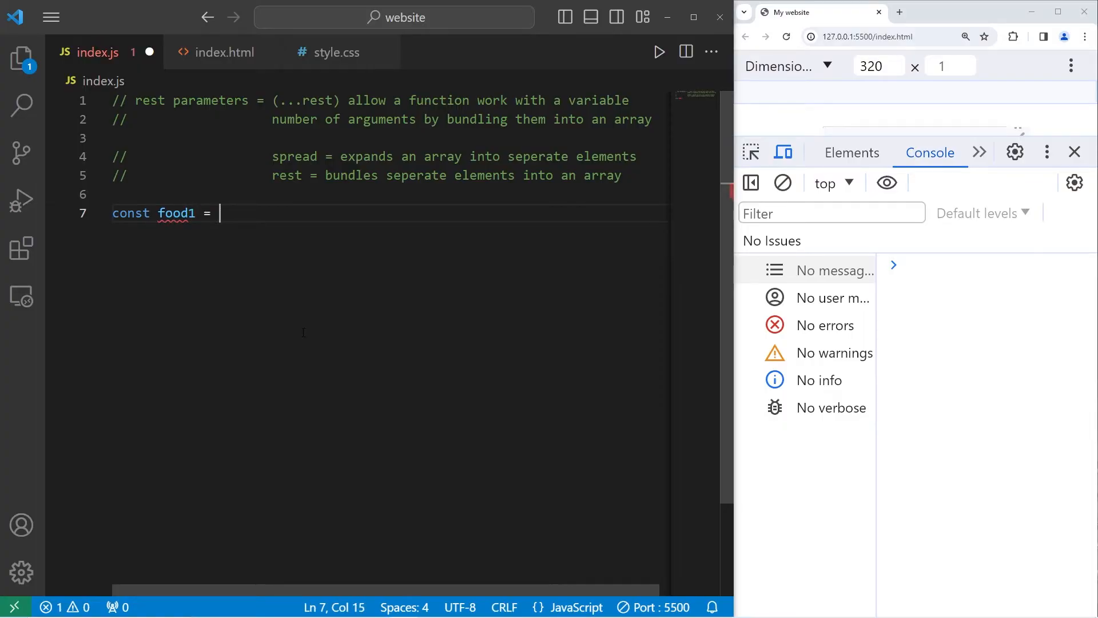
{"action": "type", "text": "\"pizza\";"}
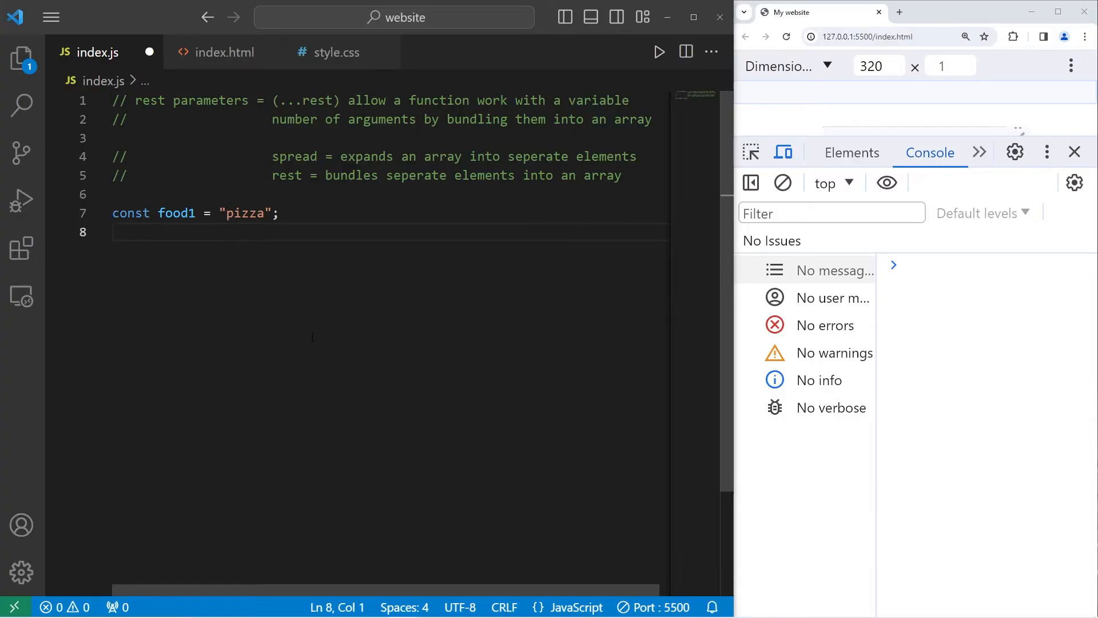
{"action": "type", "text": "const food1 = \"pizza\";"}
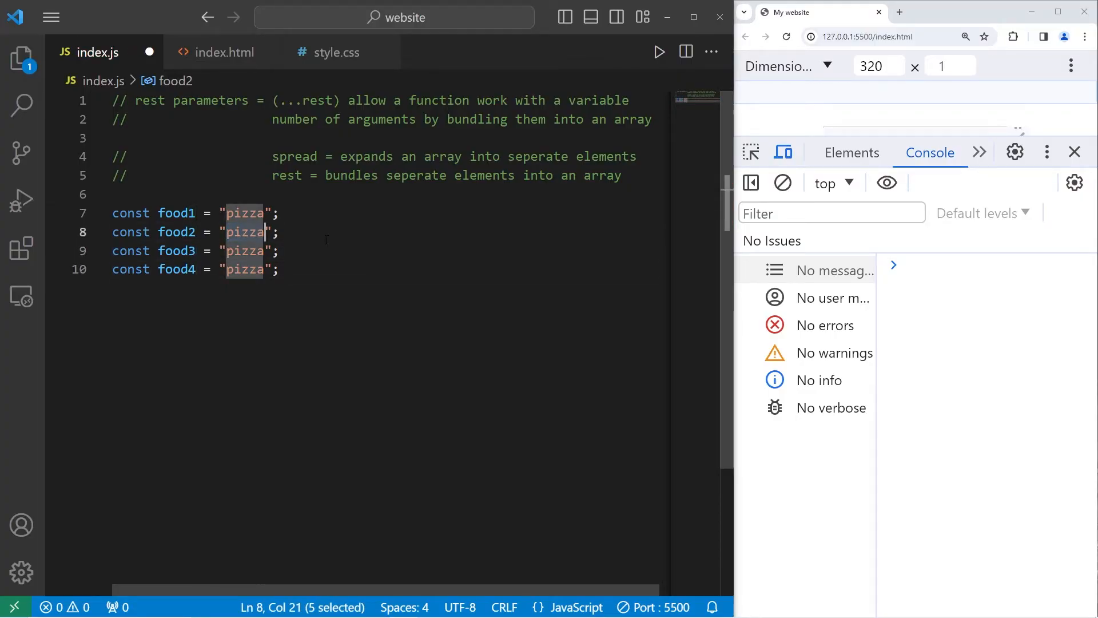
{"action": "type", "text": "hamburger"}
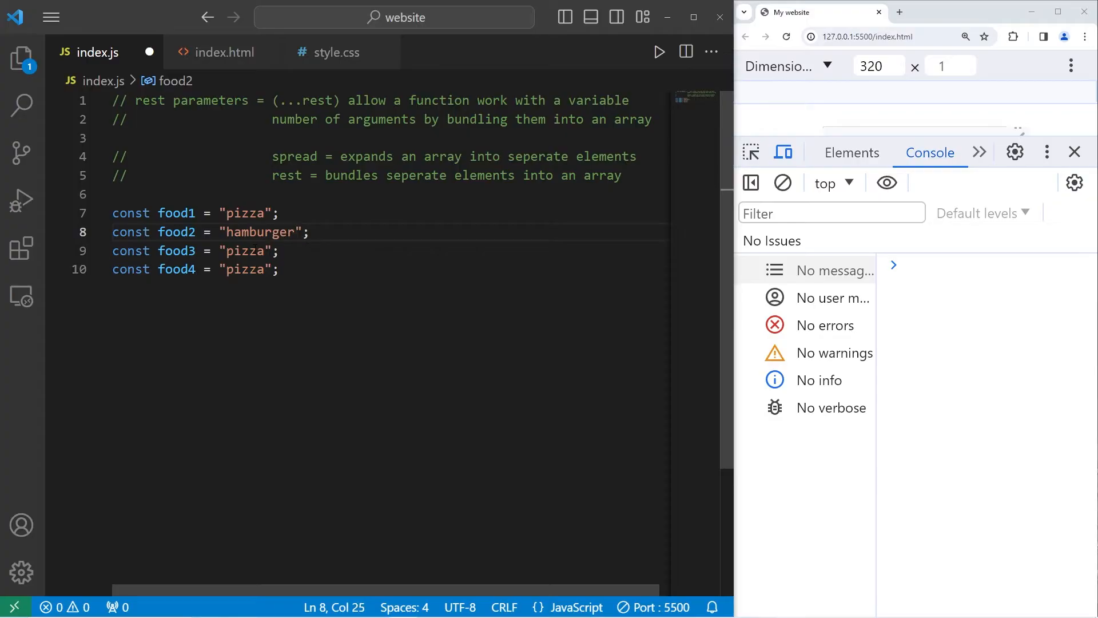
{"action": "type", "text": "hotdog"}
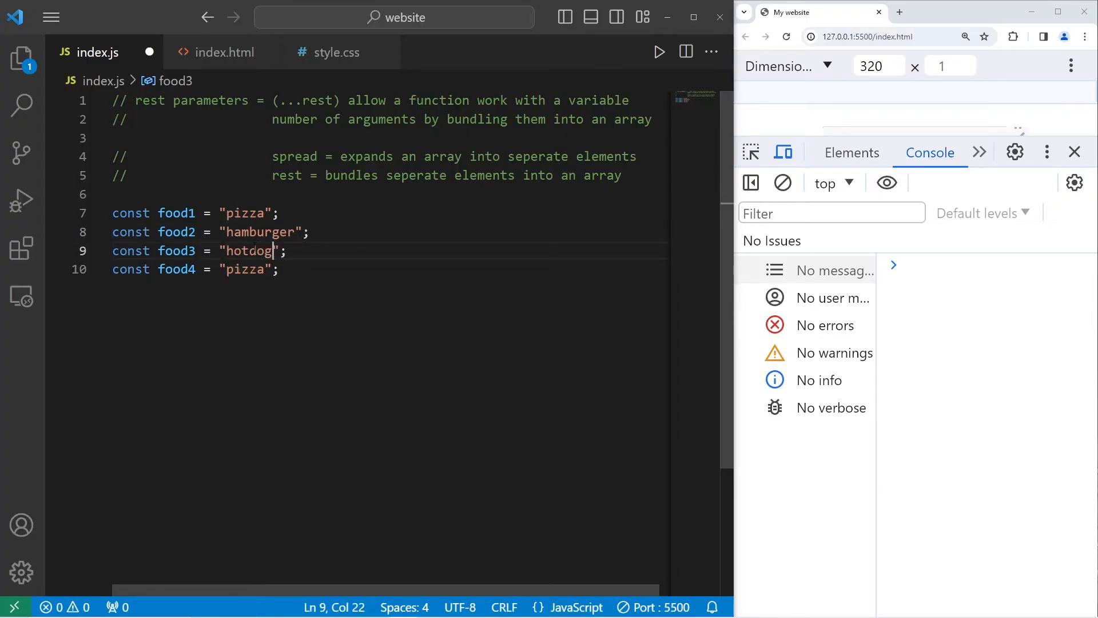
{"action": "type", "text": "sushi"}
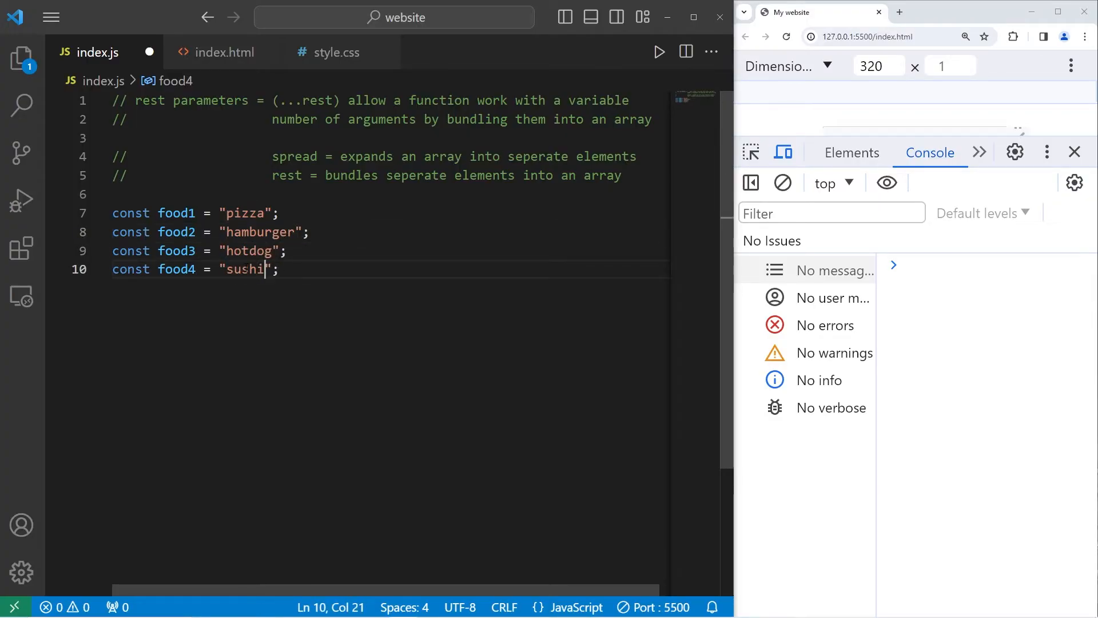
{"action": "double_click", "coordinate": [311, 100]}
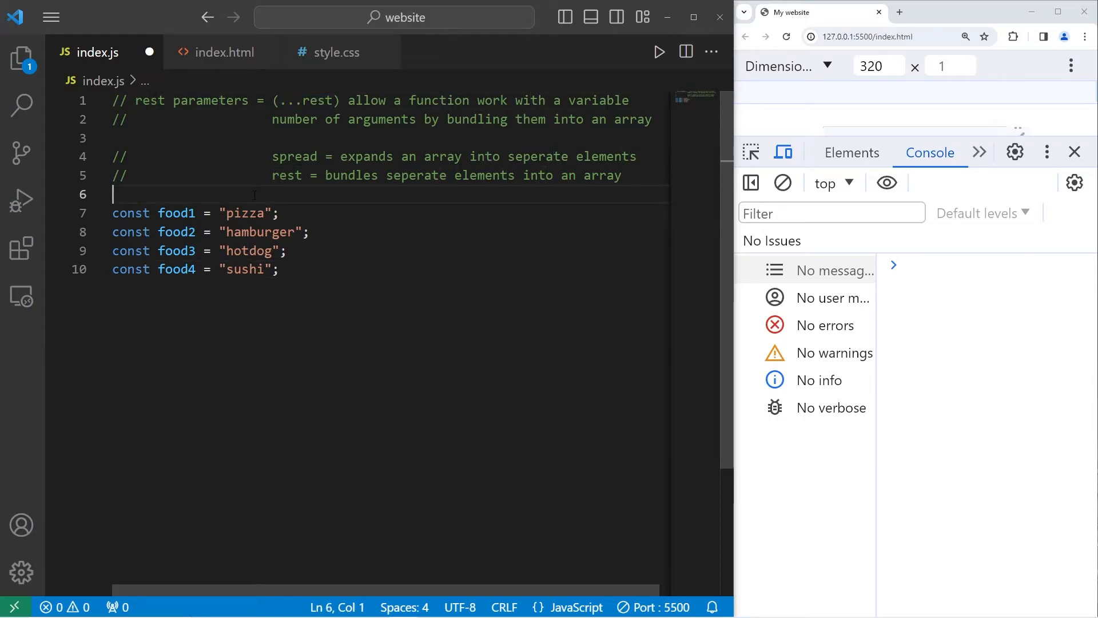
- Write function openFridge(...foods){ console.log(foods); } on new lines above the constants
{"action": "key", "text": "Enter"}
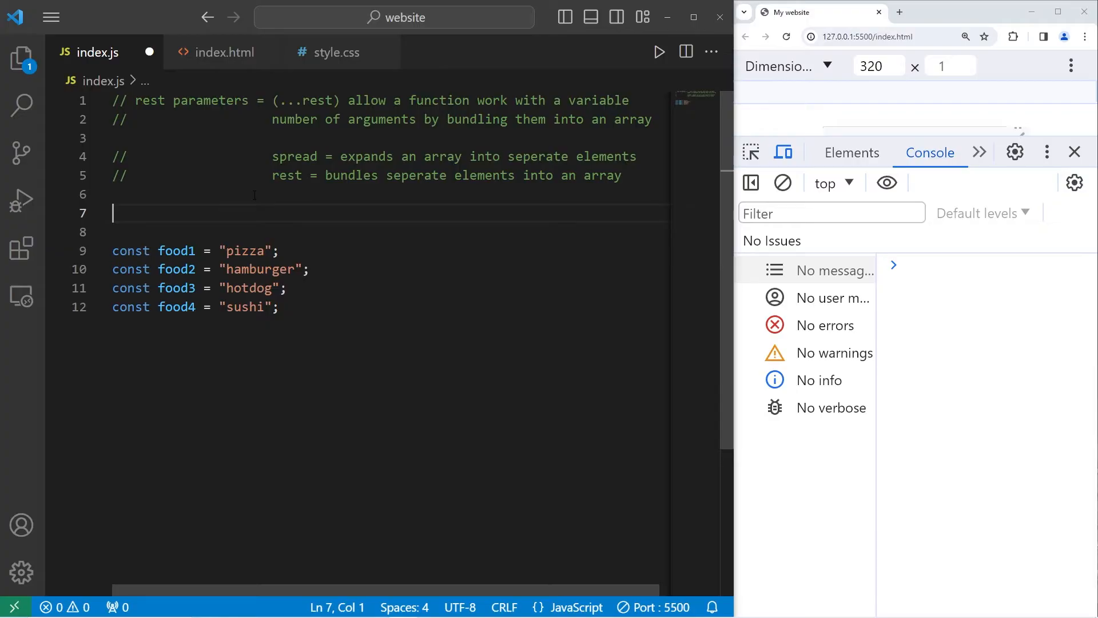
{"action": "type", "text": "function"}
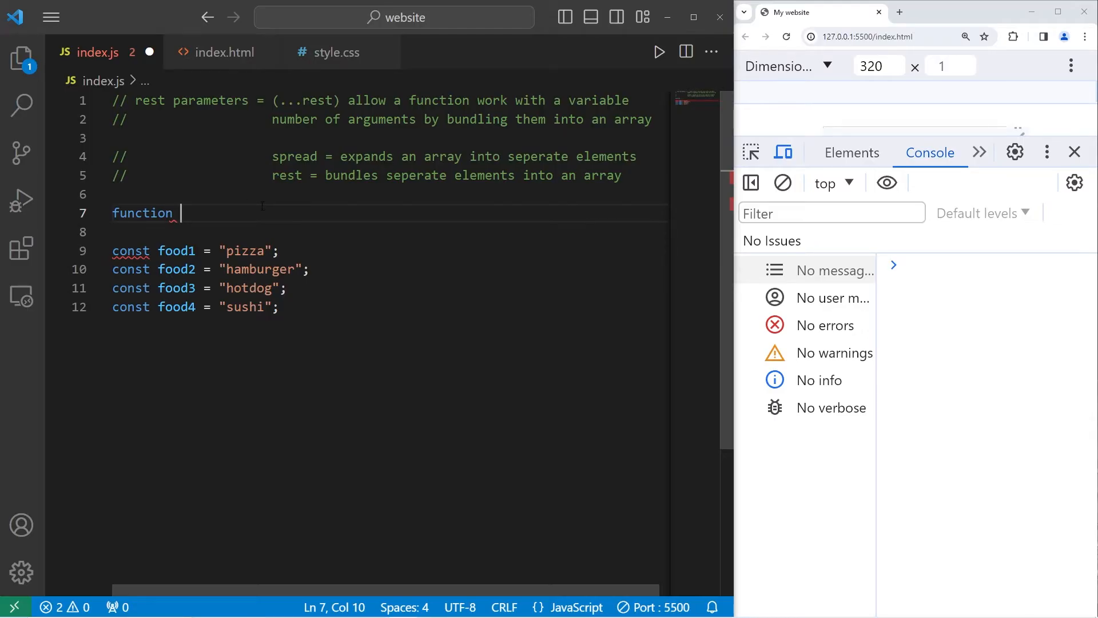
{"action": "type", "text": "openFrid"}
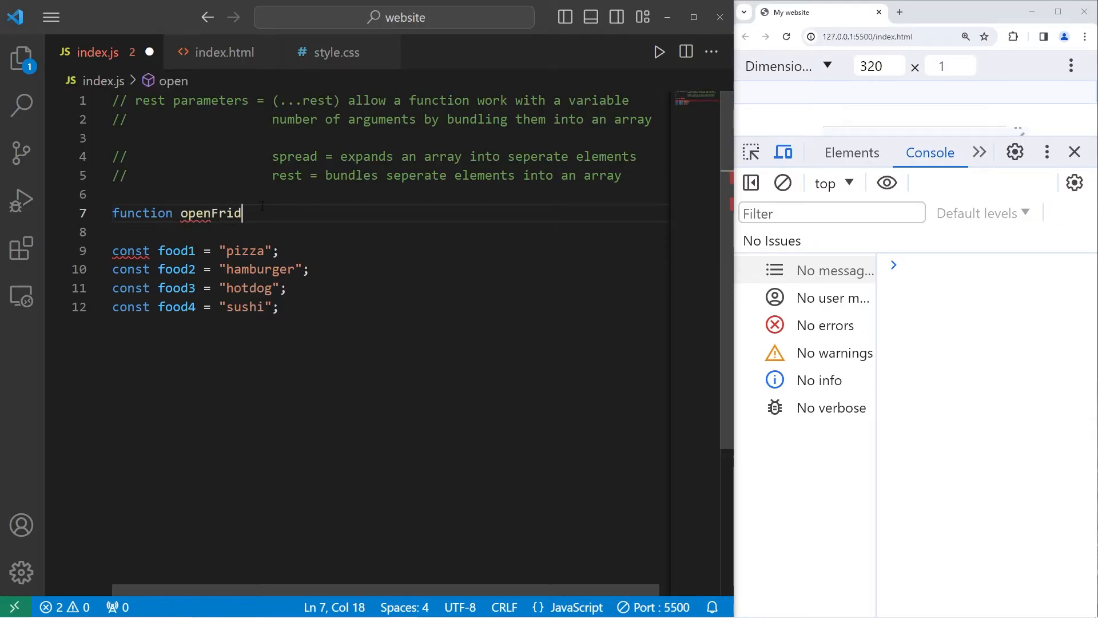
{"action": "type", "text": "ge()"}
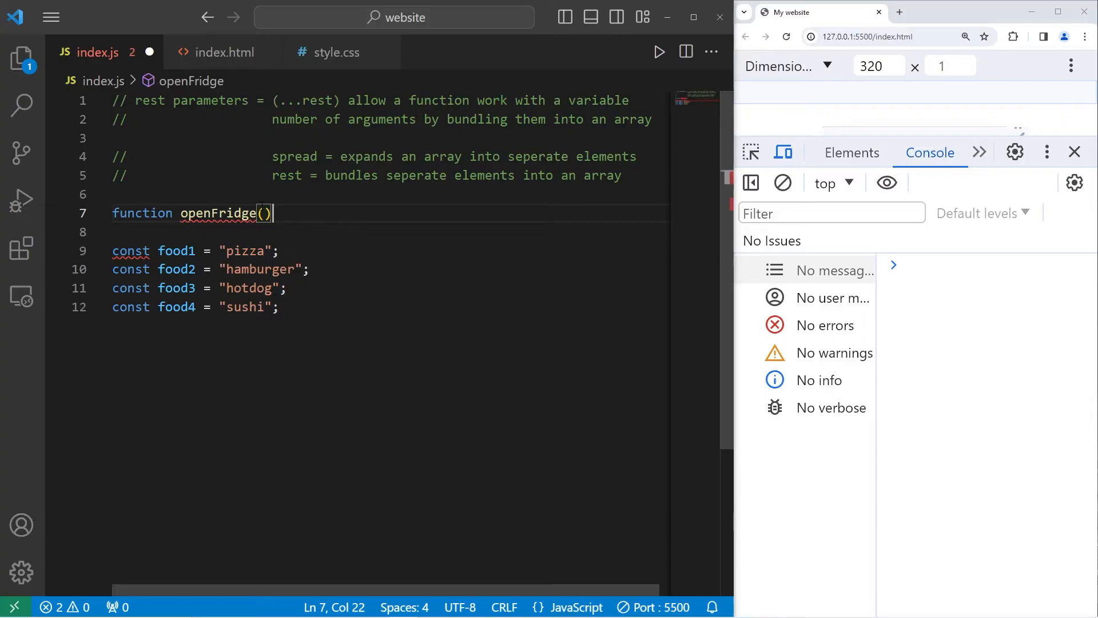
{"action": "type", "text": "{"}
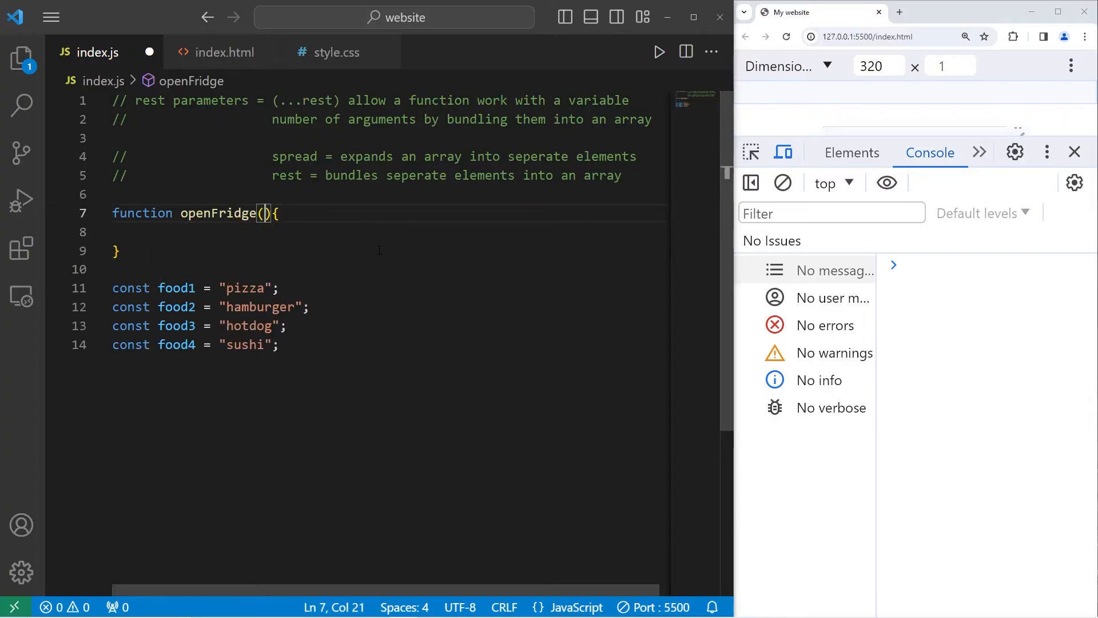
{"action": "type", "text": "..."}
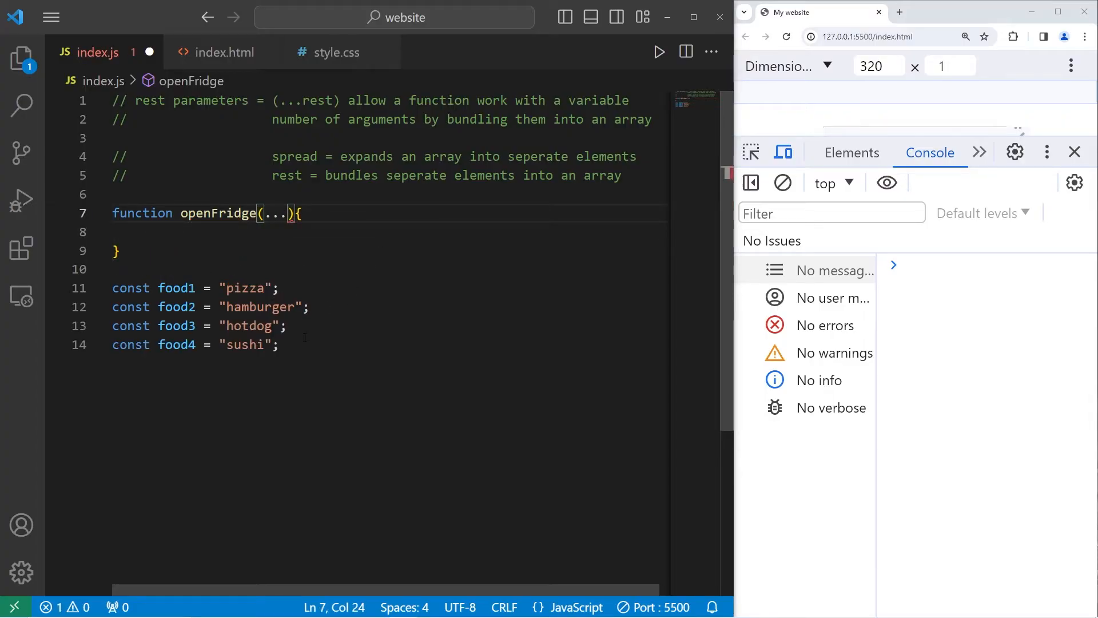
{"action": "left_click_drag", "start_coordinate": [112, 288], "coordinate": [279, 345]}
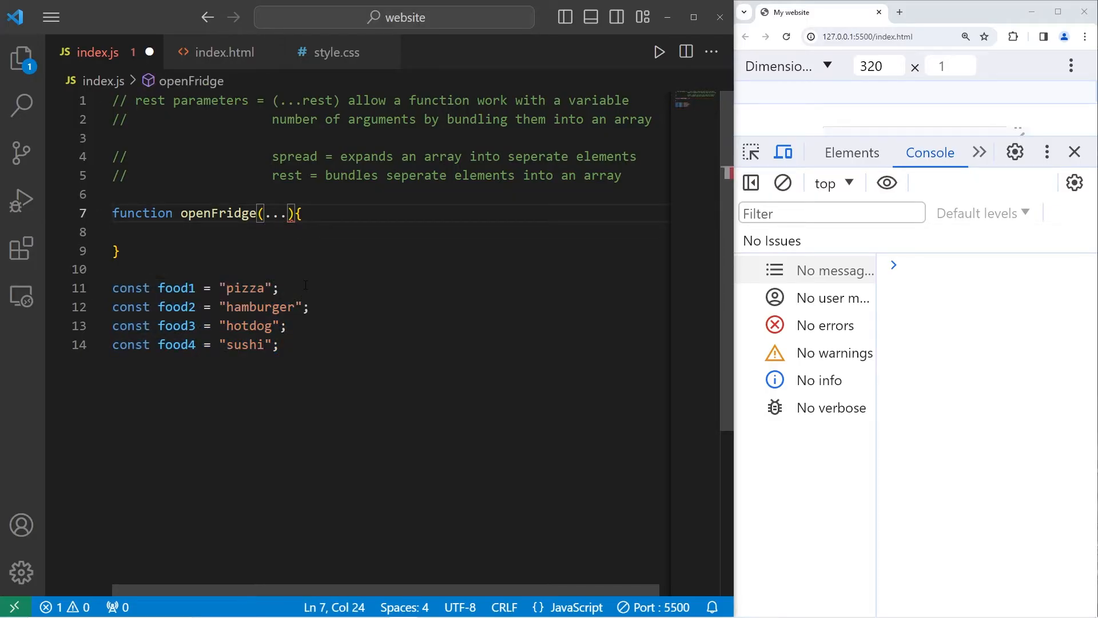
{"action": "type", "text": "foods"}
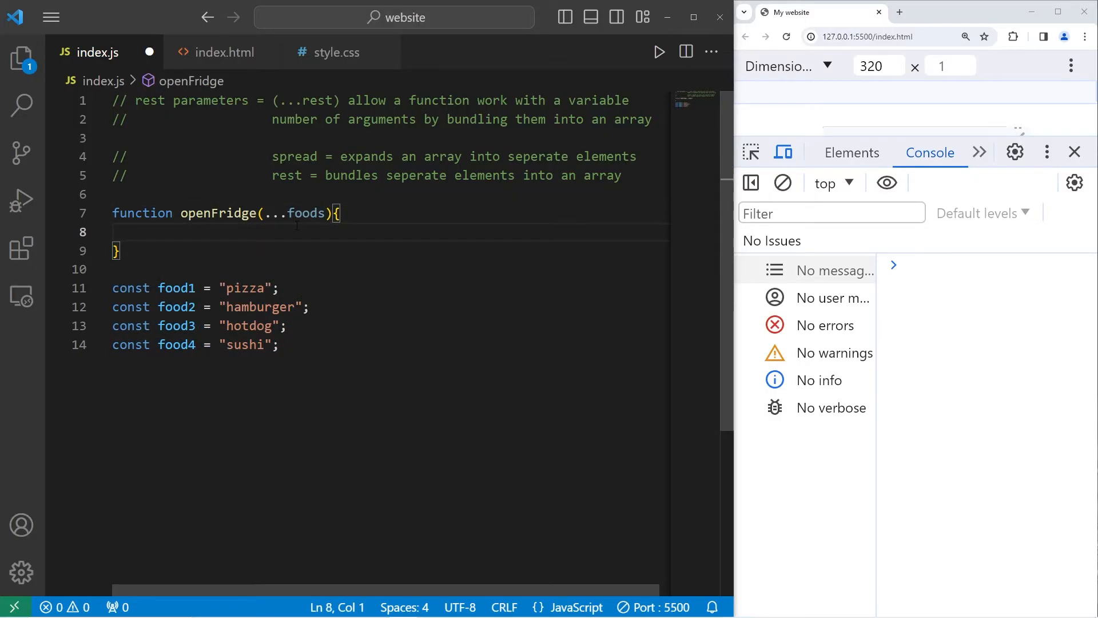
{"action": "type", "text": "consol"}
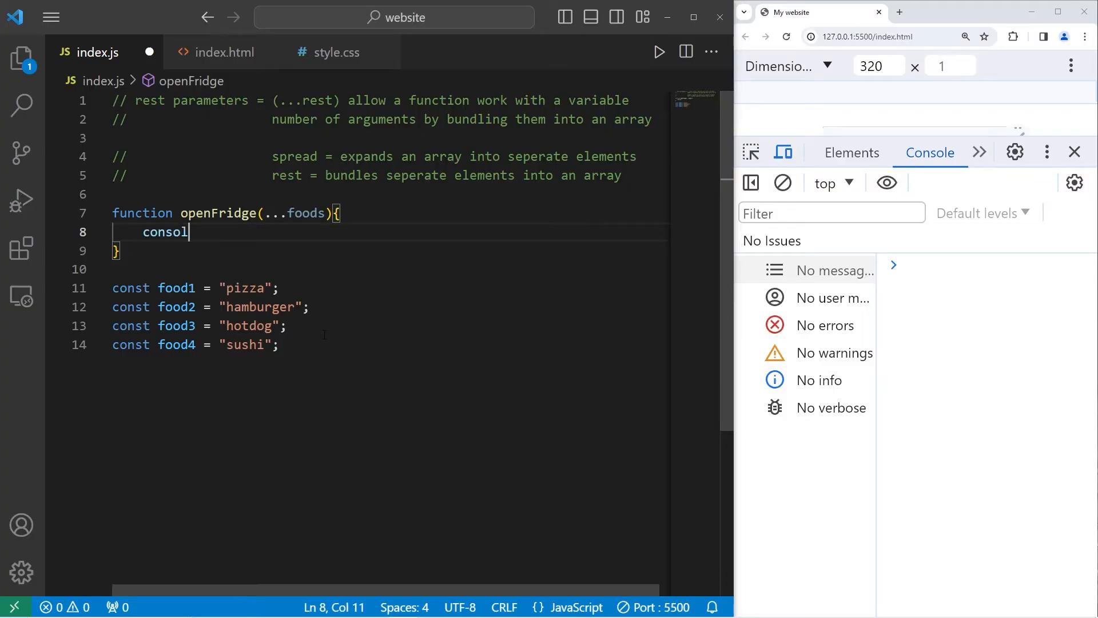
{"action": "type", "text": "e.log()"}
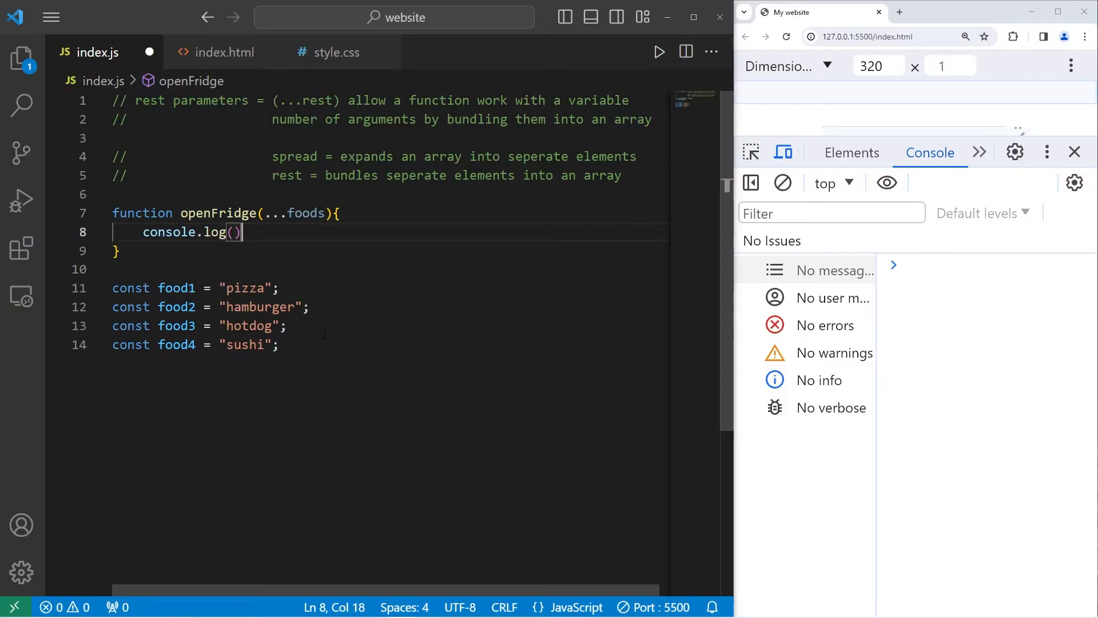
{"action": "type", "text": "foods"}
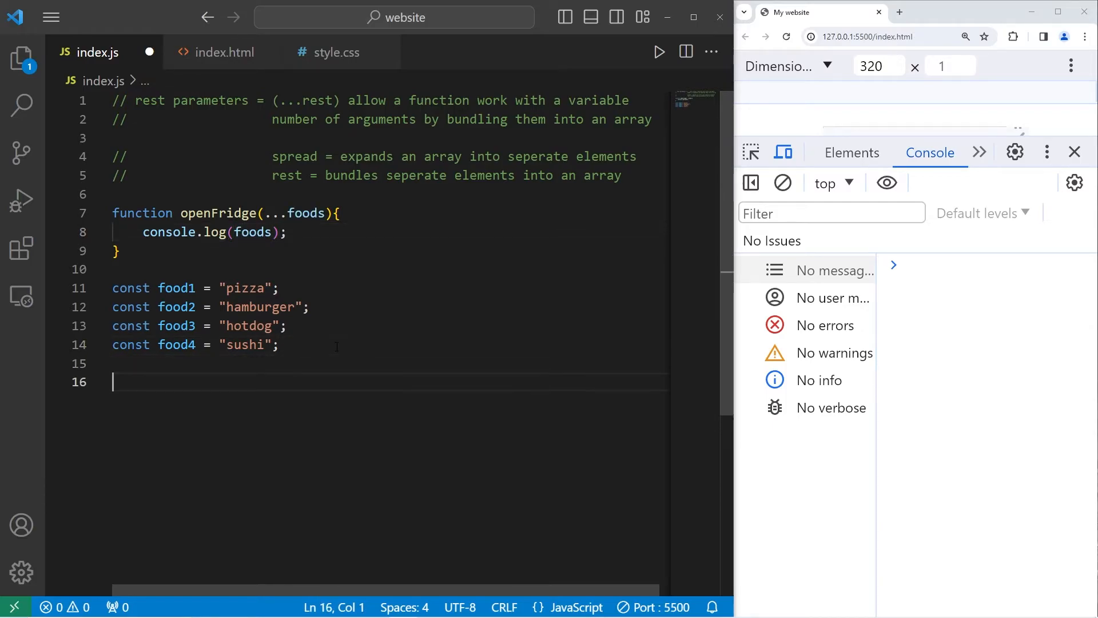
- Call openFridge(food1, food2, food3, food4) below the constants
{"action": "type", "text": "openFridge"}
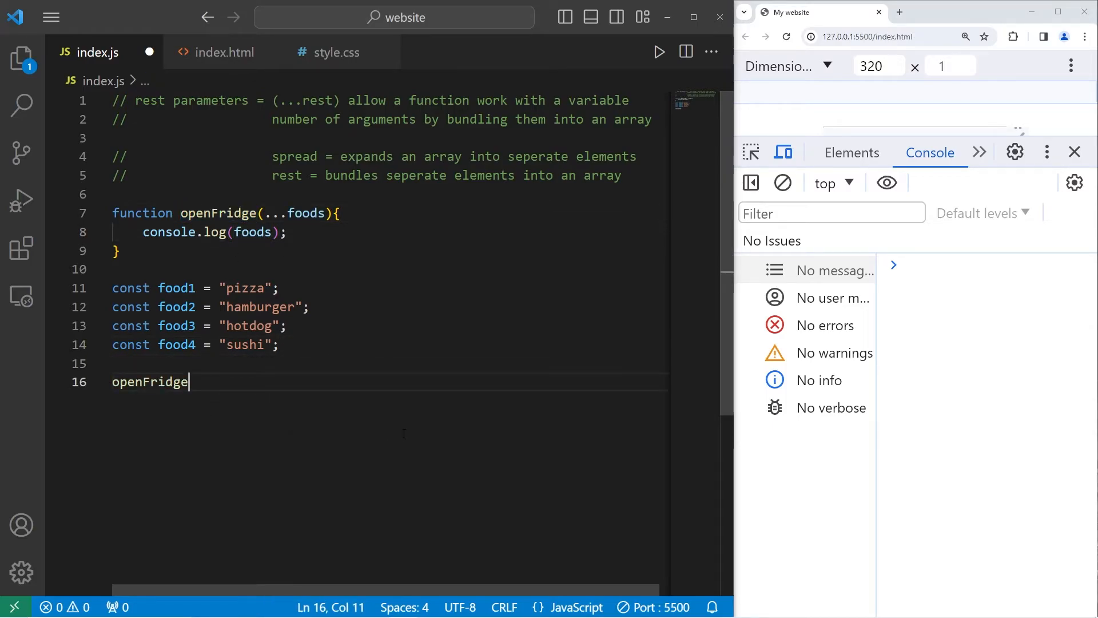
{"action": "type", "text": "();"}
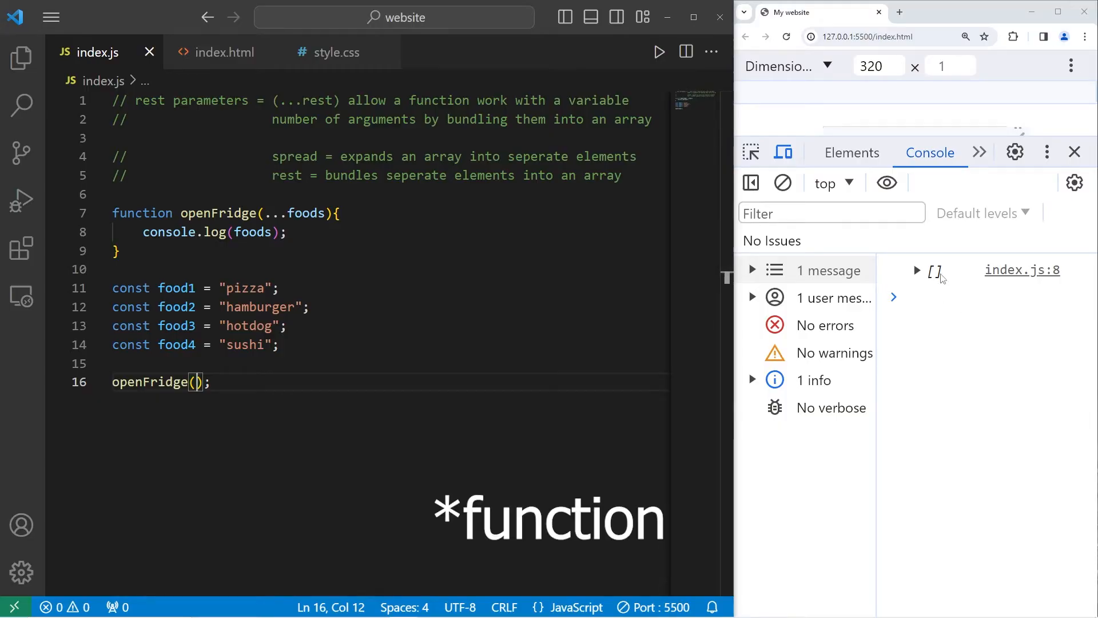
{"action": "type", "text": "food1"}
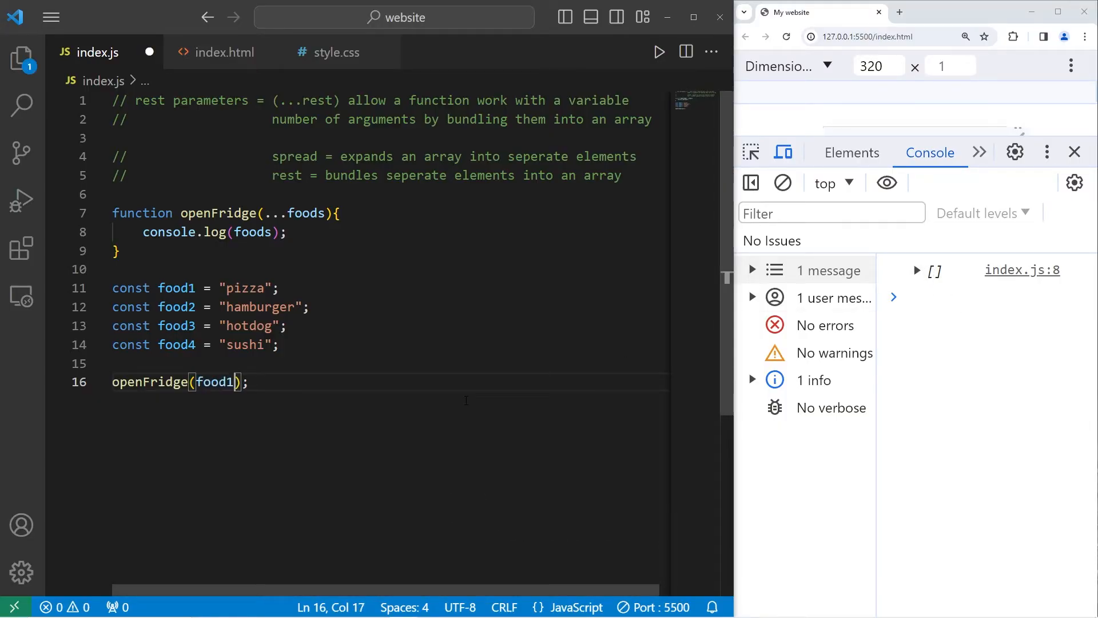
{"action": "type", "text": ","}
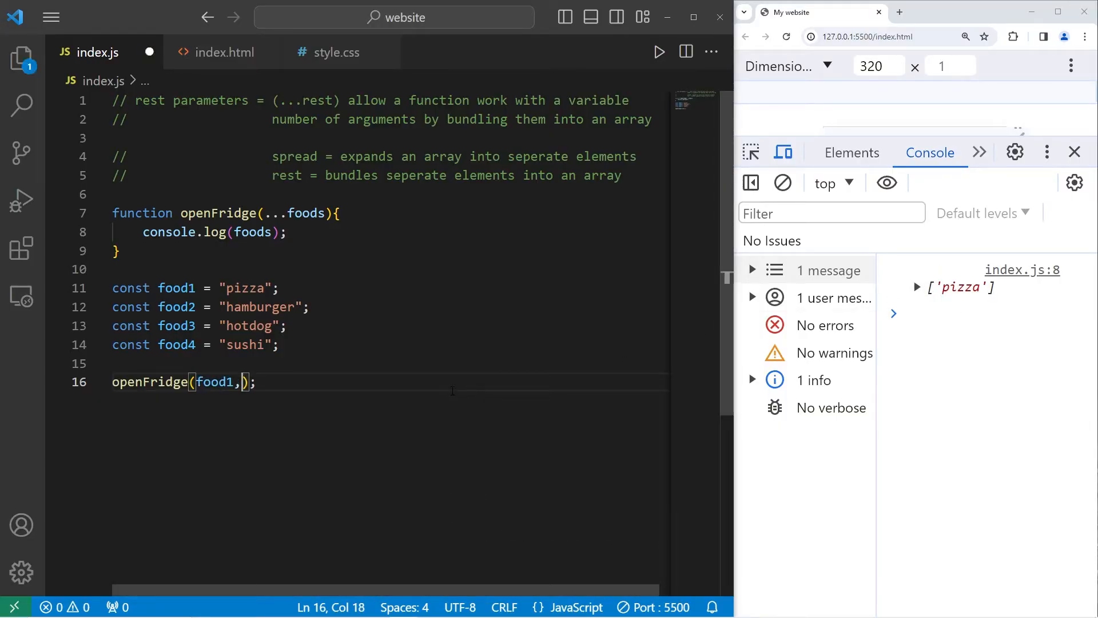
{"action": "type", "text": "food2"}
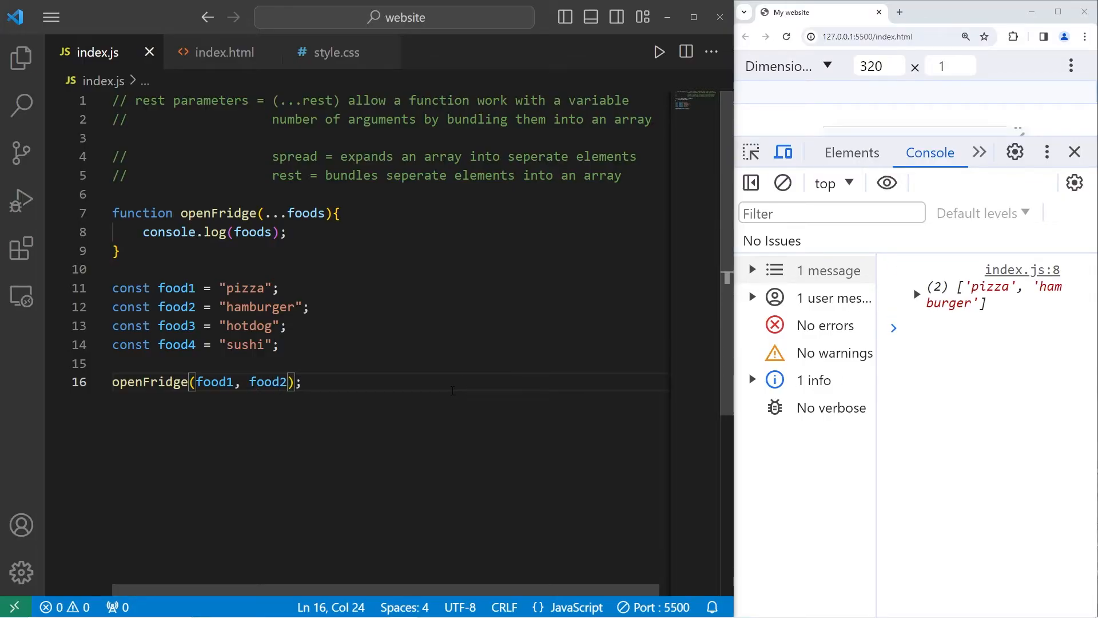
{"action": "type", "text": ","}
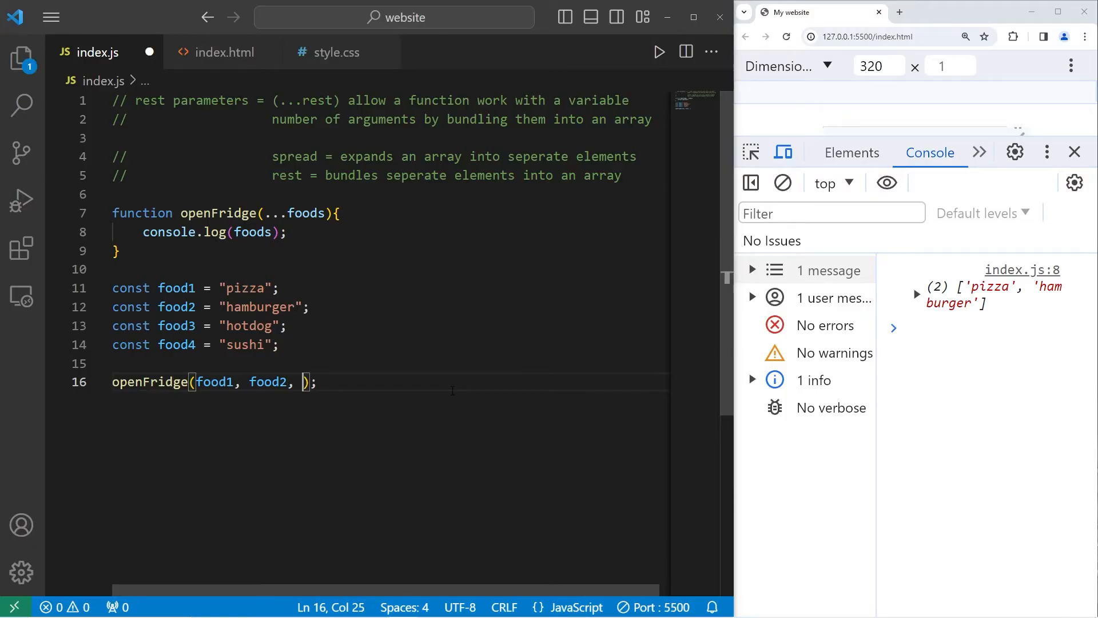
{"action": "type", "text": "food3"}
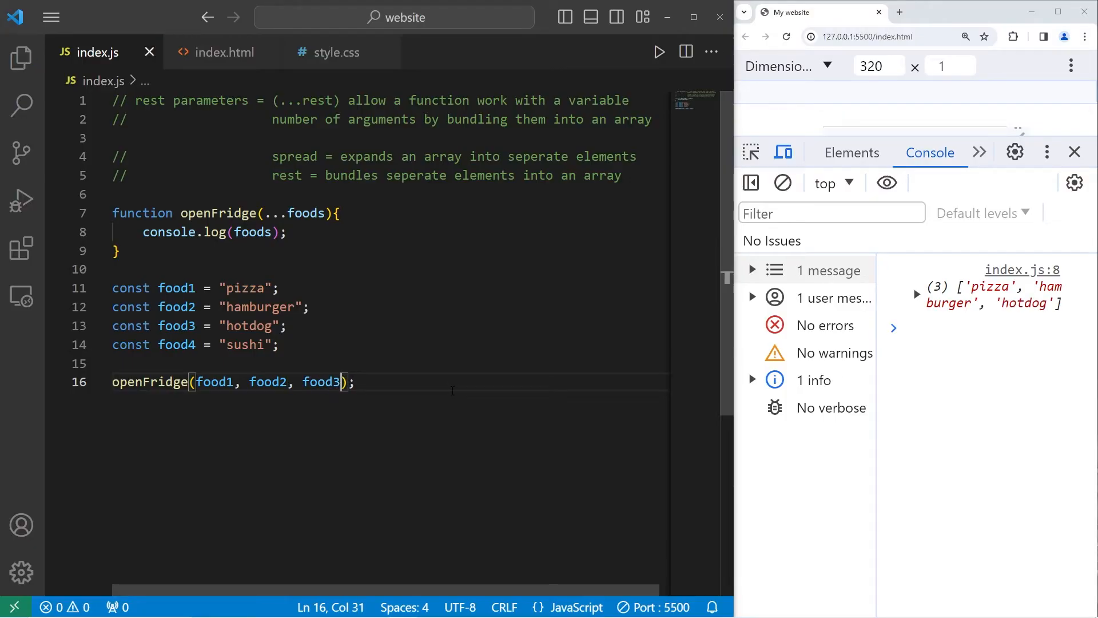
{"action": "type", "text": ", food4"}
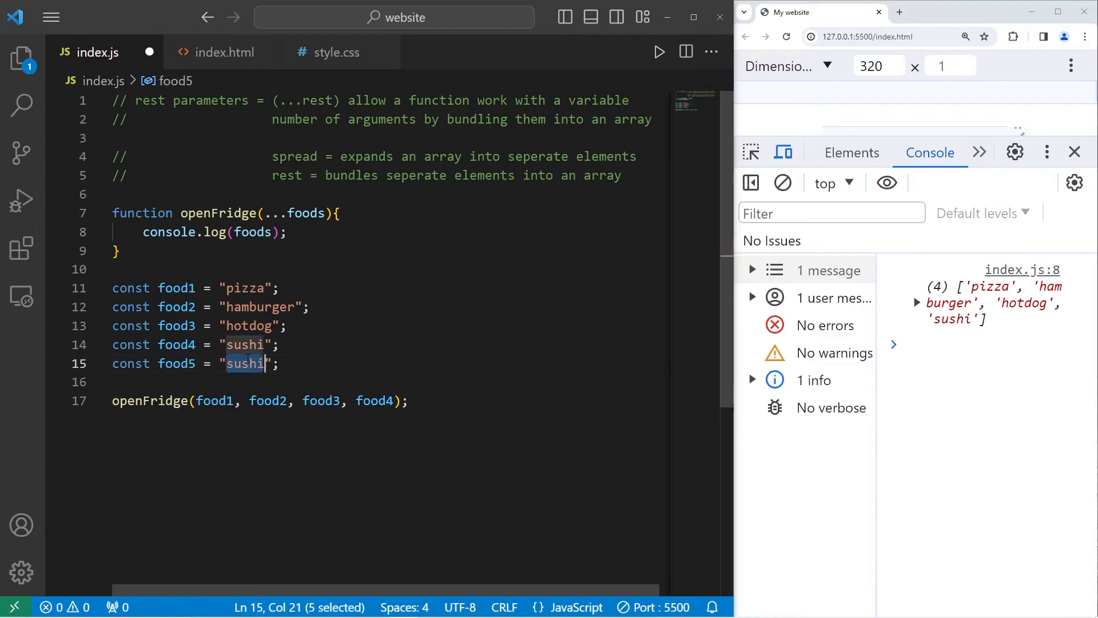
- Add const food5 = "ramen" and pass food5 to the openFridge call too
{"action": "type", "text": "ramen"}
{"action": "left_click", "coordinate": [390, 401]}
{"action": "type", "text": ", food"}
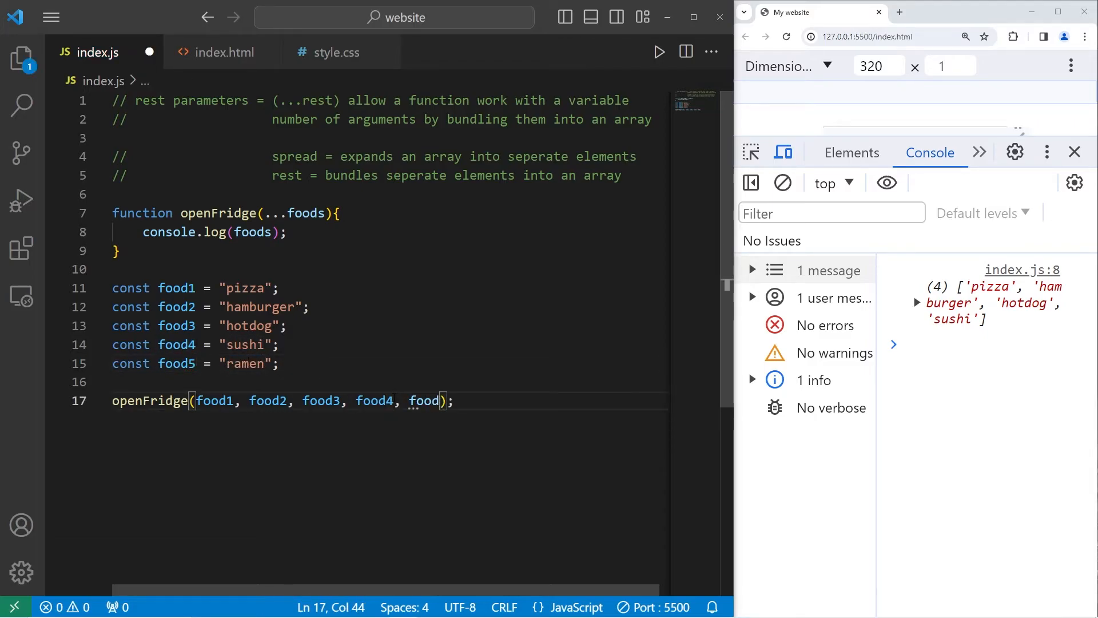
{"action": "type", "text": "5"}
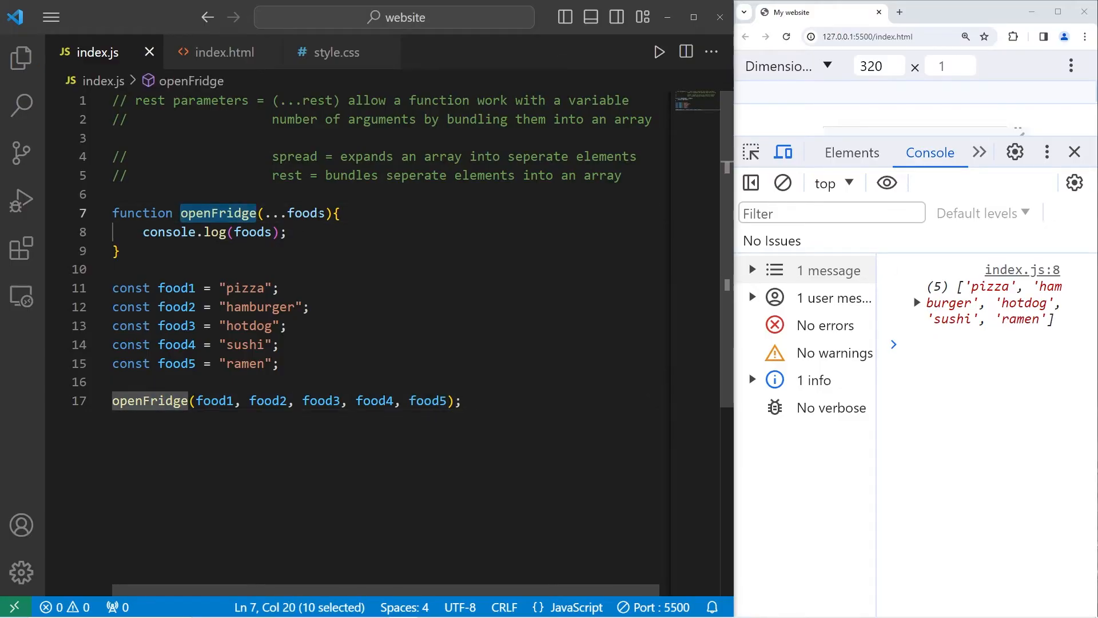
{"action": "left_click_drag", "start_coordinate": [198, 400], "coordinate": [460, 400]}
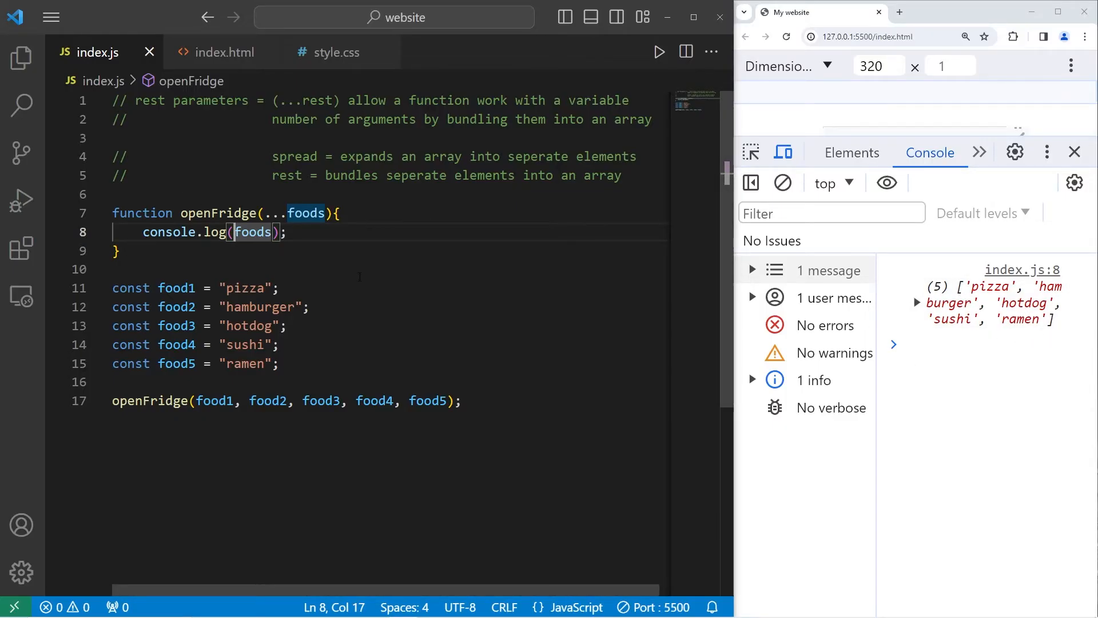
- Change console.log(foods) to console.log(...foods) so each food prints separately
{"action": "type", "text": "..."}
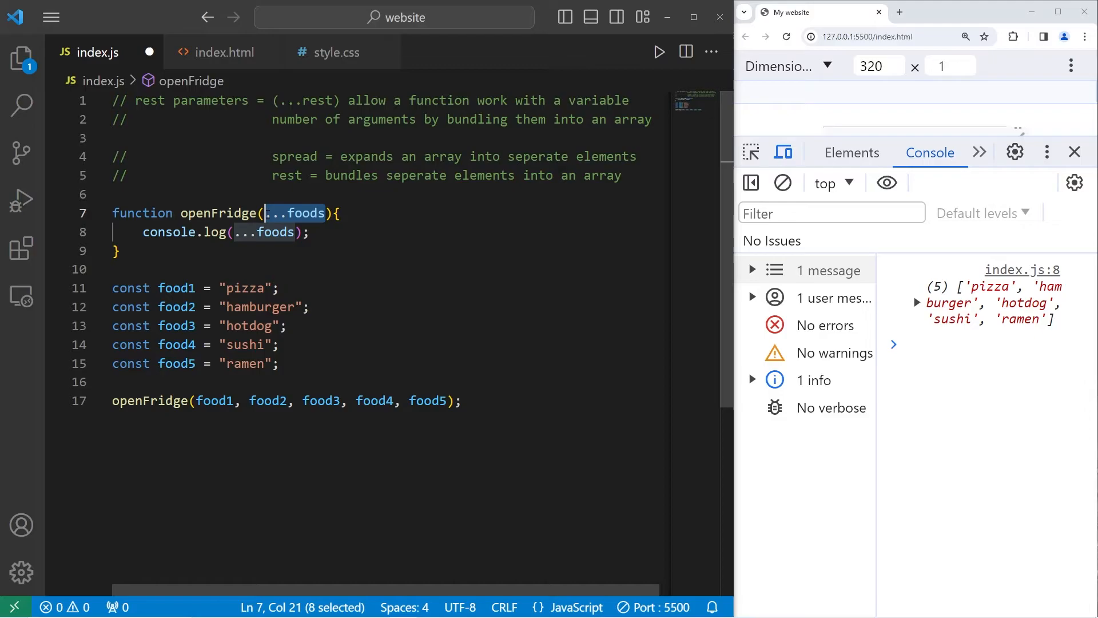
{"action": "double_click", "coordinate": [266, 232]}
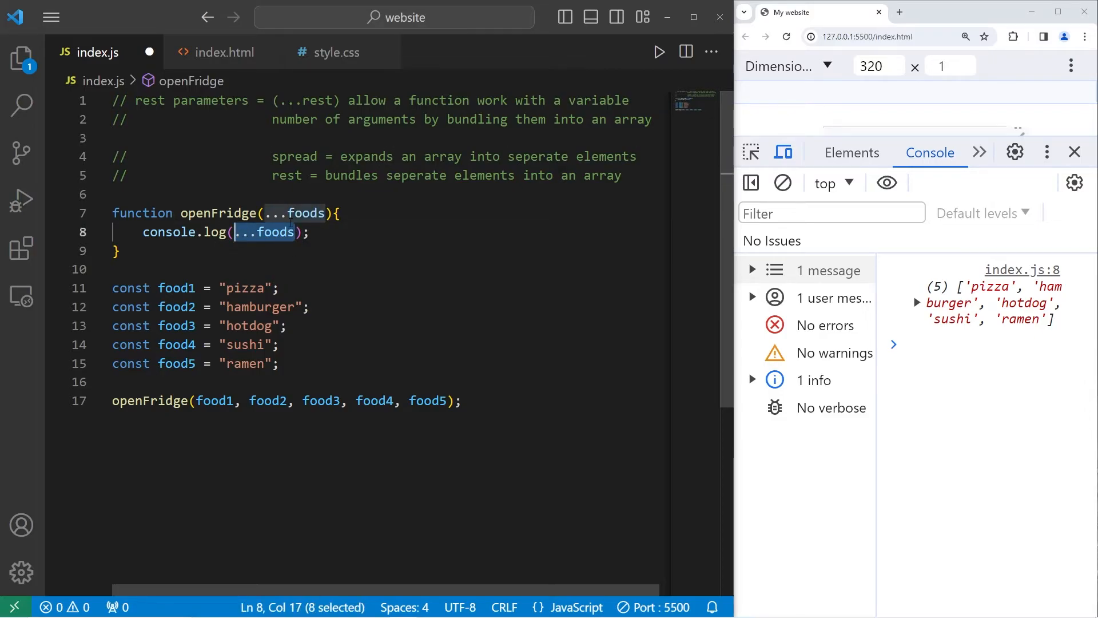
{"action": "left_click", "coordinate": [293, 232]}
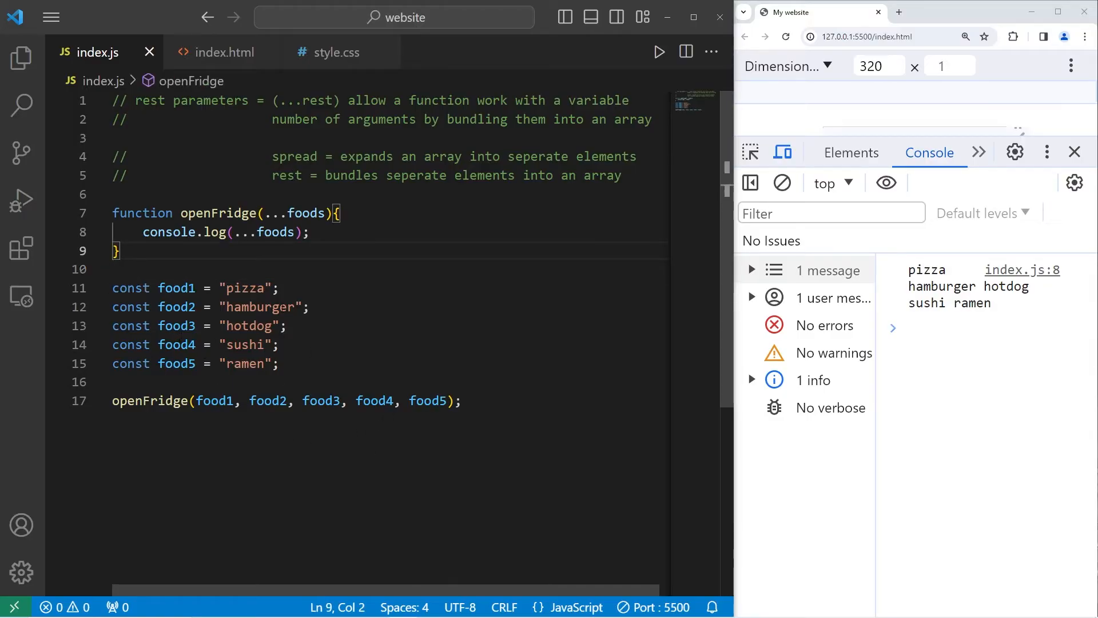
- Write function getFood(...foods){ return foods; } and disable the old openFridge call
{"action": "type", "text": "functio"}
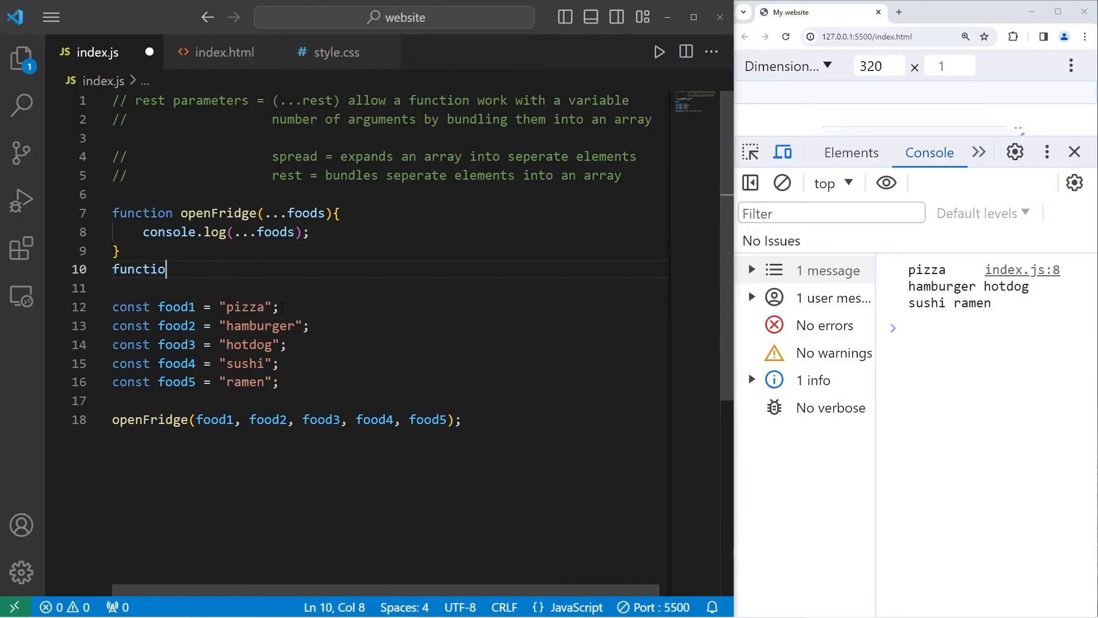
{"action": "type", "text": "n"}
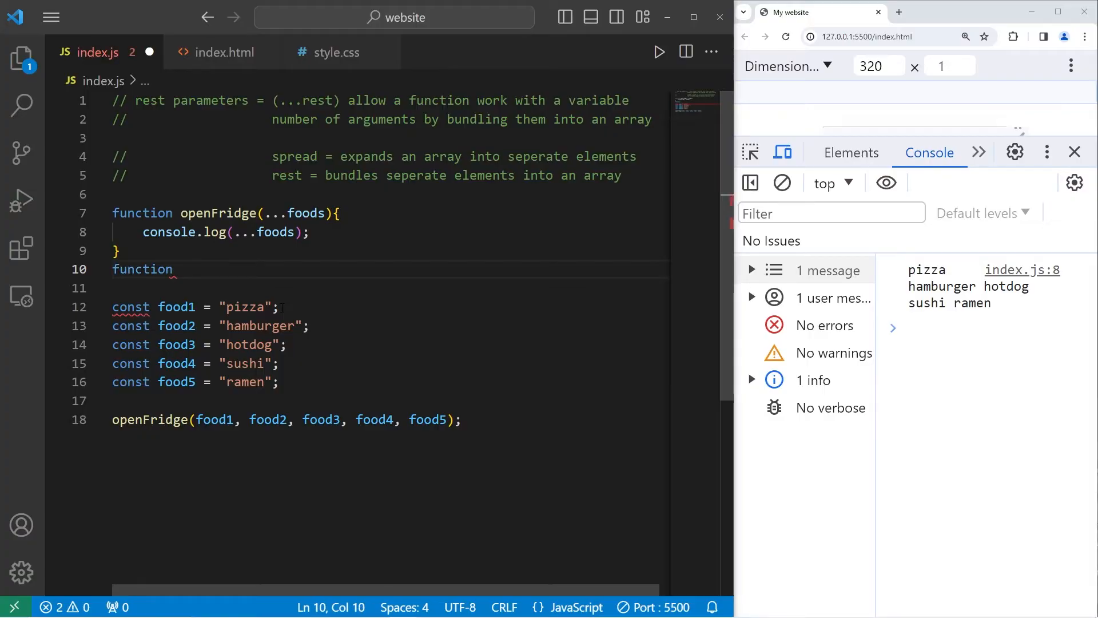
{"action": "type", "text": "getFood()"}
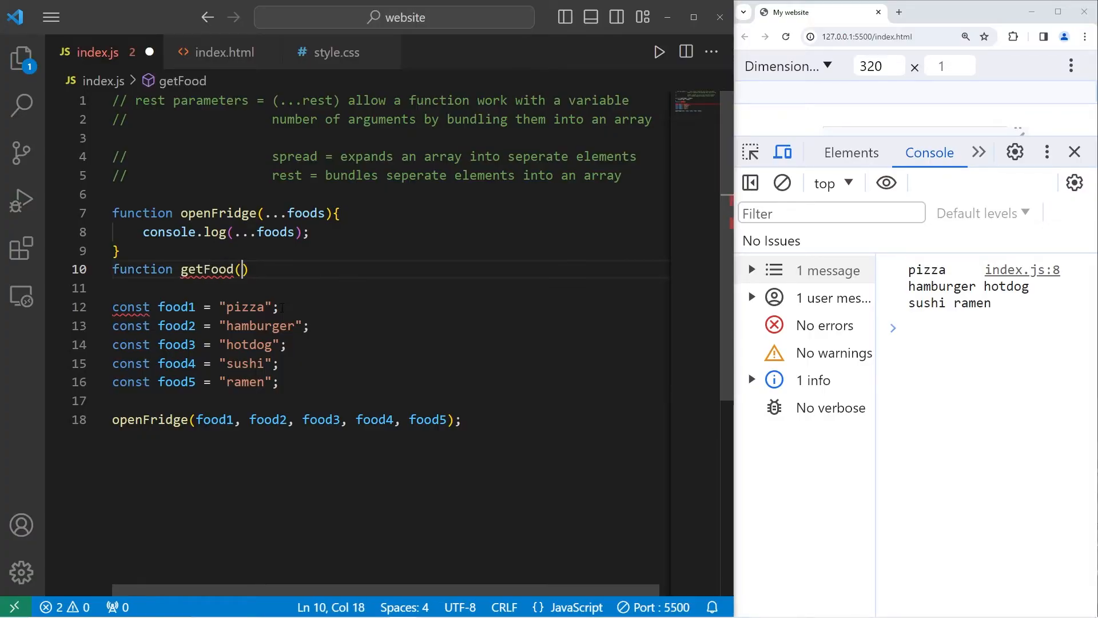
{"action": "type", "text": "{"}
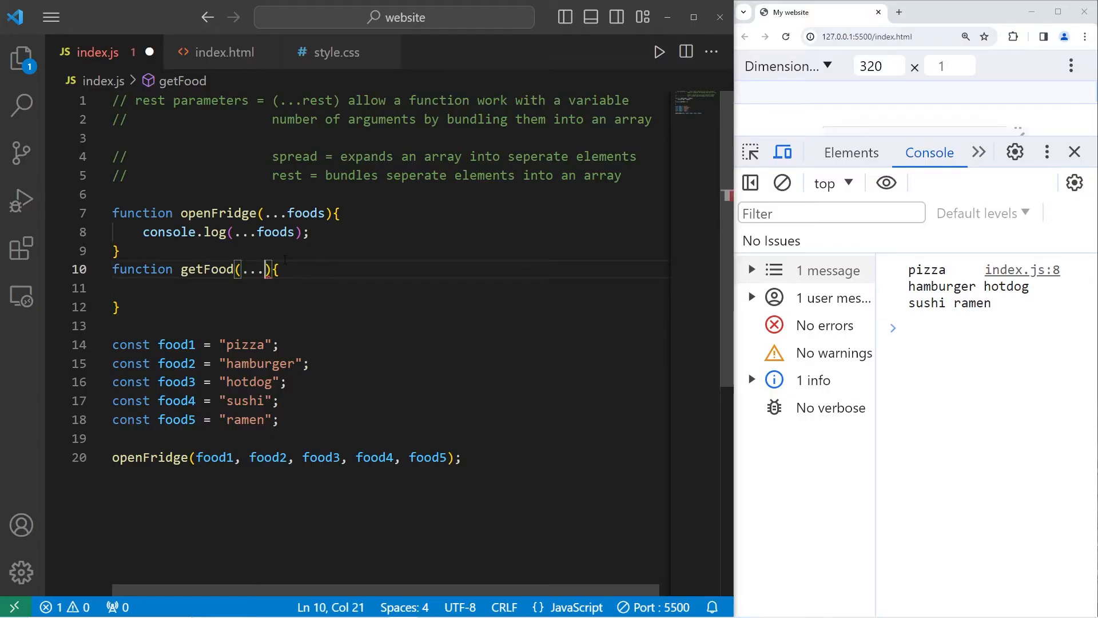
{"action": "type", "text": "foods"}
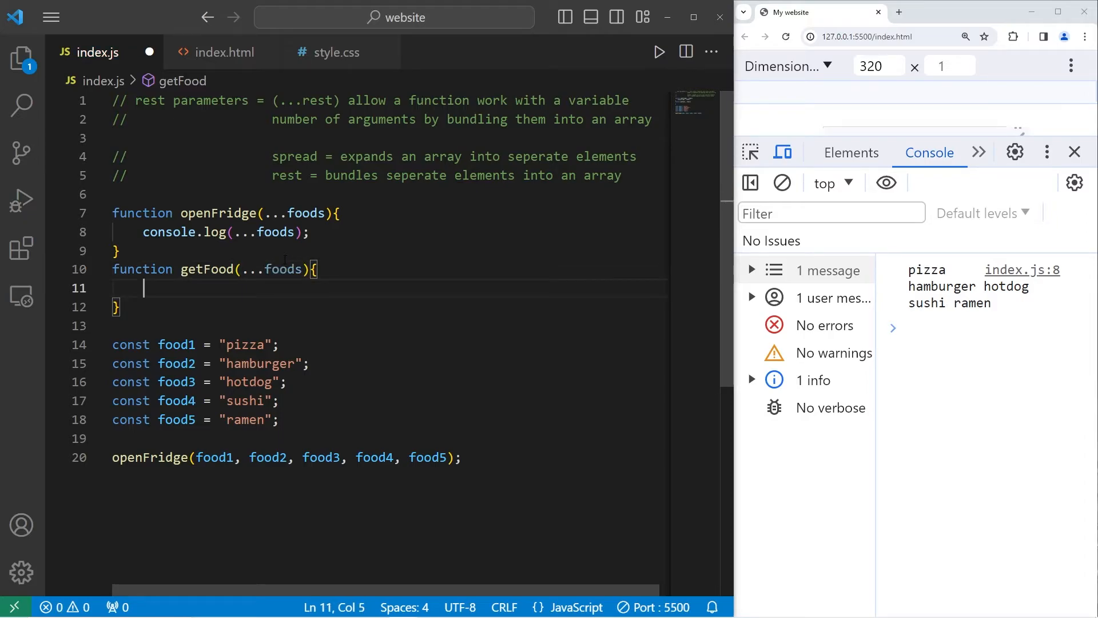
{"action": "type", "text": "return f"}
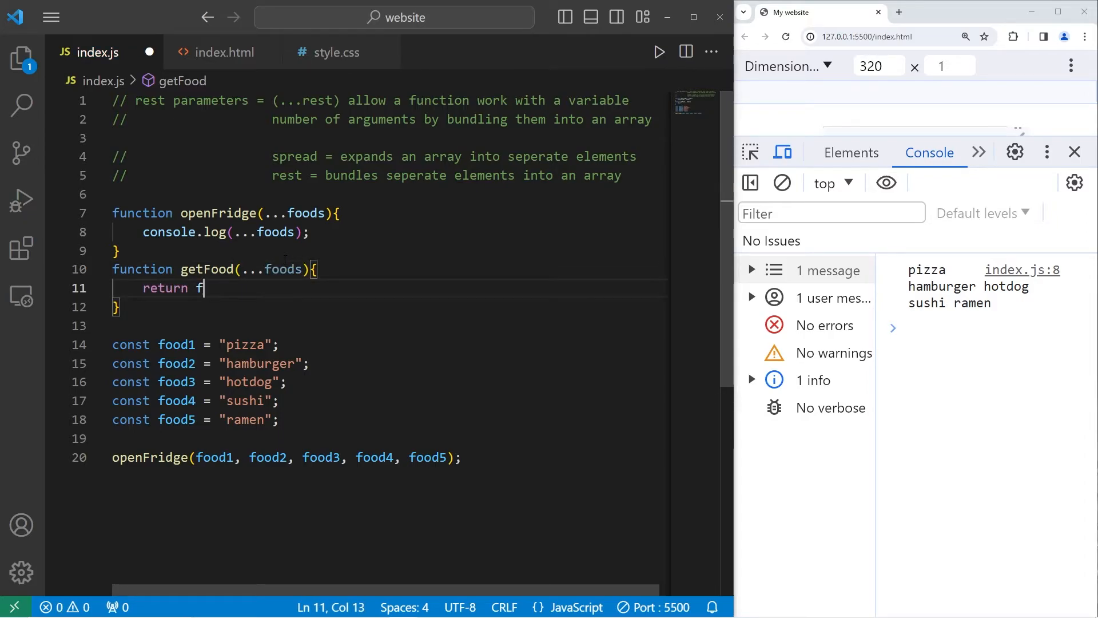
{"action": "type", "text": "oods;"}
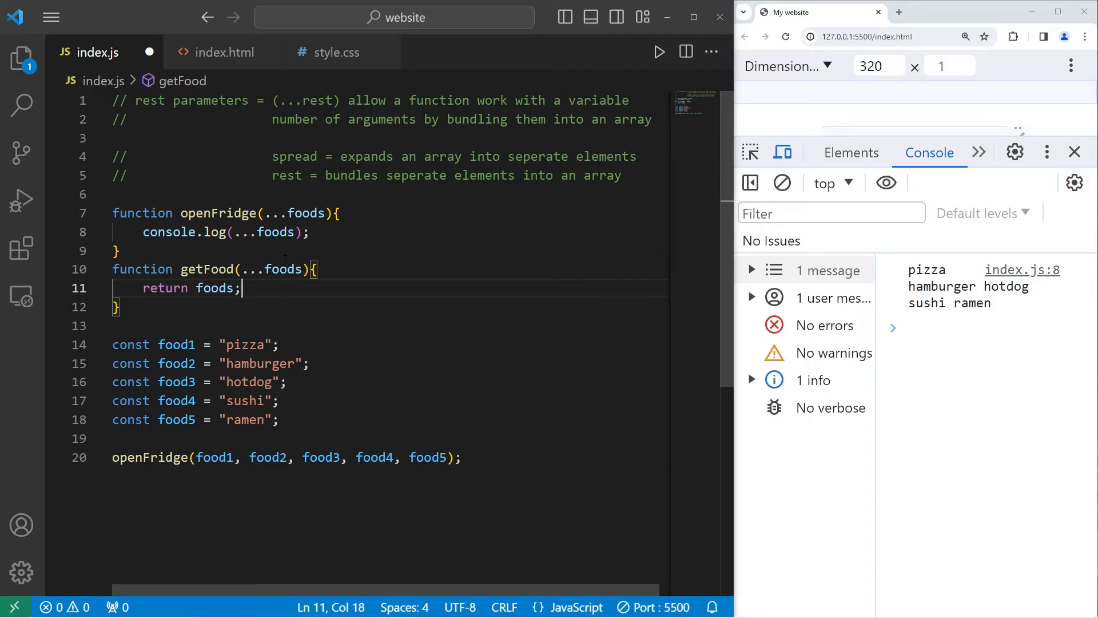
{"action": "left_click_drag", "start_coordinate": [198, 457], "coordinate": [448, 458]}
{"action": "type", "text": "//"}
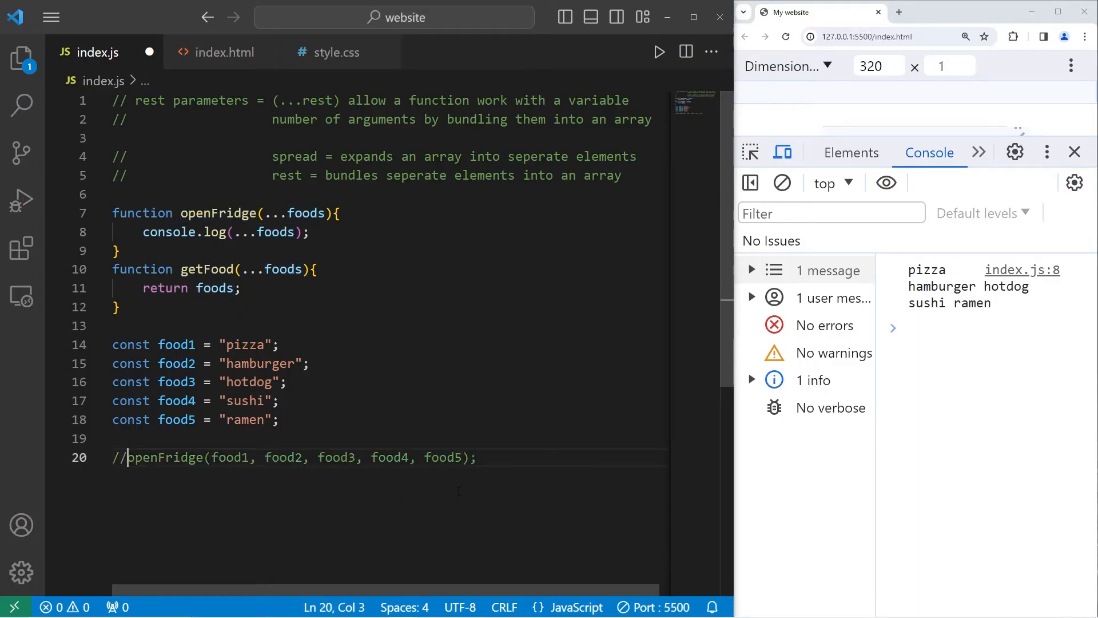
- Store getFood(food1, food2, food3, food4, food5) in const foods and console.log(foods)
{"action": "type", "text": "cons"}
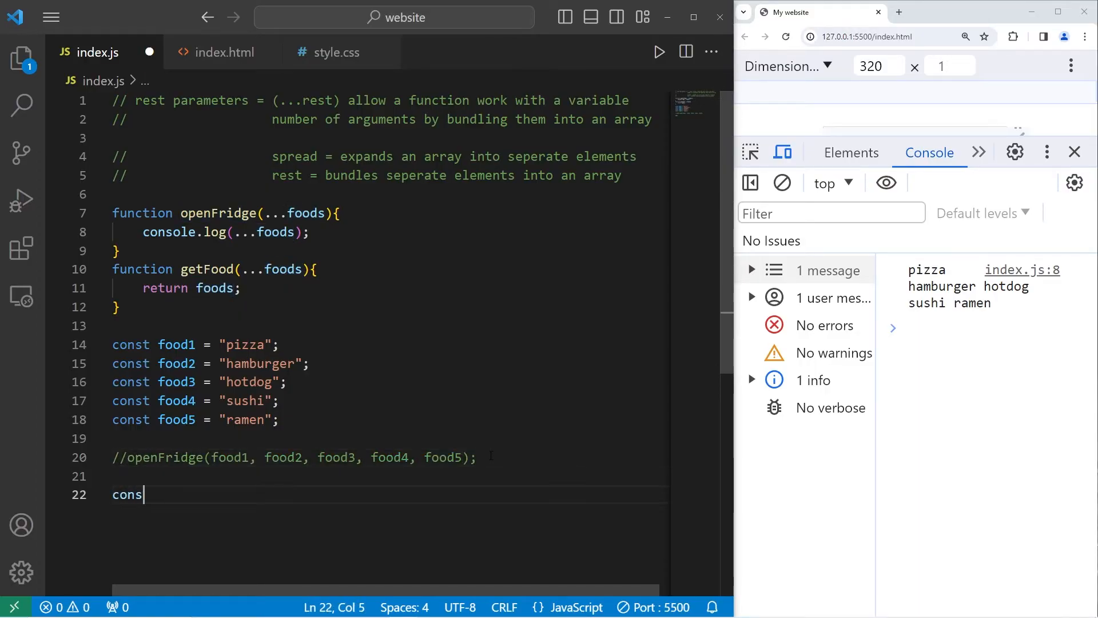
{"action": "type", "text": "t food"}
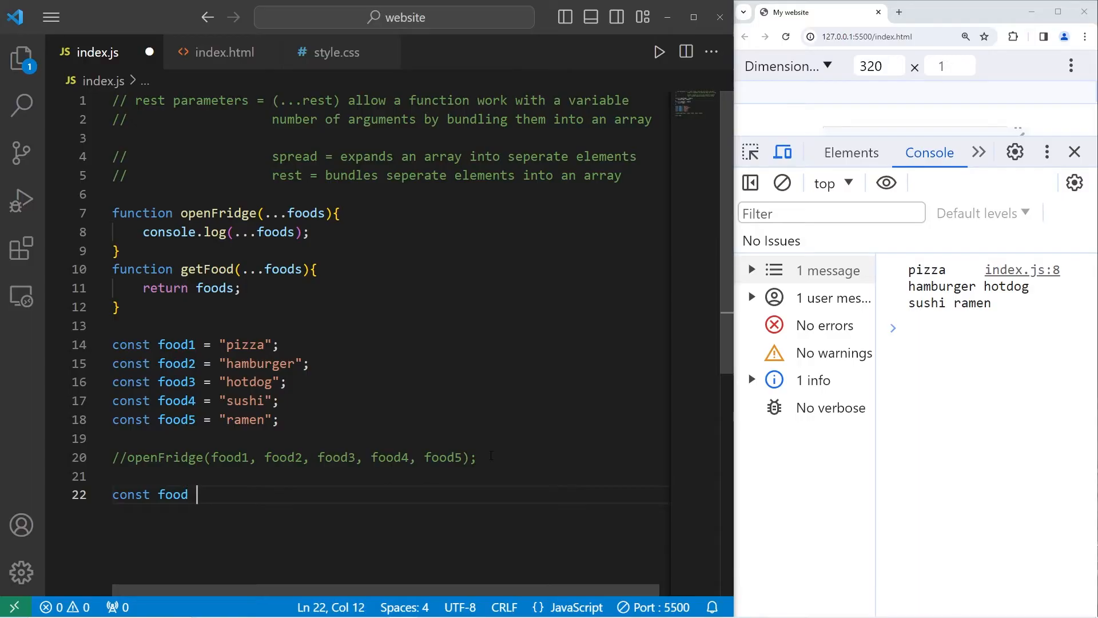
{"action": "type", "text": "s ="}
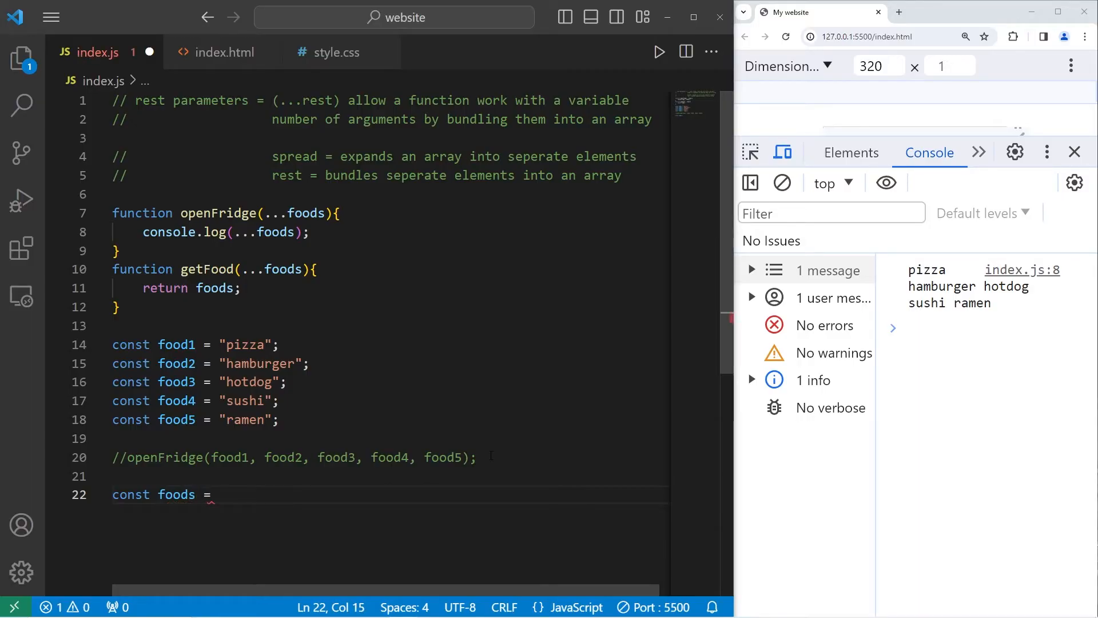
{"action": "type", "text": "getFood"}
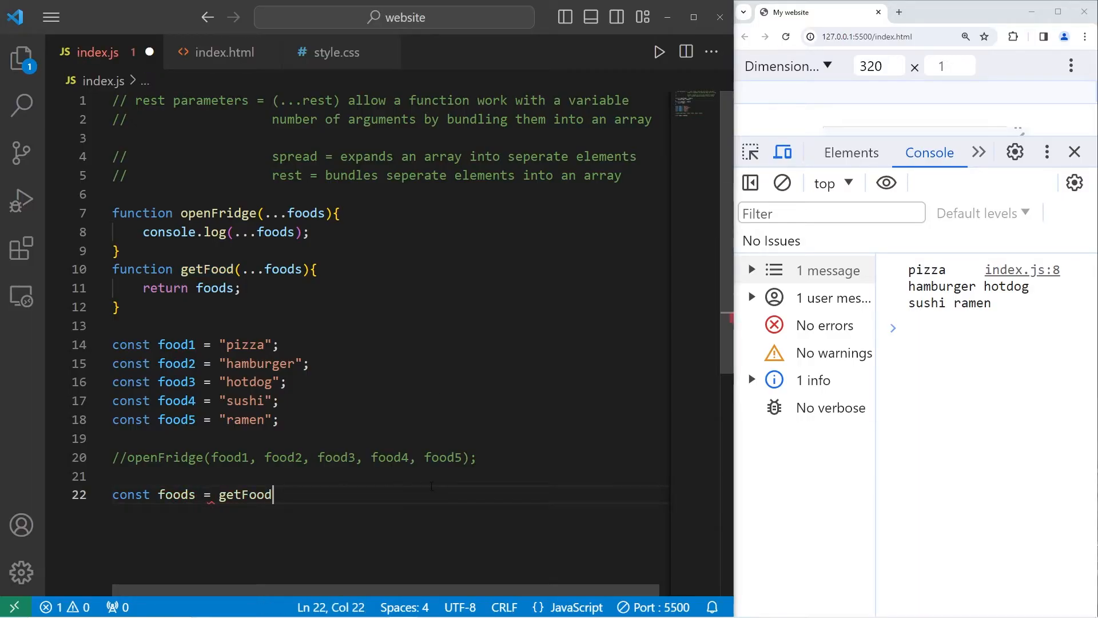
{"action": "type", "text": "();"}
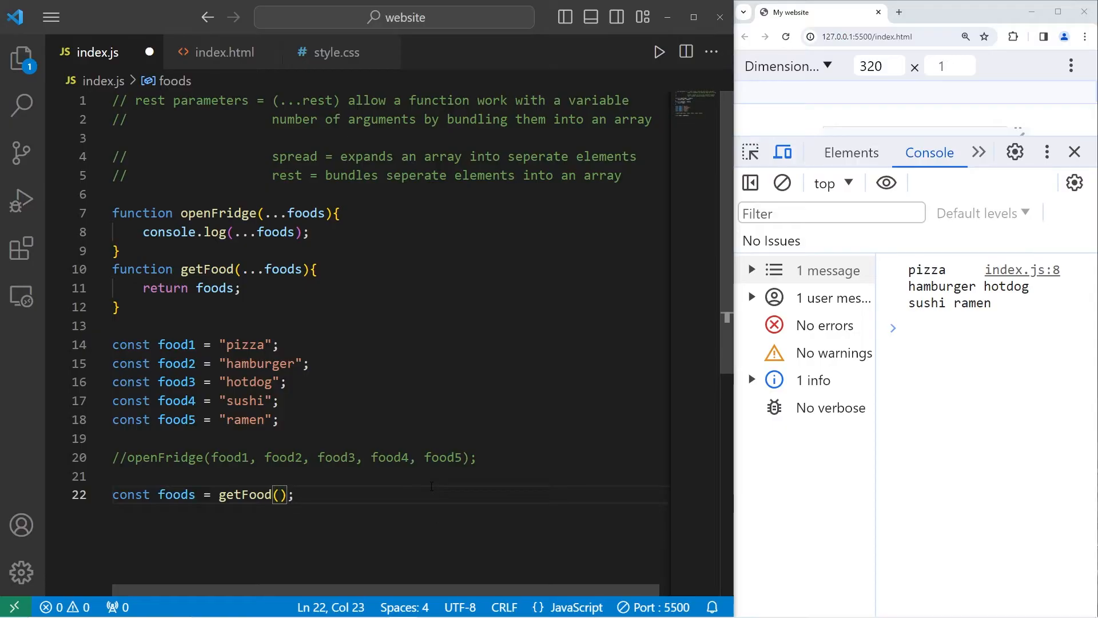
{"action": "type", "text": "food1,"}
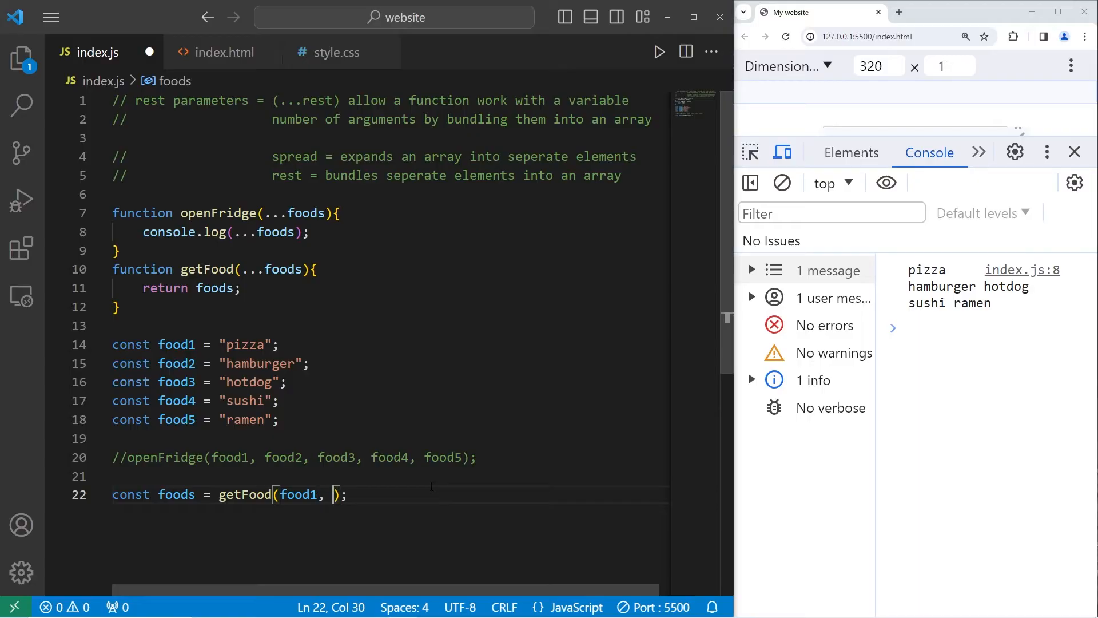
{"action": "type", "text": "food2, f"}
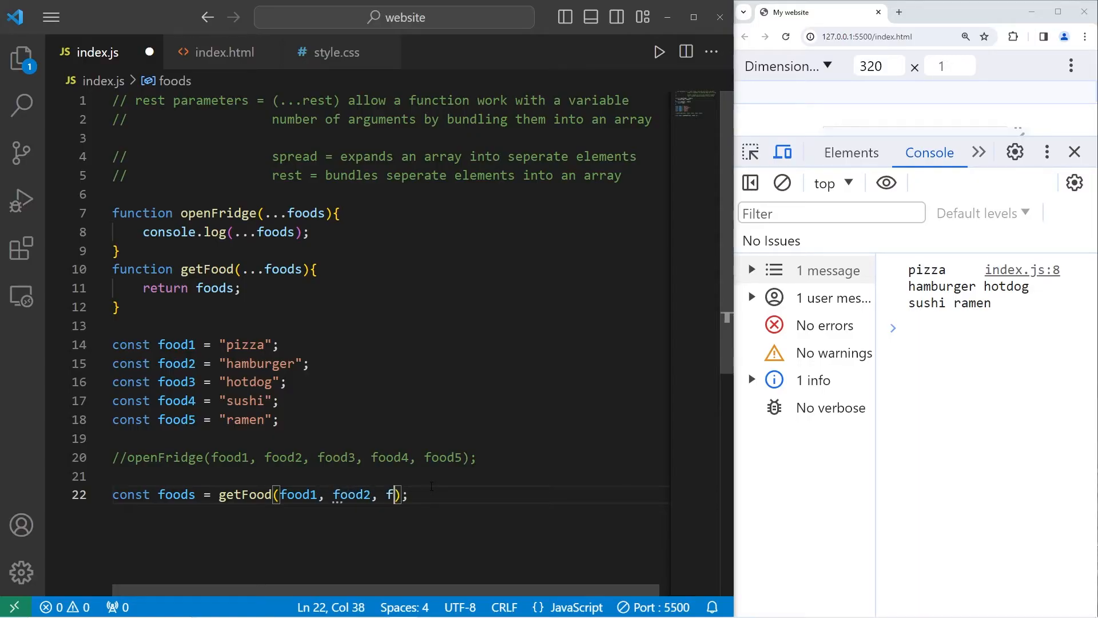
{"action": "type", "text": "ood3, food4, food5"}
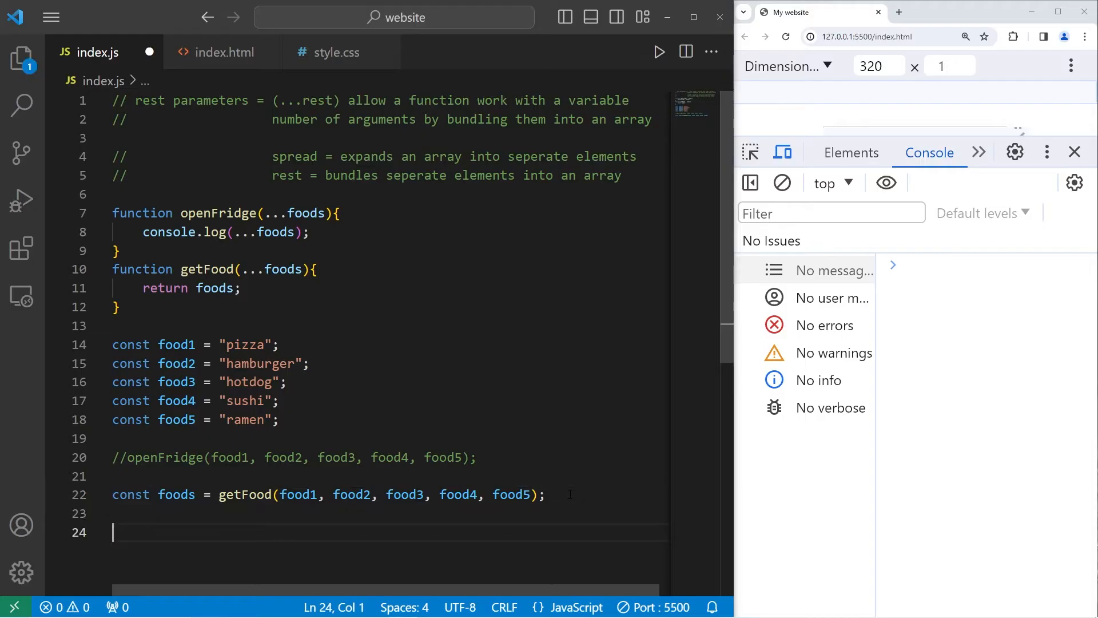
{"action": "type", "text": "console.log()"}
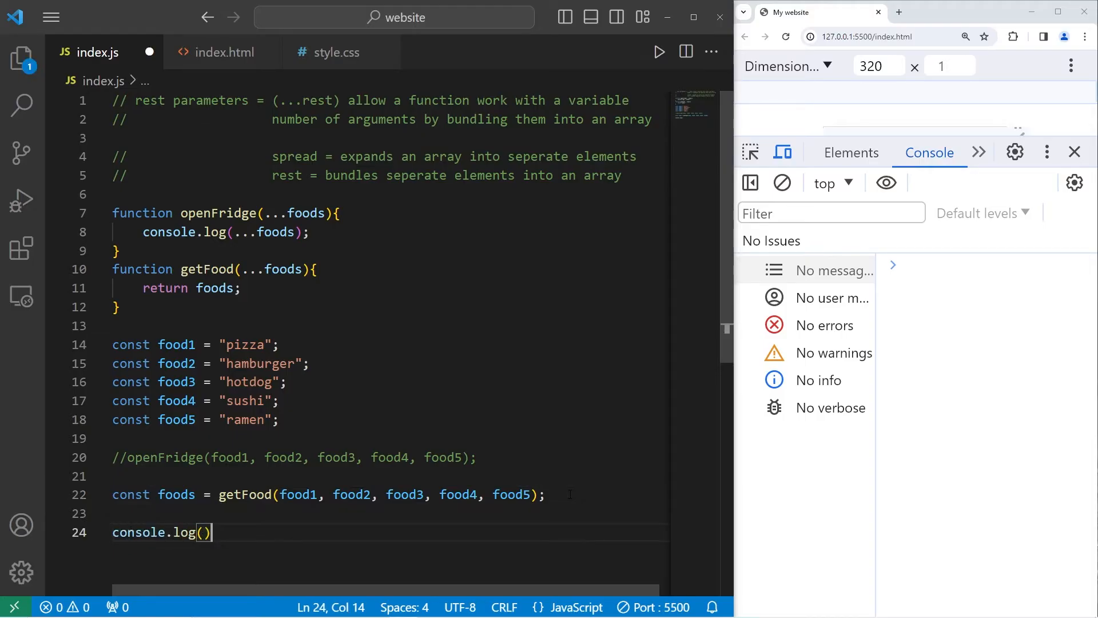
{"action": "type", "text": "foods"}
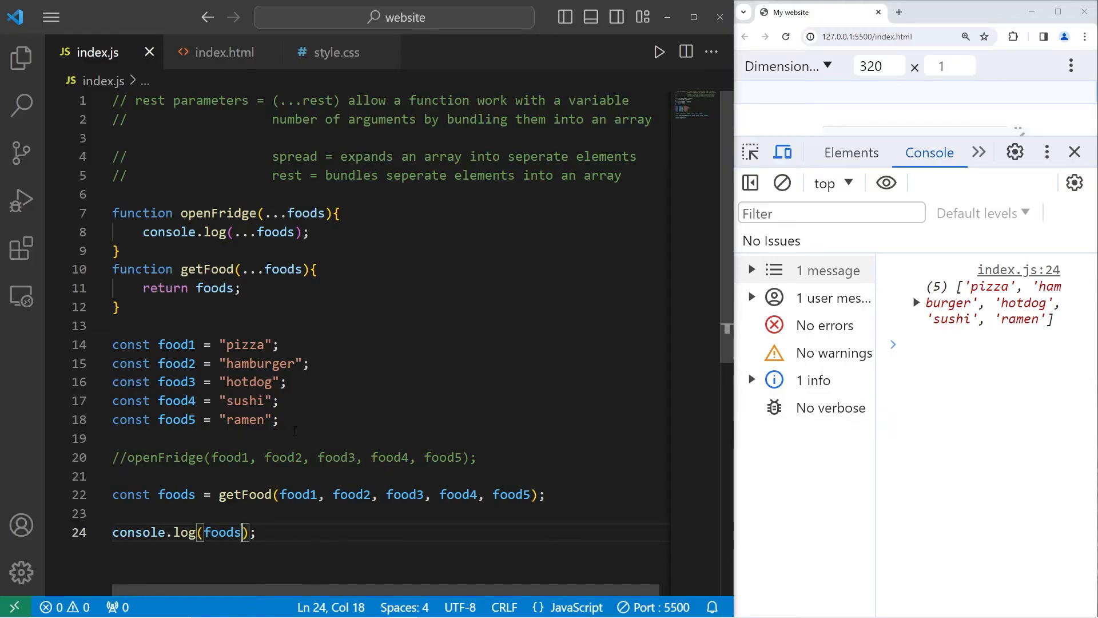
{"action": "double_click", "coordinate": [284, 268]}
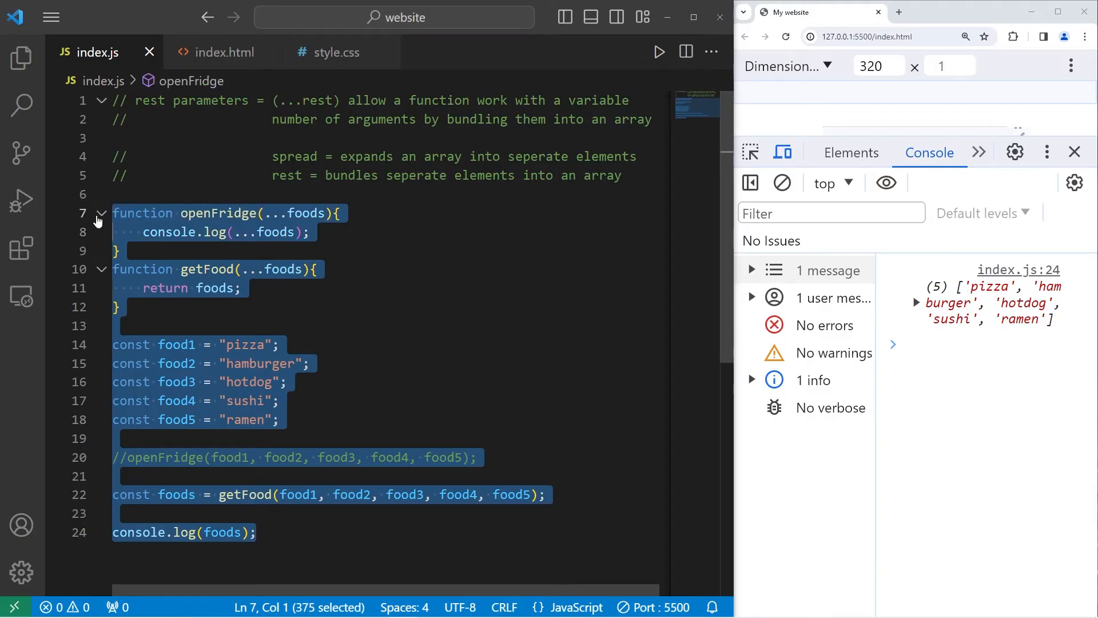
- Delete the food example and start function sum(...numbers) with let result = 0
{"action": "key", "text": "Delete"}
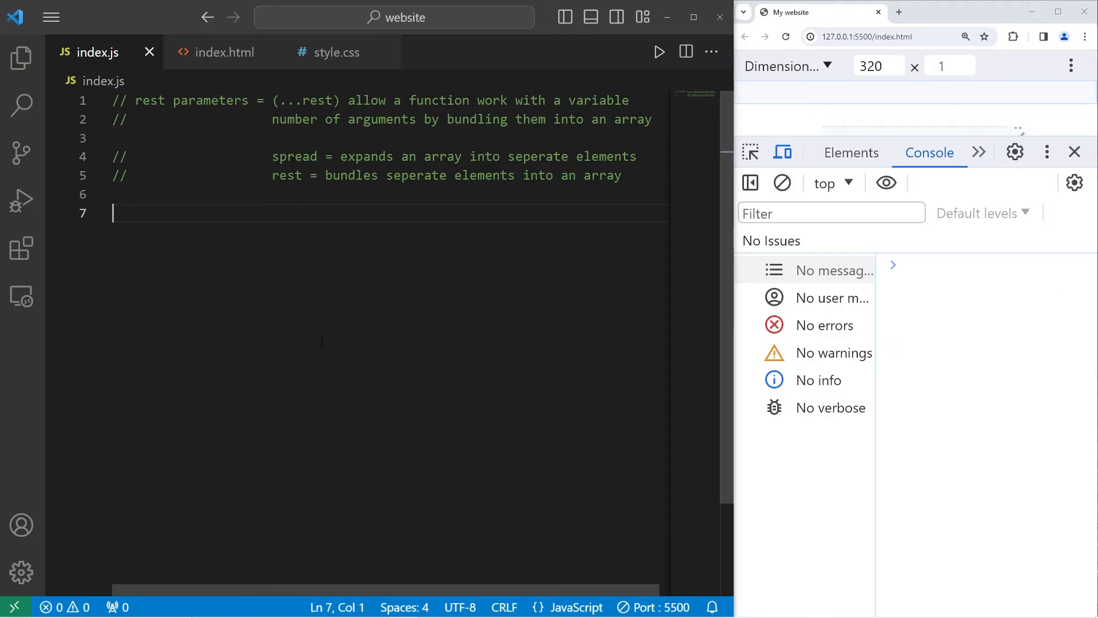
{"action": "type", "text": "fu"}
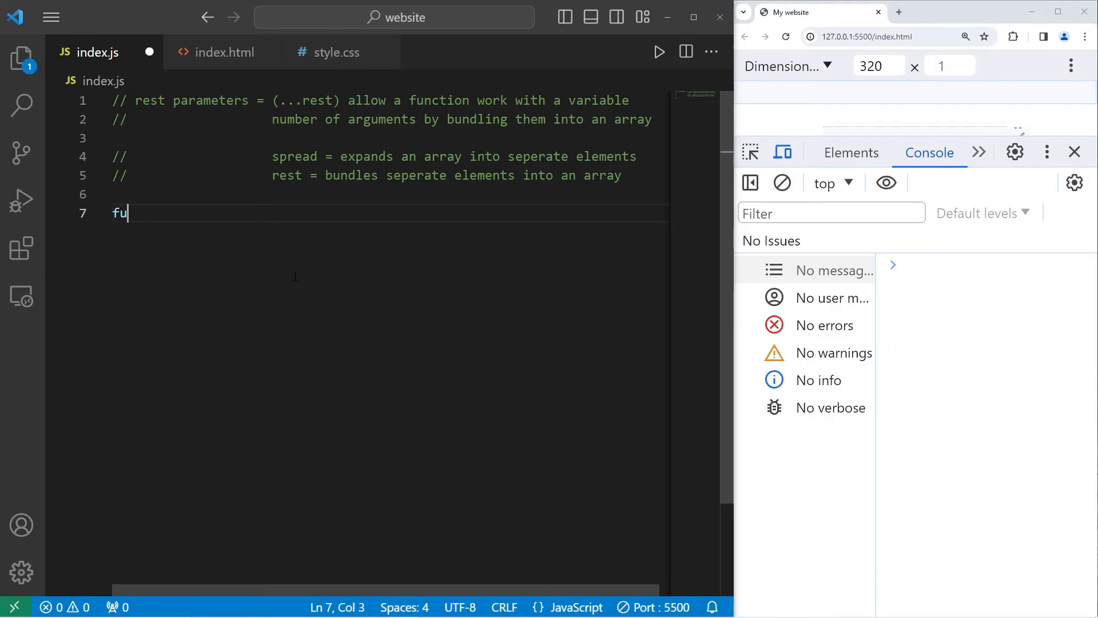
{"action": "type", "text": "nction sum()"}
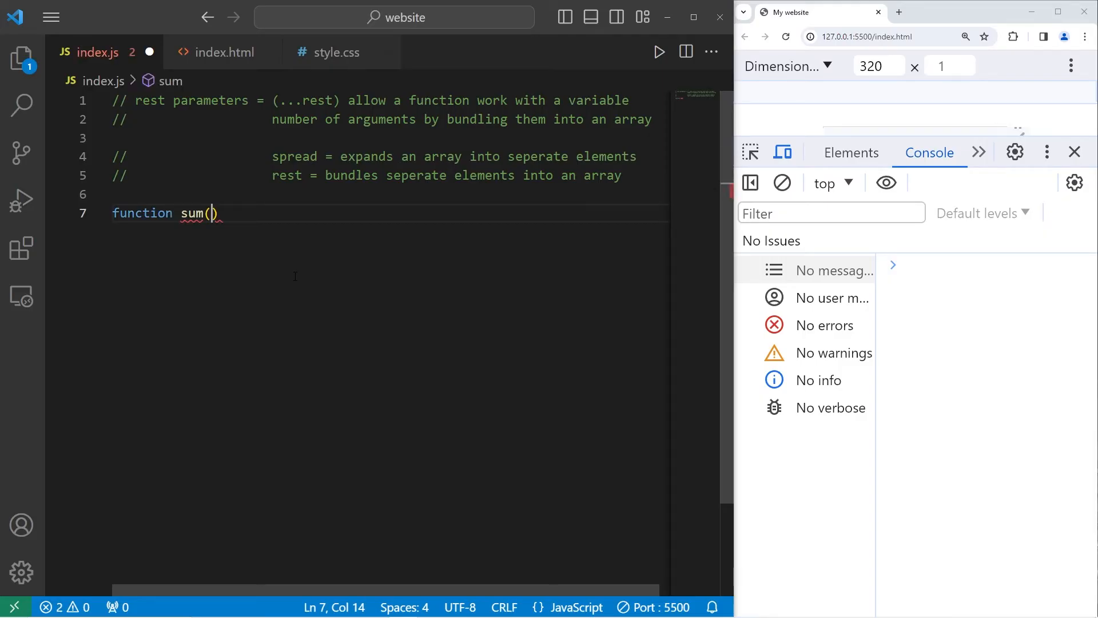
{"action": "type", "text": "{"}
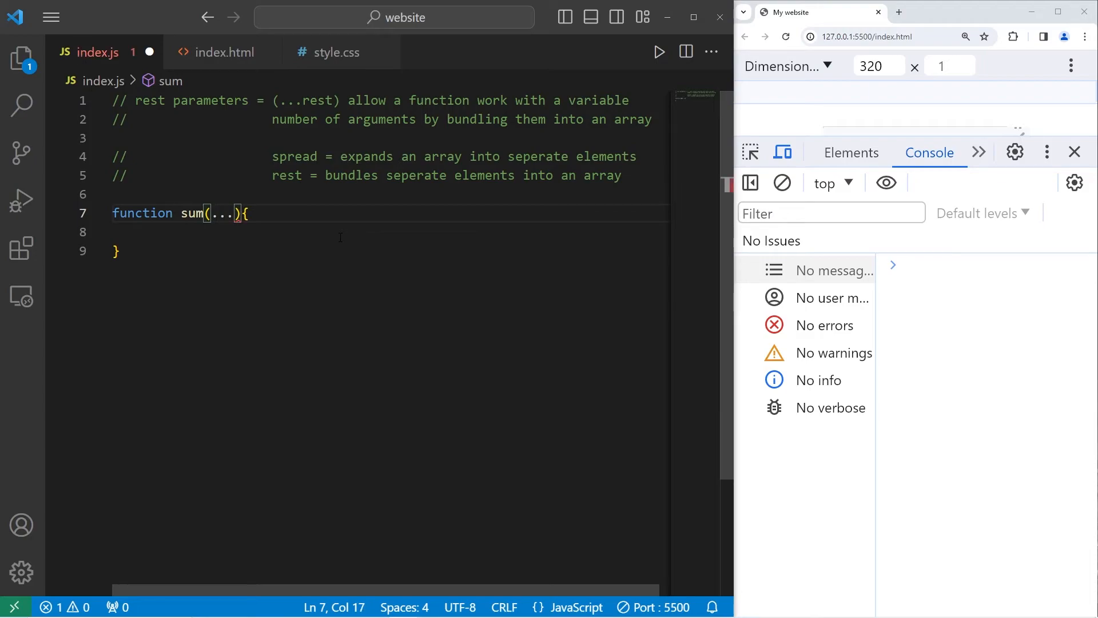
{"action": "type", "text": "numbers"}
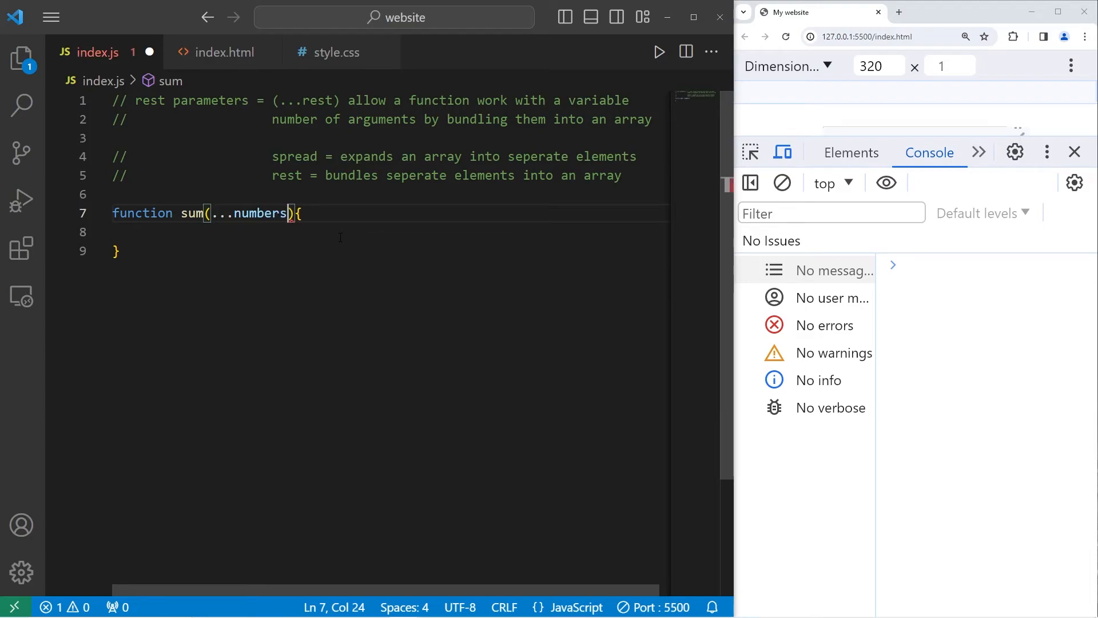
{"action": "type", "text": "1"}
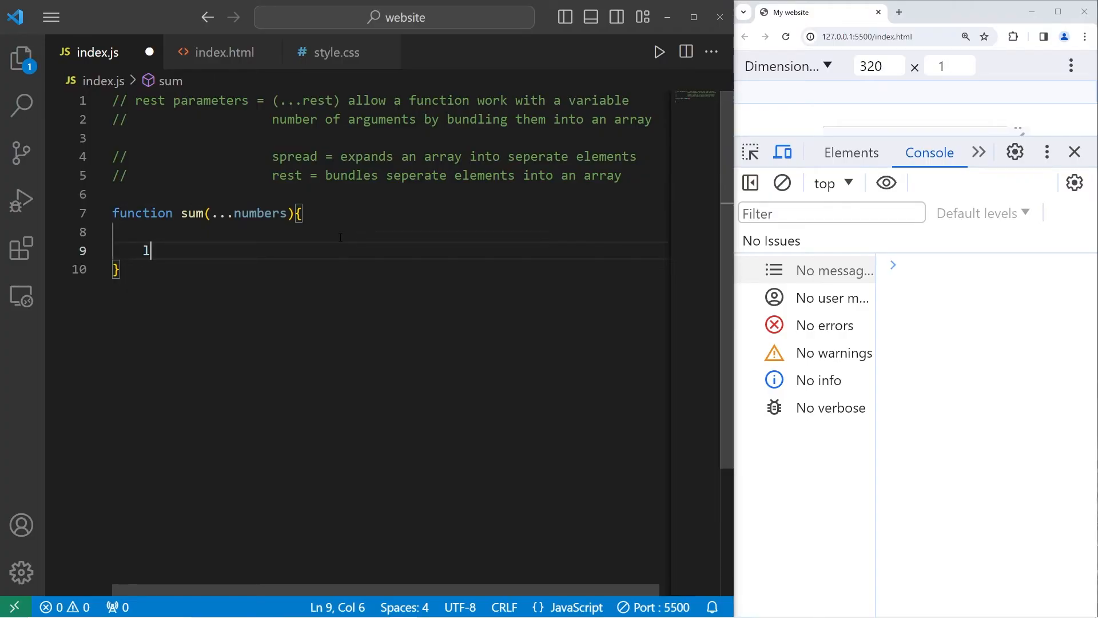
{"action": "type", "text": "et result"}
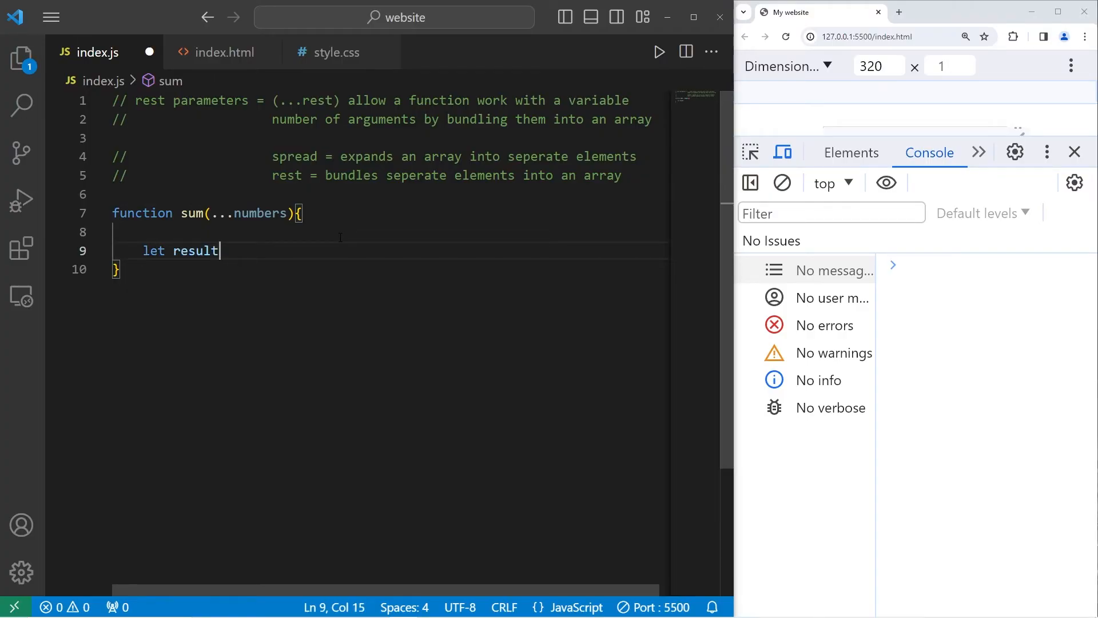
{"action": "type", "text": "= 0;"}
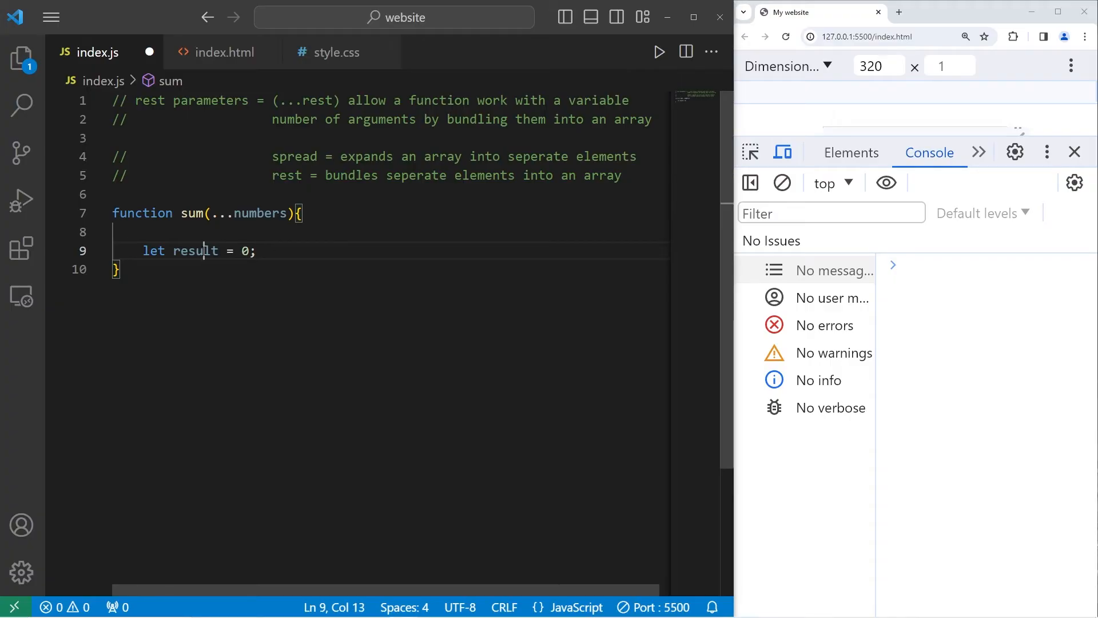
- Add a for(let number of numbers) loop doing result += number, then return result
{"action": "type", "text": "for"}
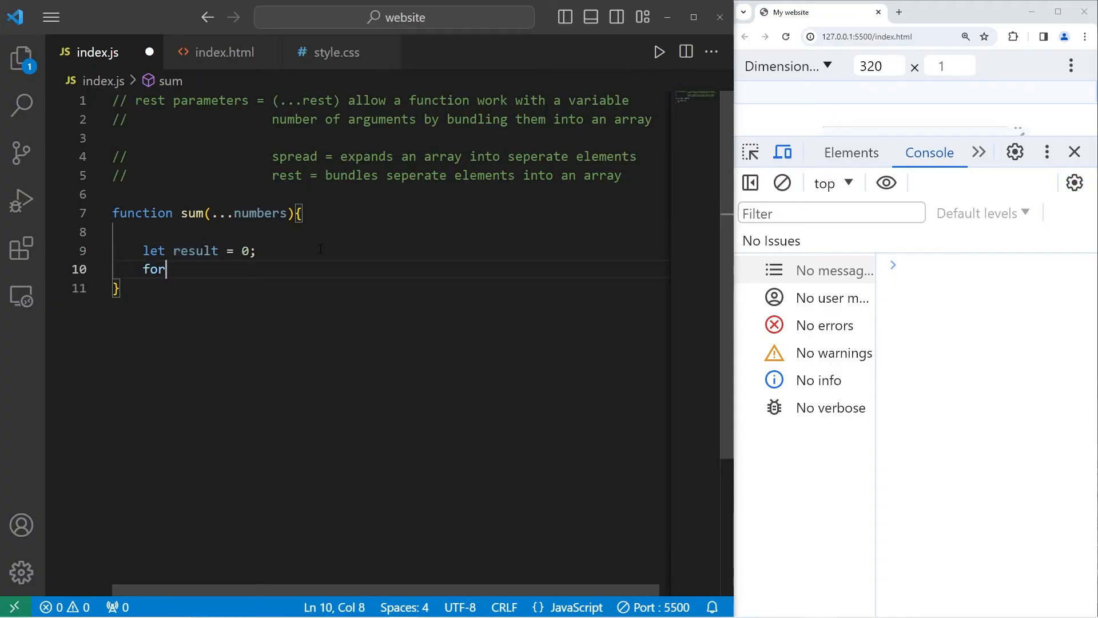
{"action": "type", "text": "(){"}
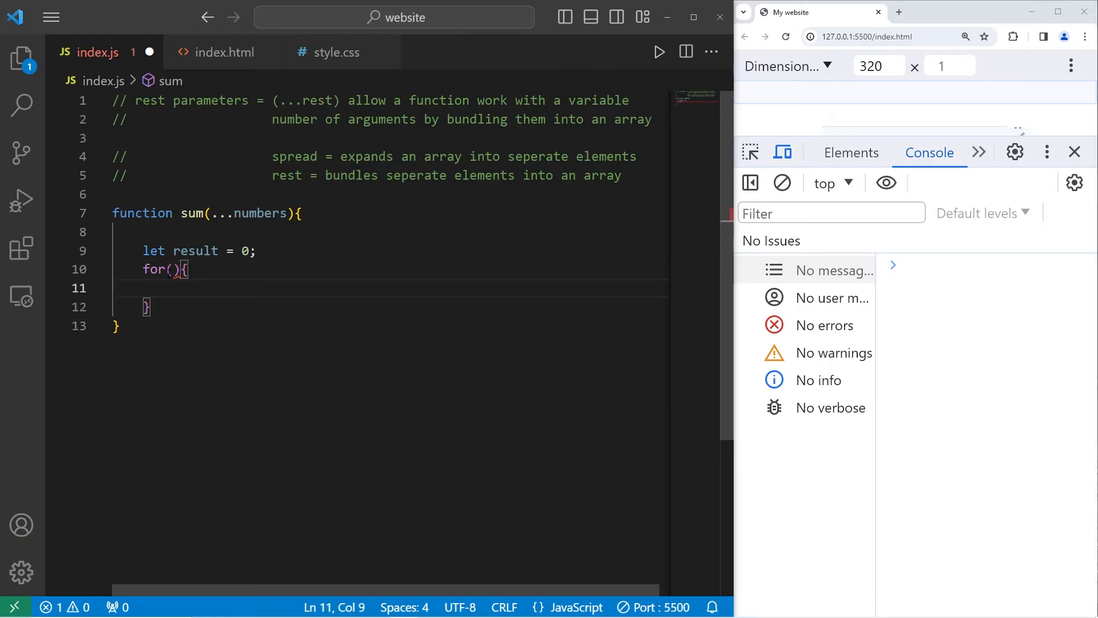
{"action": "type", "text": "let"}
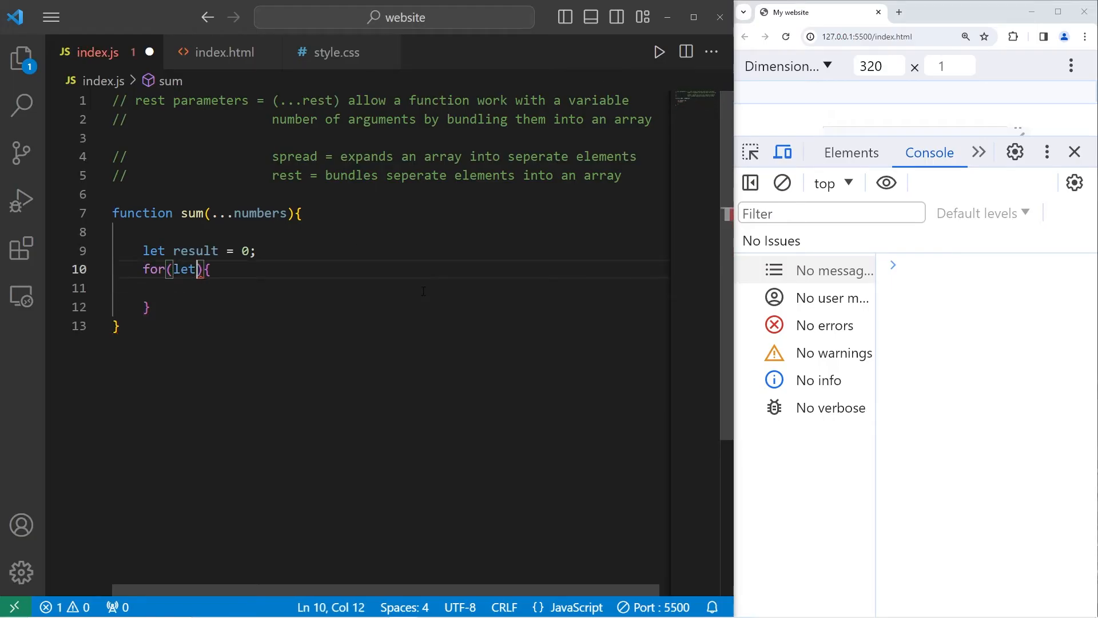
{"action": "type", "text": "number"}
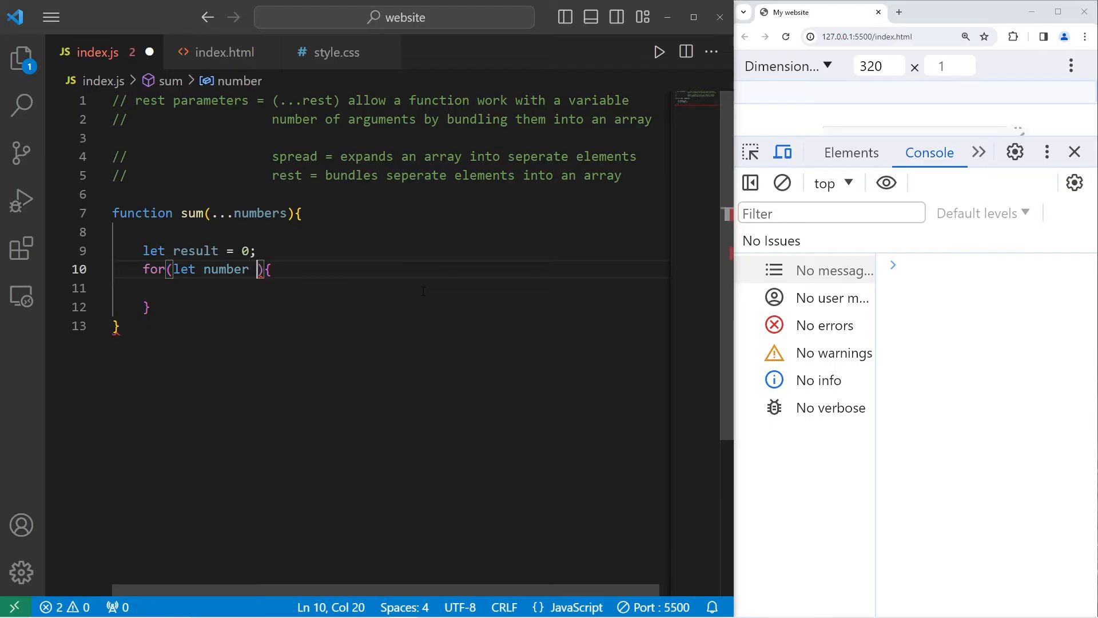
{"action": "type", "text": "of numbers"}
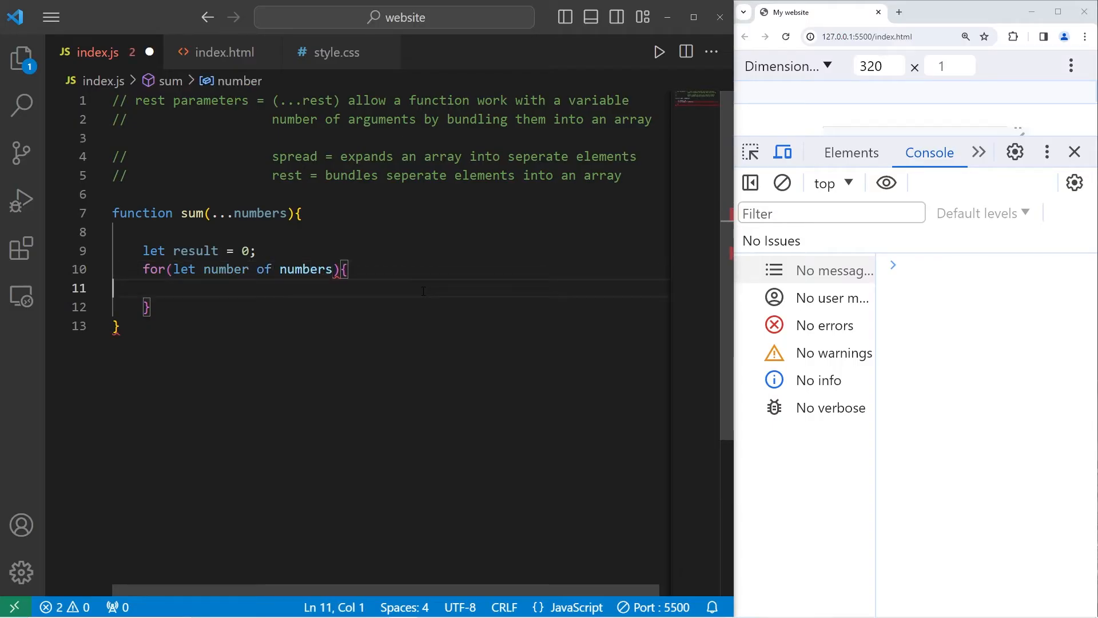
{"action": "type", "text": "result +"}
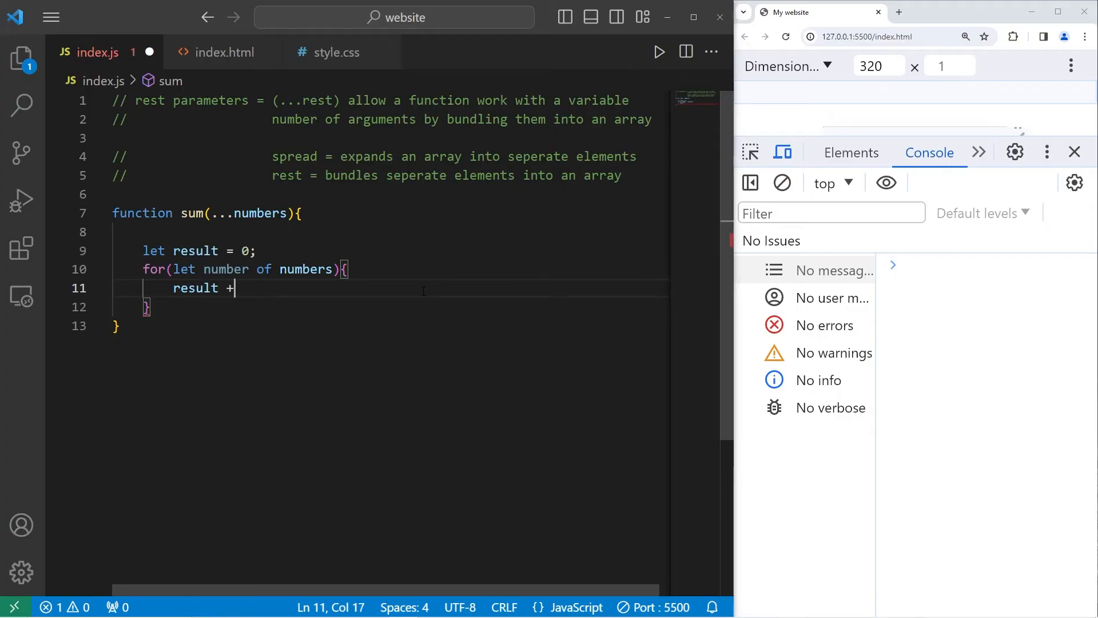
{"action": "type", "text": "= number;"}
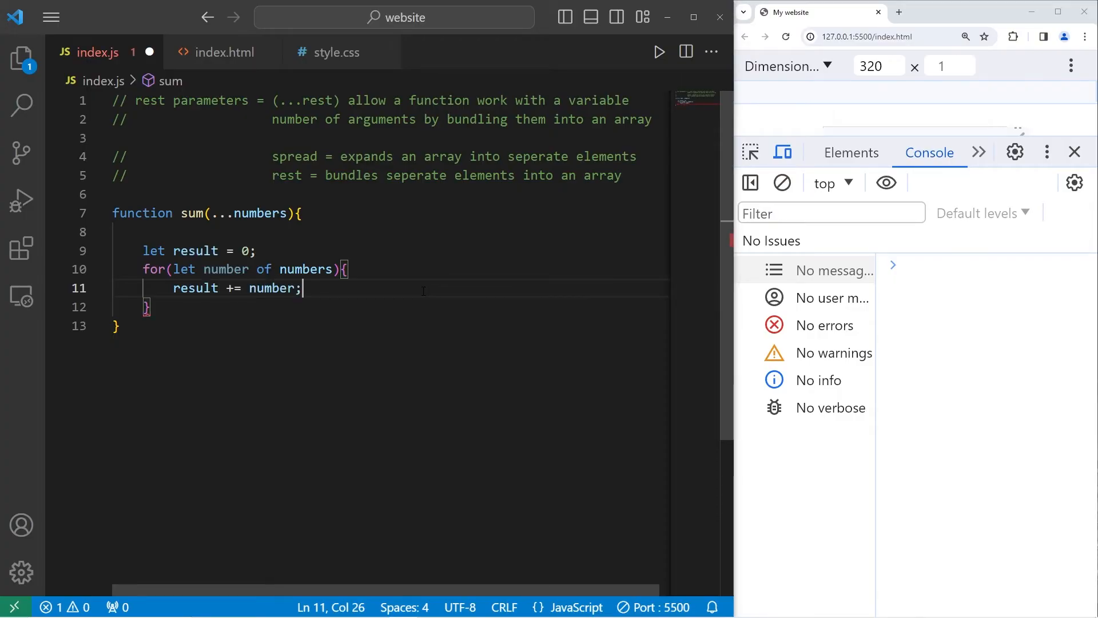
{"action": "type", "text": "return result;"}
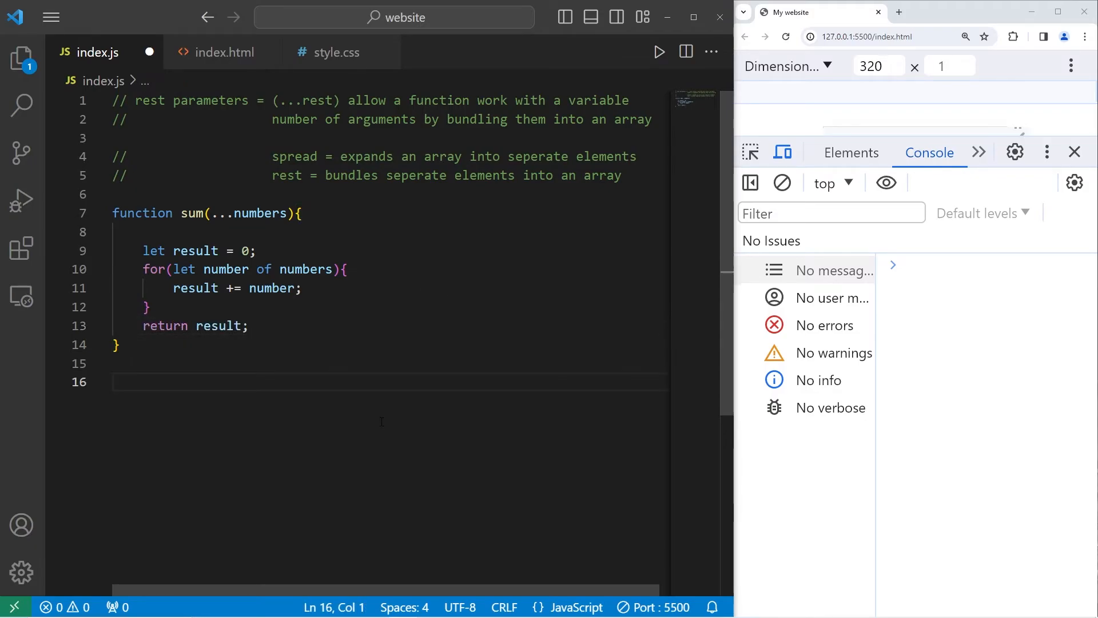
- Set const total = sum(1) and log `Your total is $${total}` with a template string
{"action": "type", "text": "const total"}
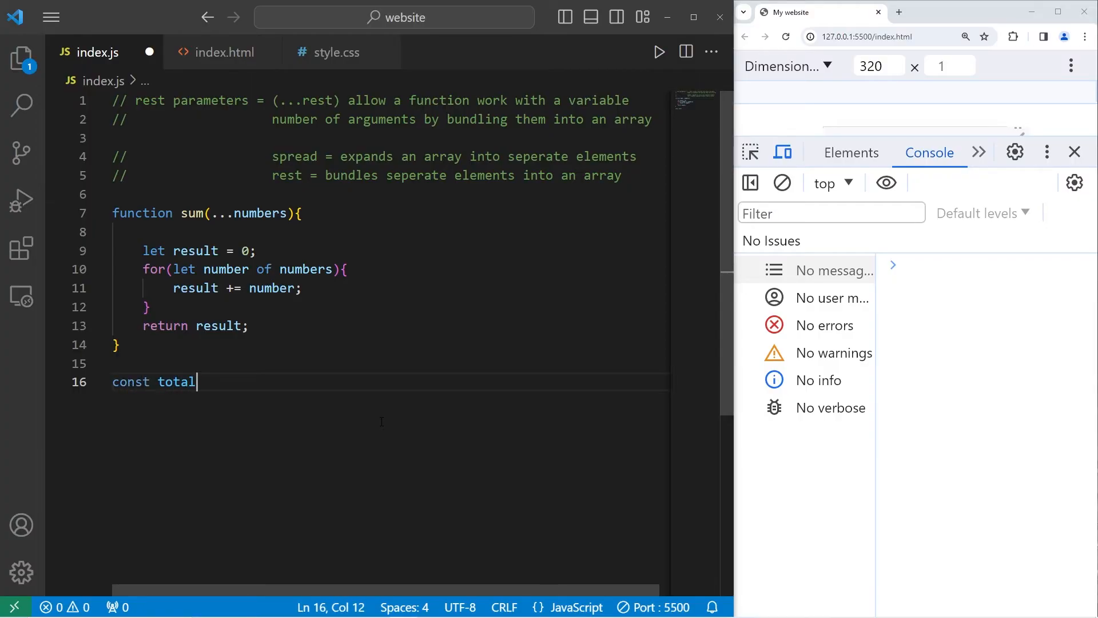
{"action": "type", "text": "="}
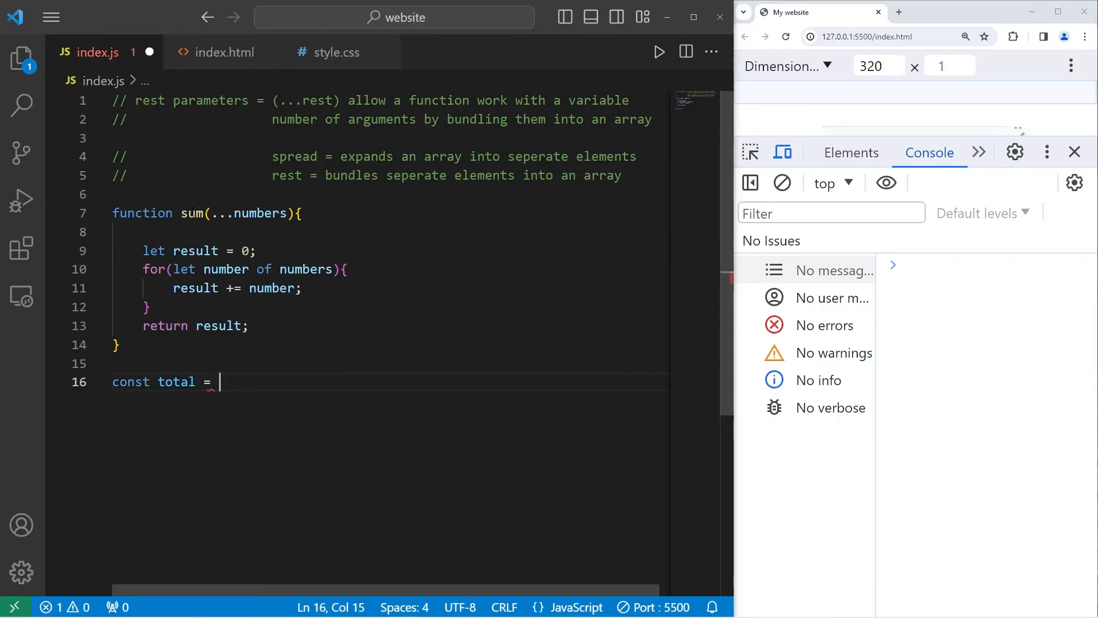
{"action": "type", "text": "sum()"}
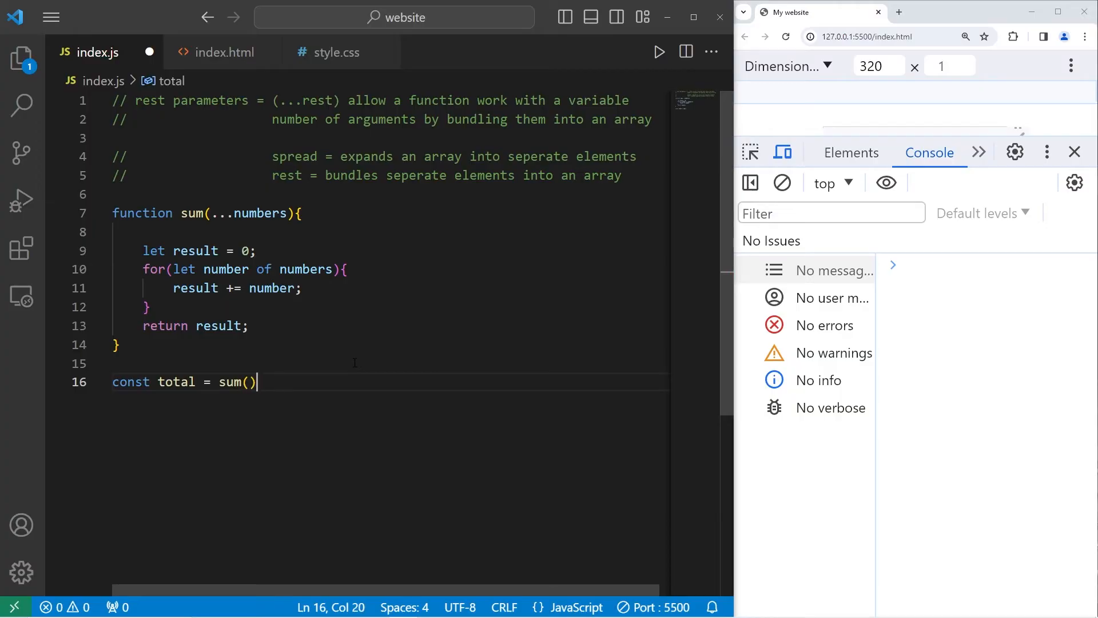
{"action": "type", "text": ";"}
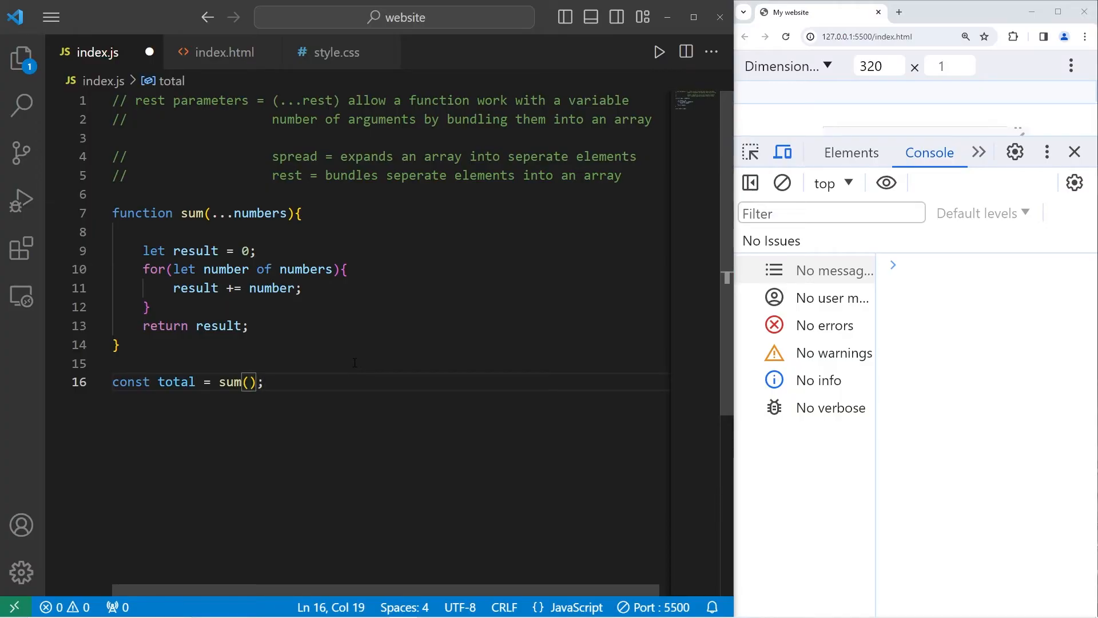
{"action": "type", "text": "1"}
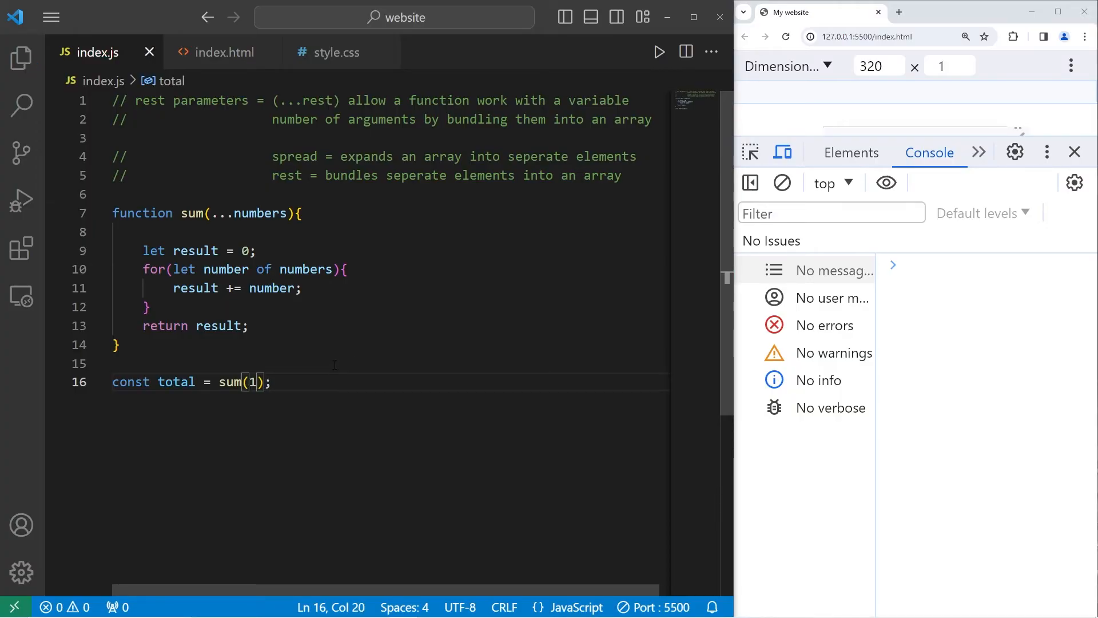
{"action": "type", "text": "console.log();"}
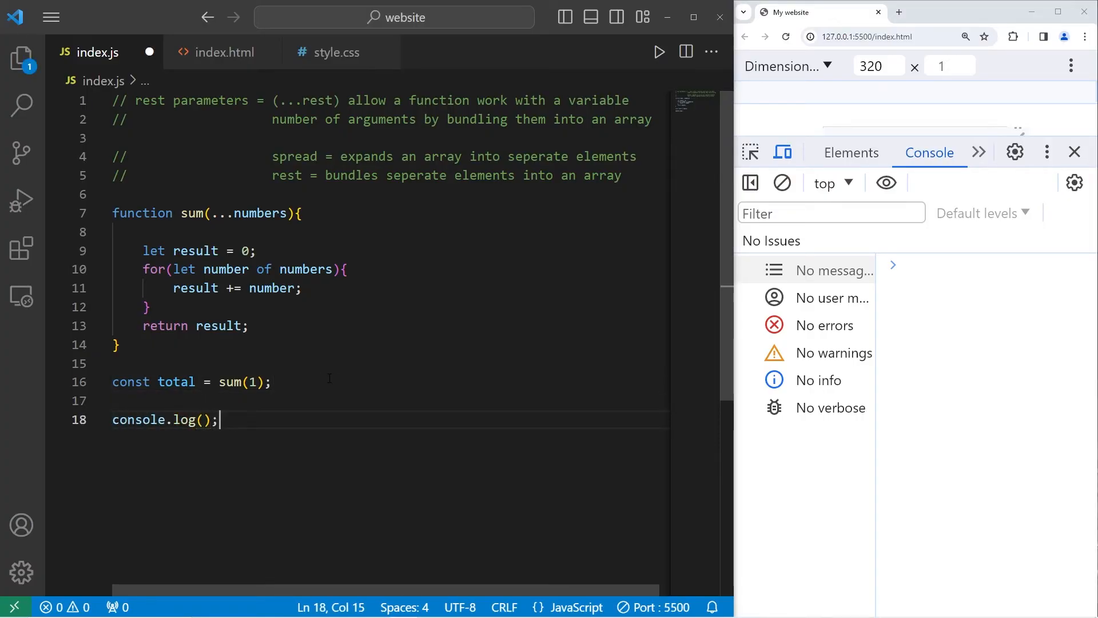
{"action": "type", "text": "`Your total is"}
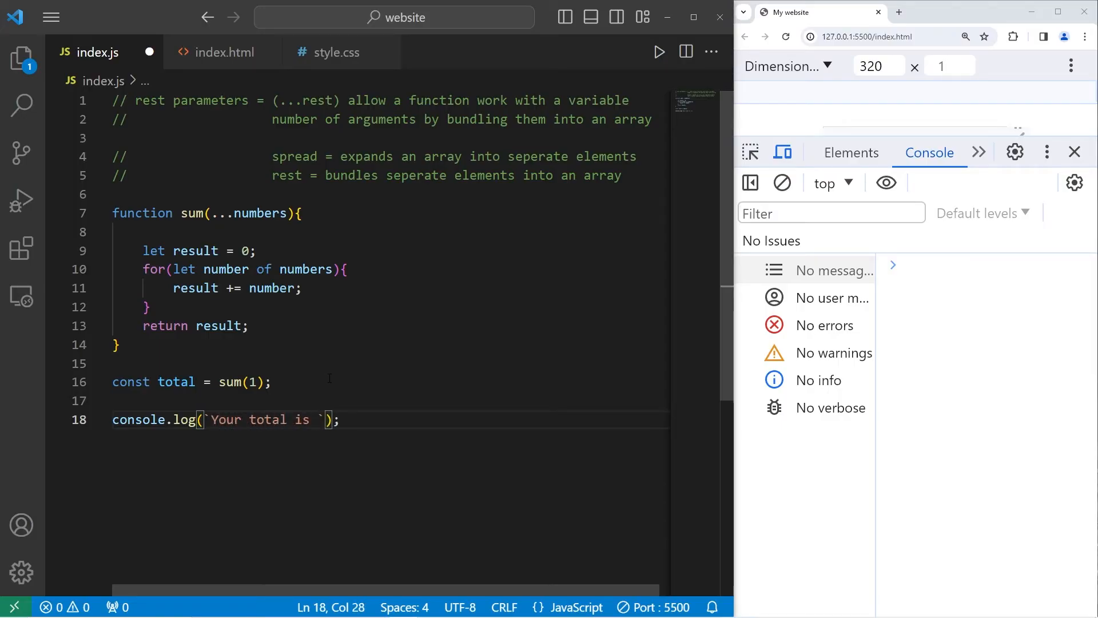
{"action": "type", "text": "${}"}
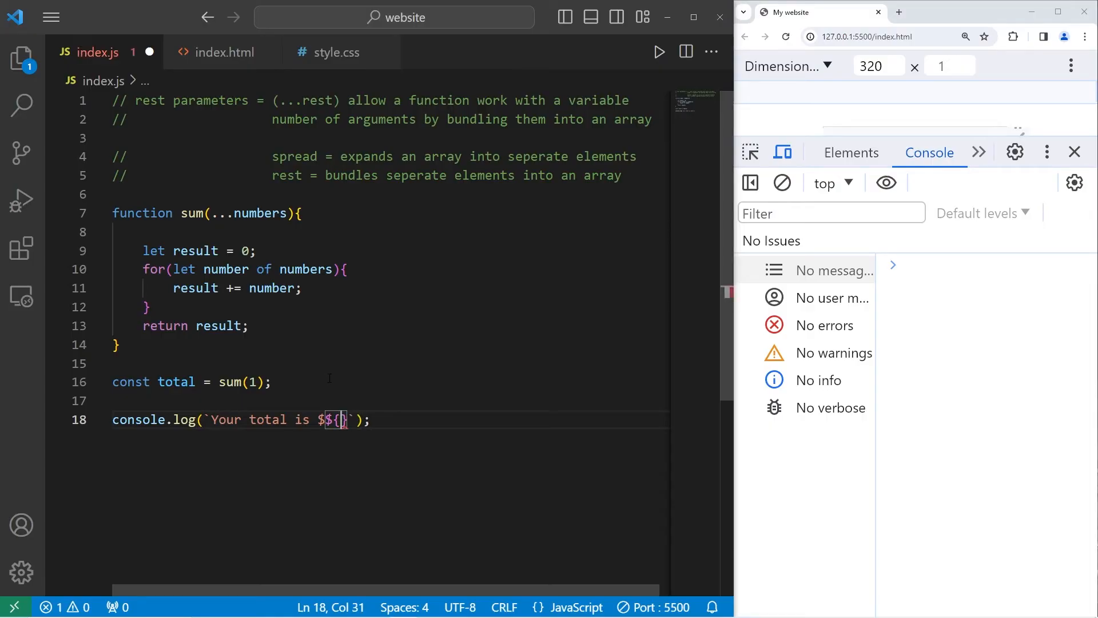
{"action": "type", "text": "total"}
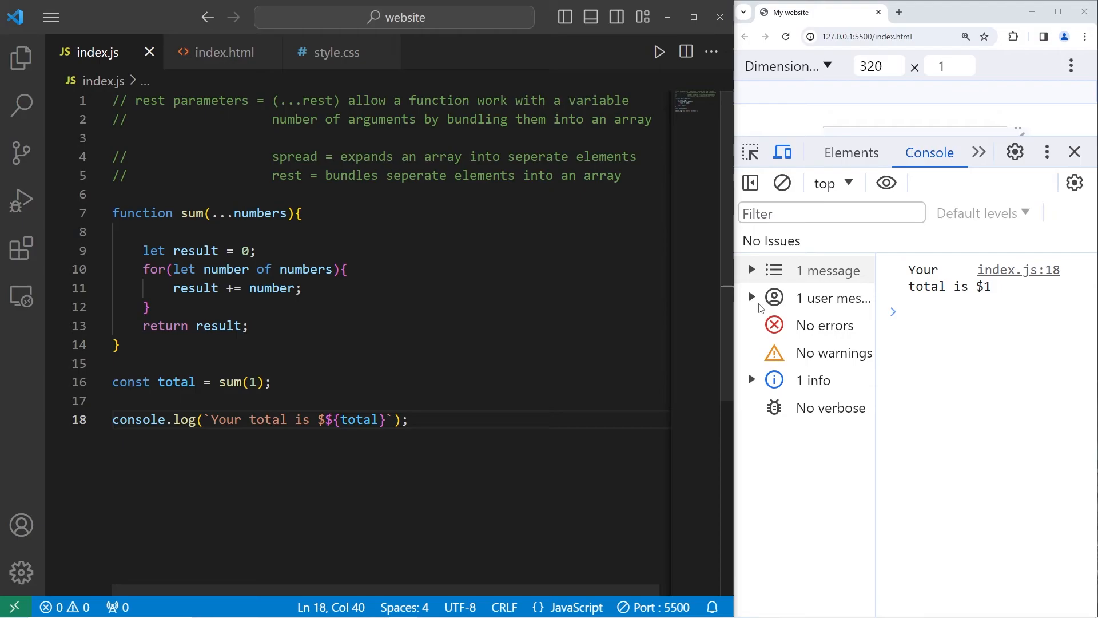
- Extend the call to sum(1, 2, 3, 4, 5) so the total becomes $15
{"action": "left_click", "coordinate": [256, 382]}
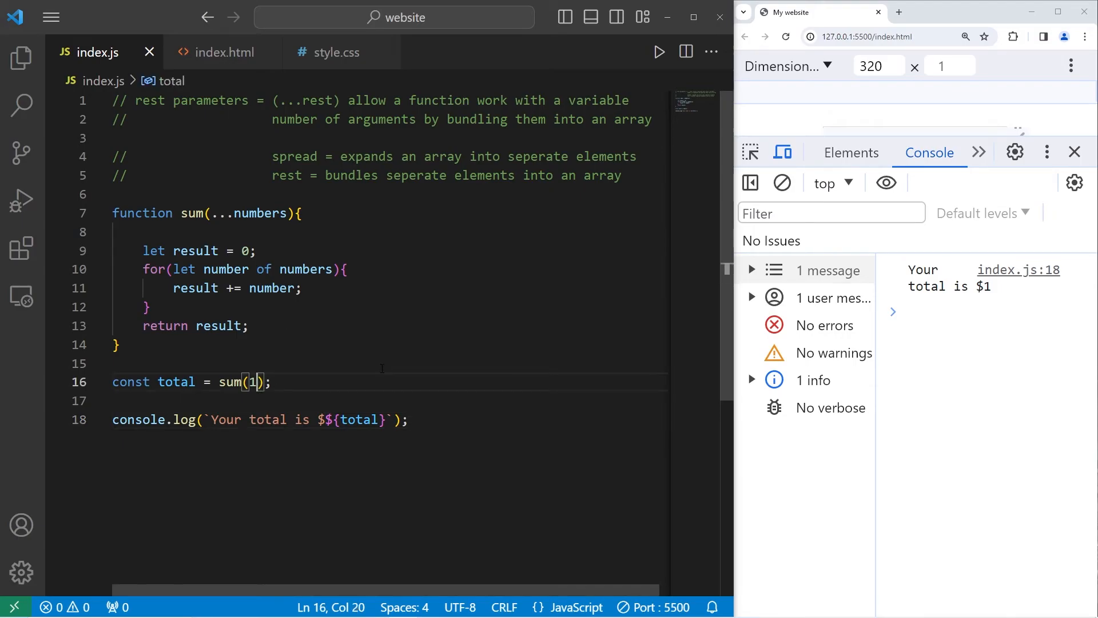
{"action": "type", "text": ", 2"}
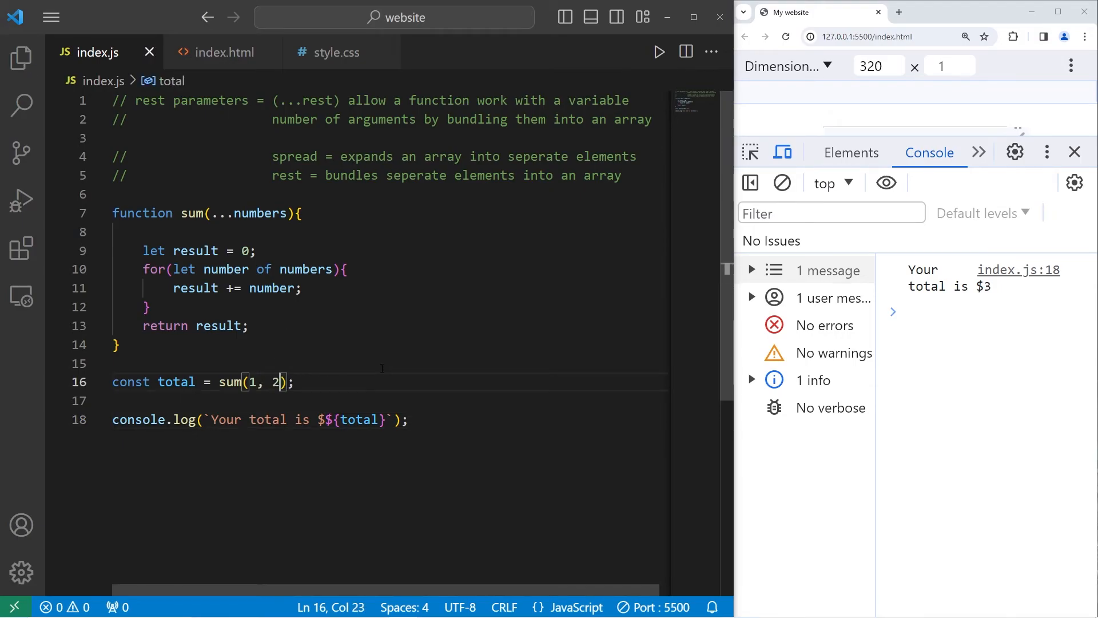
{"action": "type", "text": ", 3,"}
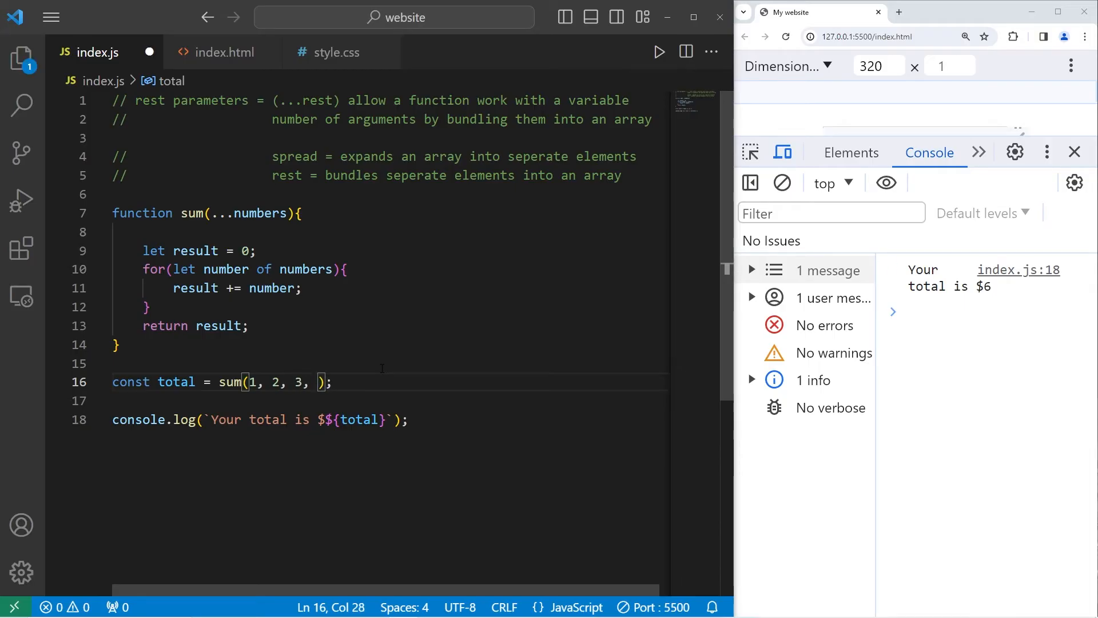
{"action": "type", "text": "4,"}
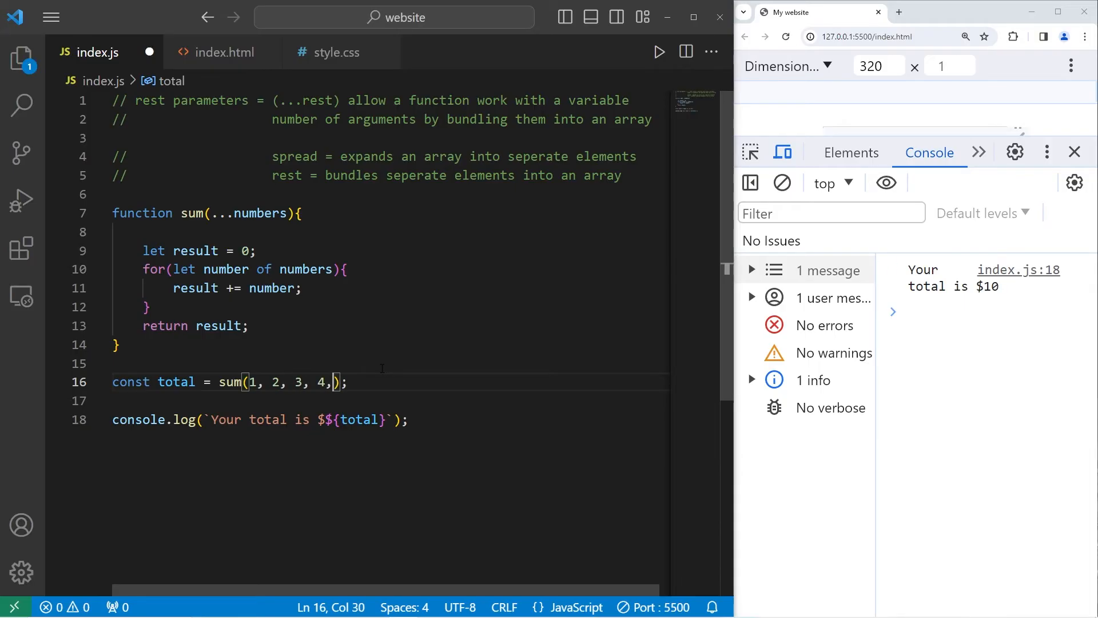
{"action": "type", "text": "5"}
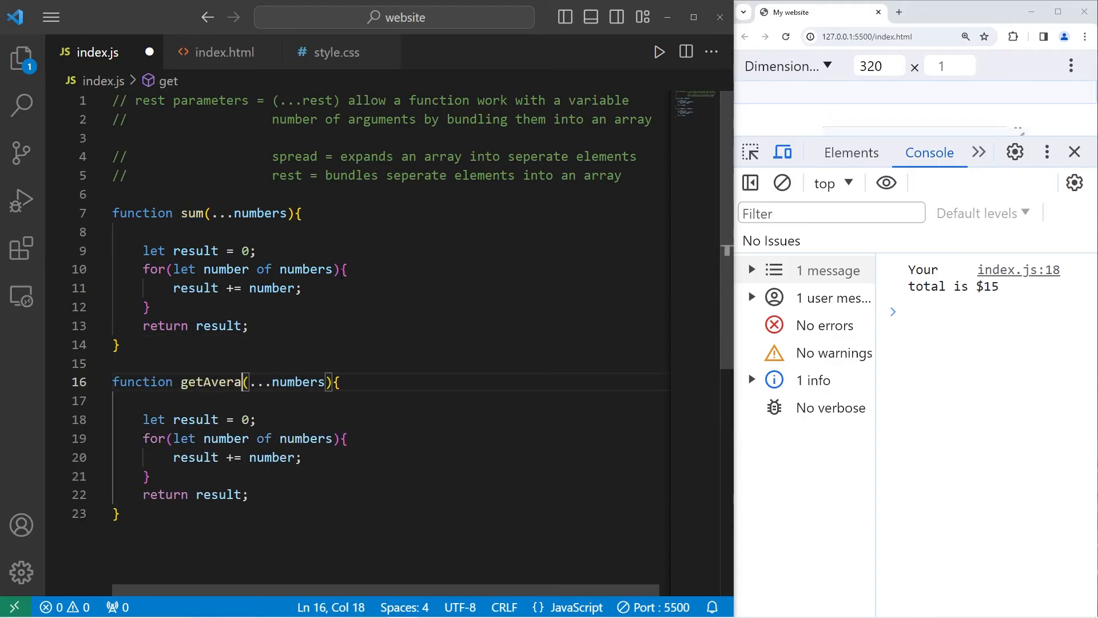
- Finish getAverage so it returns result / numbers.length
{"action": "type", "text": "ge"}
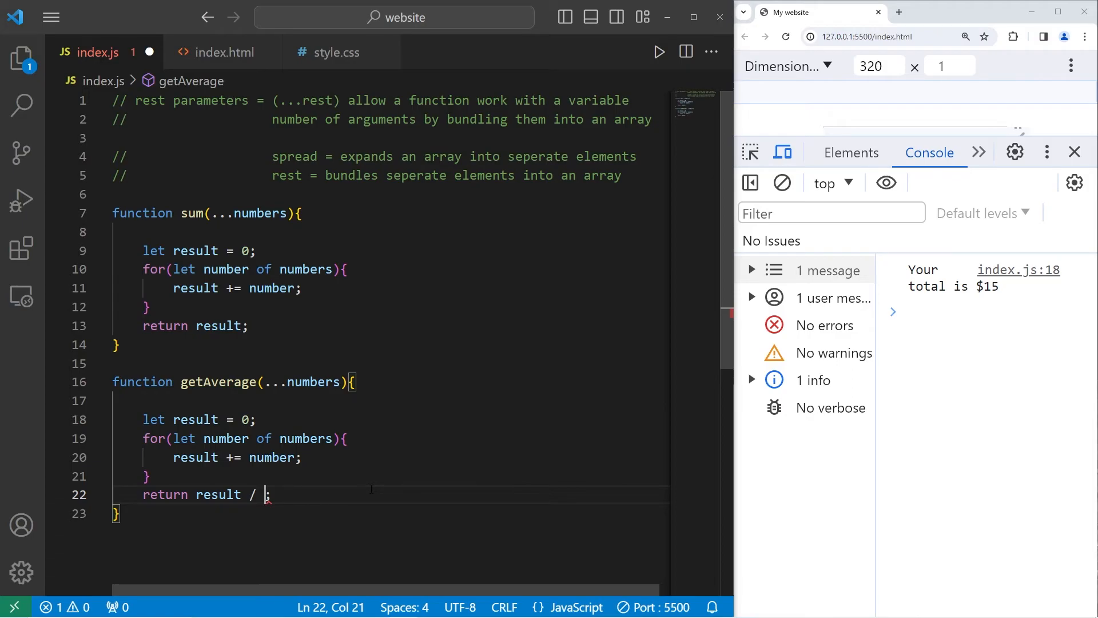
{"action": "type", "text": "numbers"}
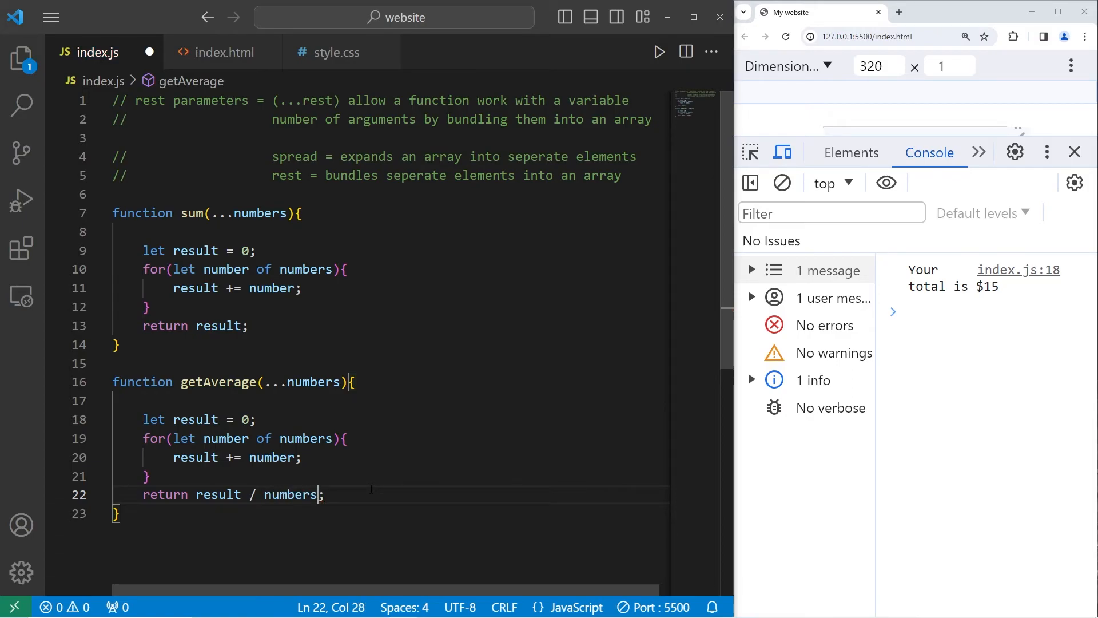
{"action": "type", "text": ".length"}
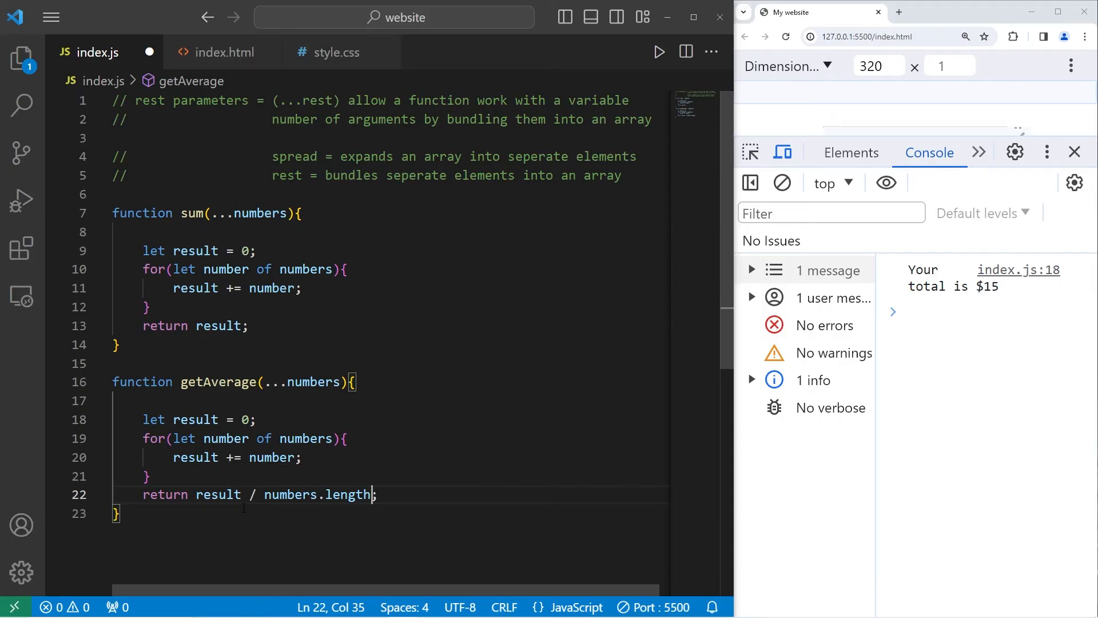
{"action": "scroll", "scroll_direction": "down", "scroll_amount": 3}
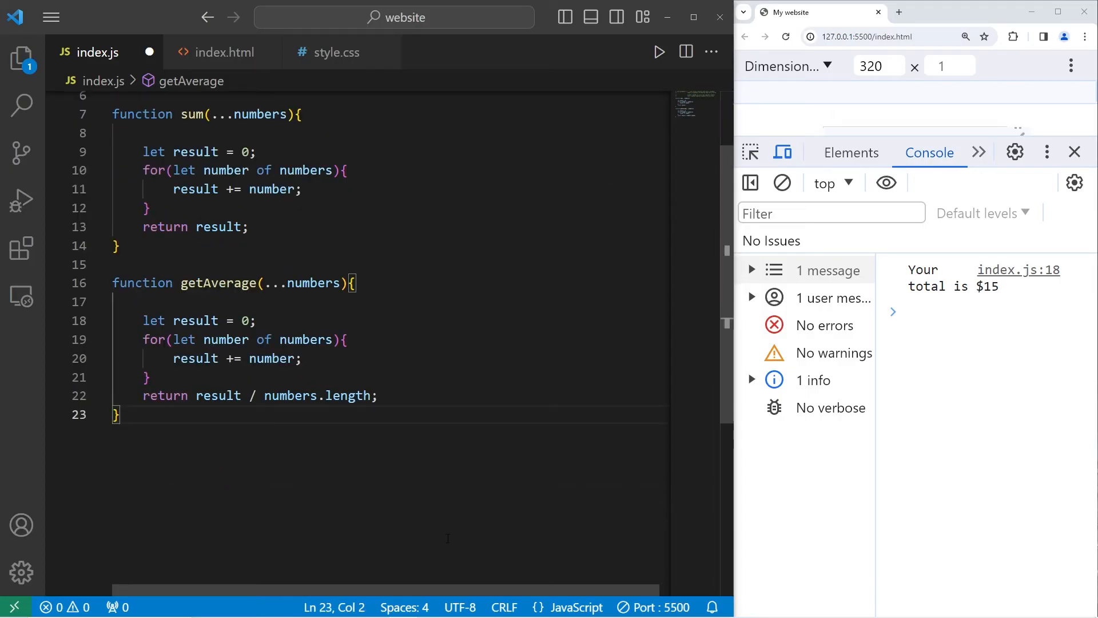
- Set const total = getAverage(75, 100, 85, 90, 50) and console.log(total), giving 80
{"action": "type", "text": "const"}
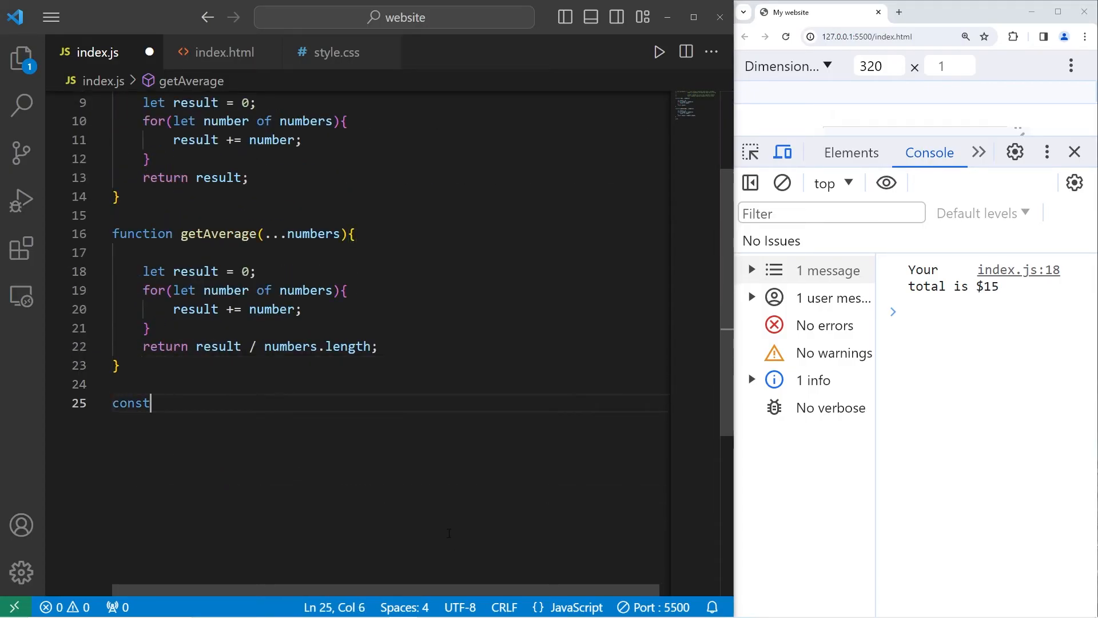
{"action": "type", "text": "total ="}
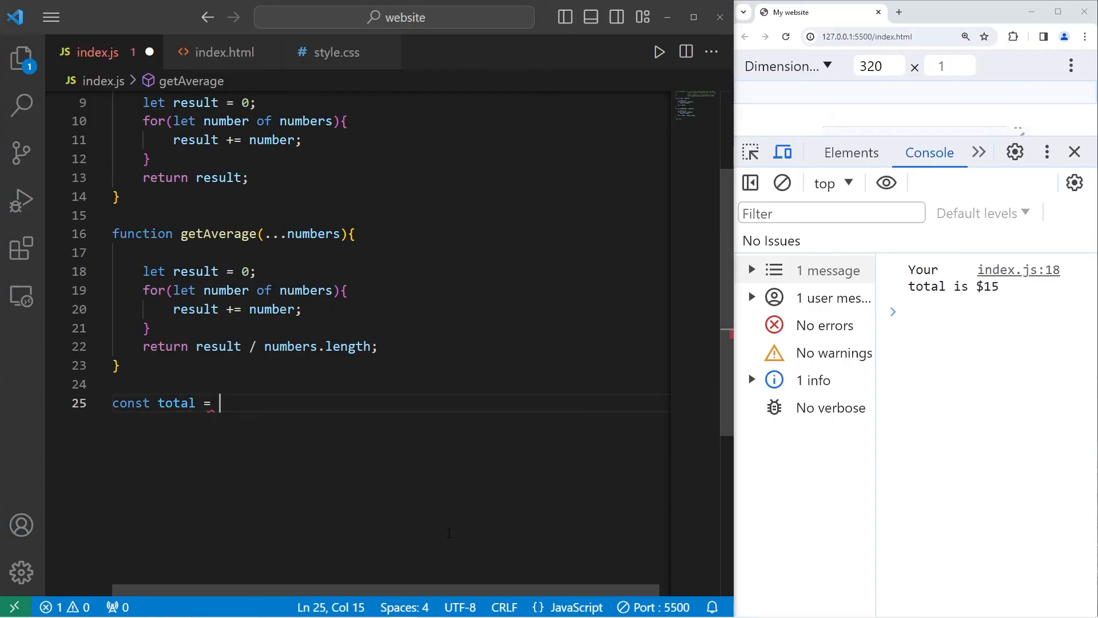
{"action": "type", "text": "getAverage"}
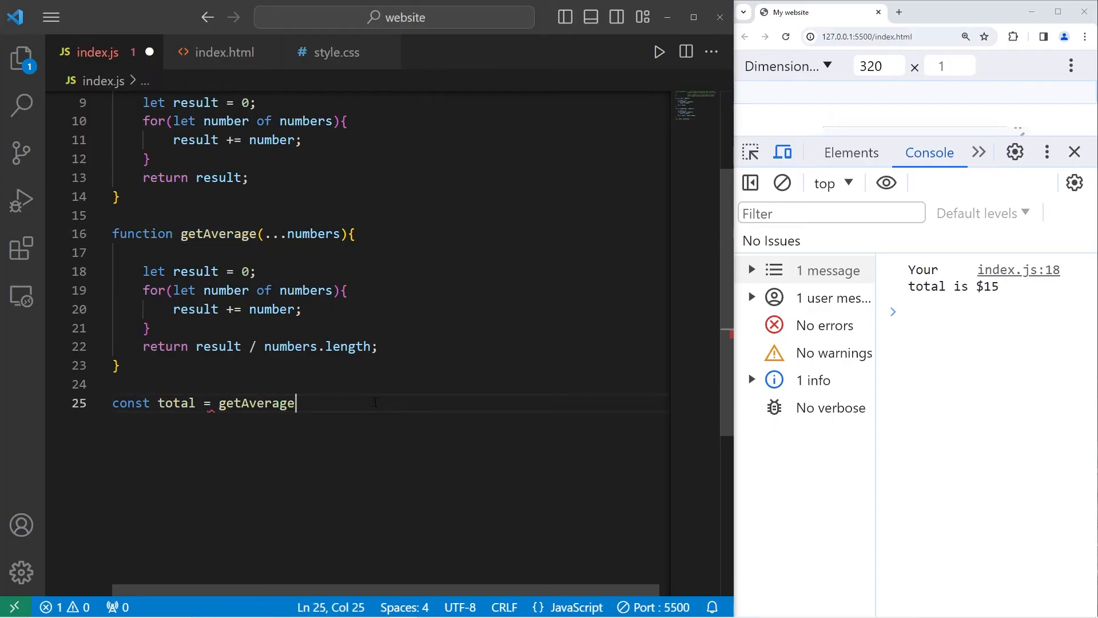
{"action": "type", "text": "();"}
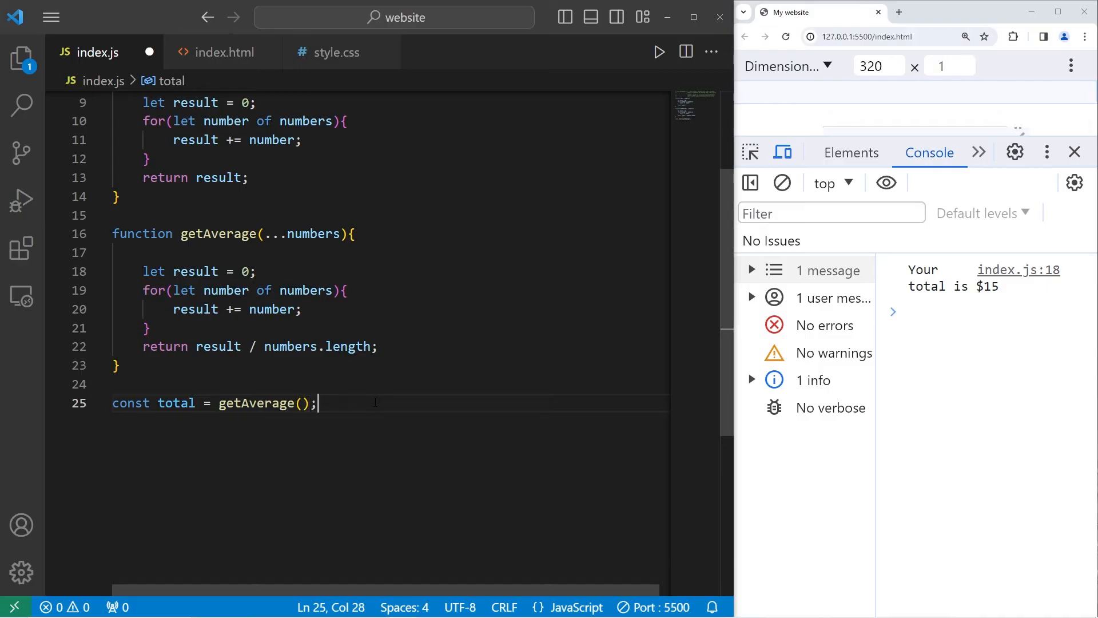
{"action": "type", "text": "75"}
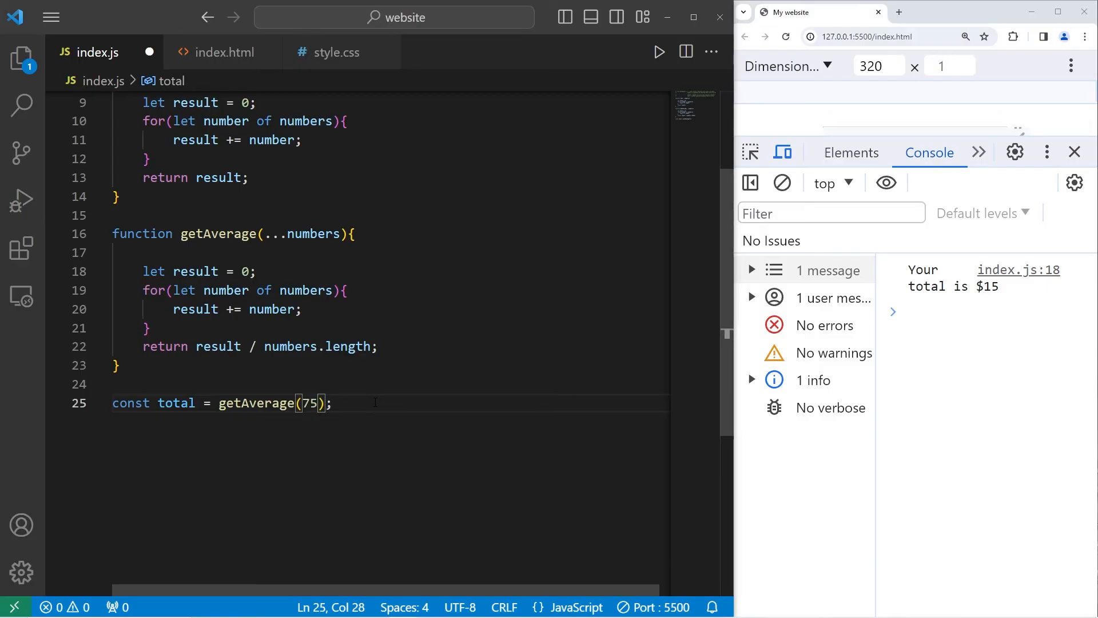
{"action": "type", "text": ", 100,"}
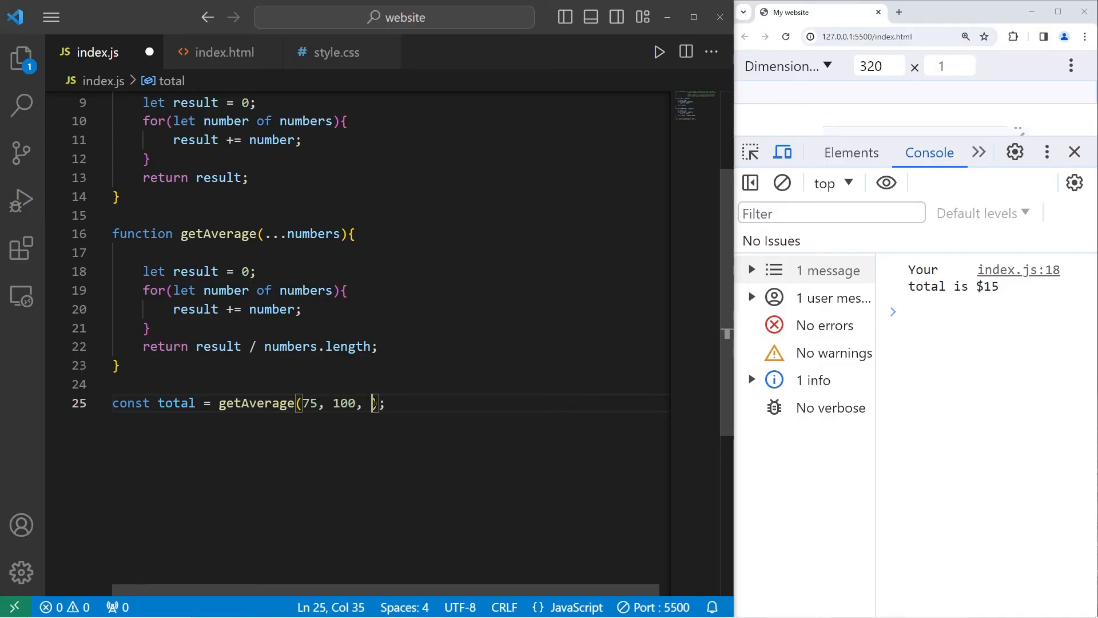
{"action": "type", "text": "85,"}
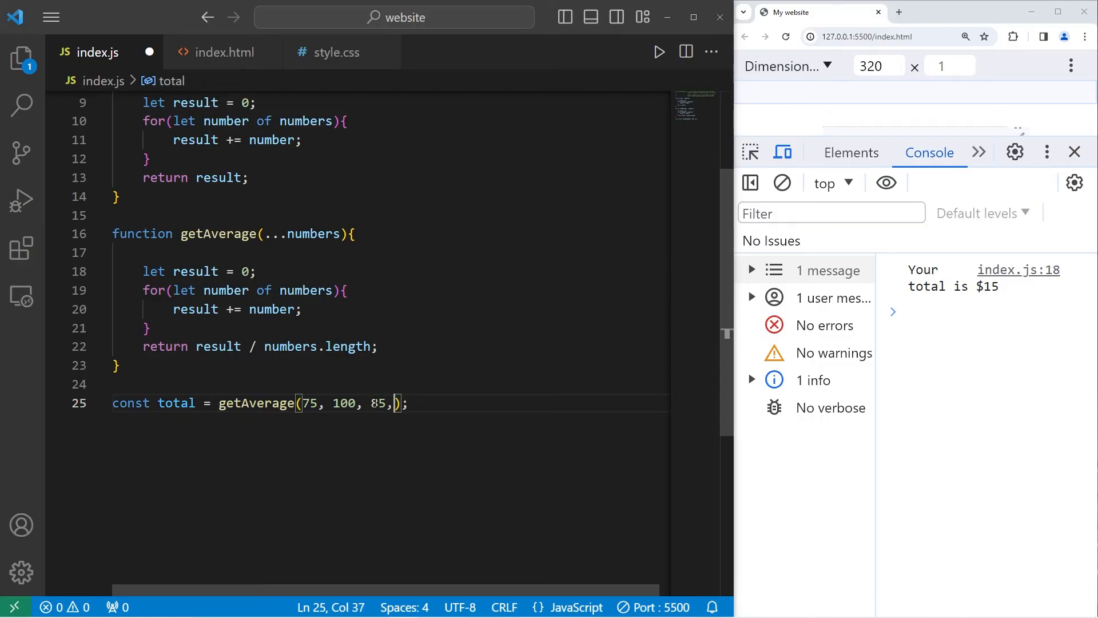
{"action": "type", "text": "90"}
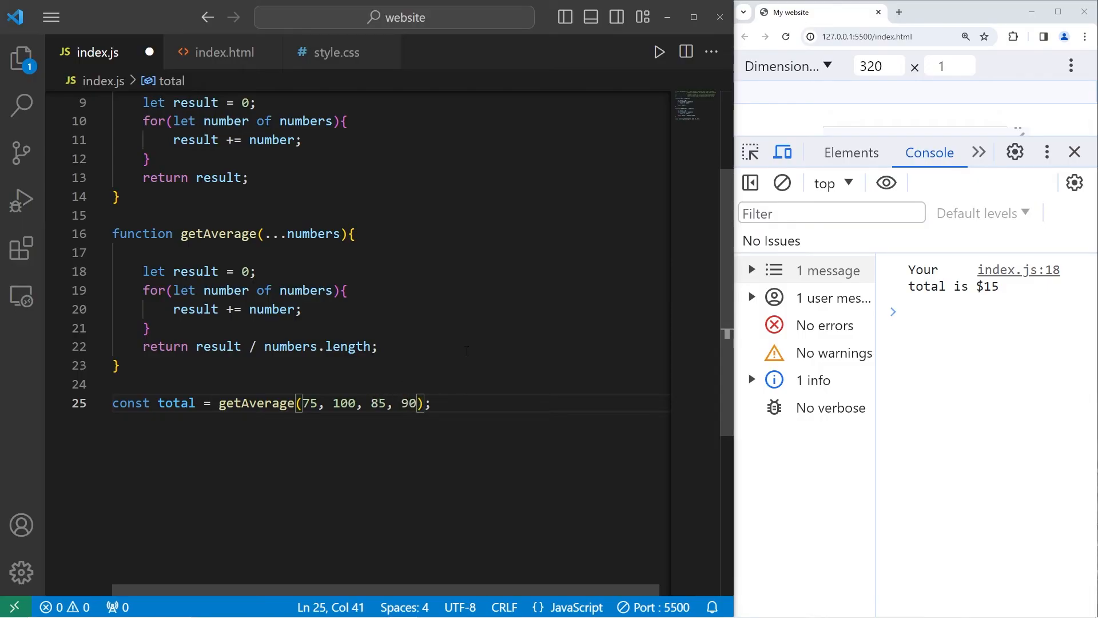
{"action": "type", "text": ", 50"}
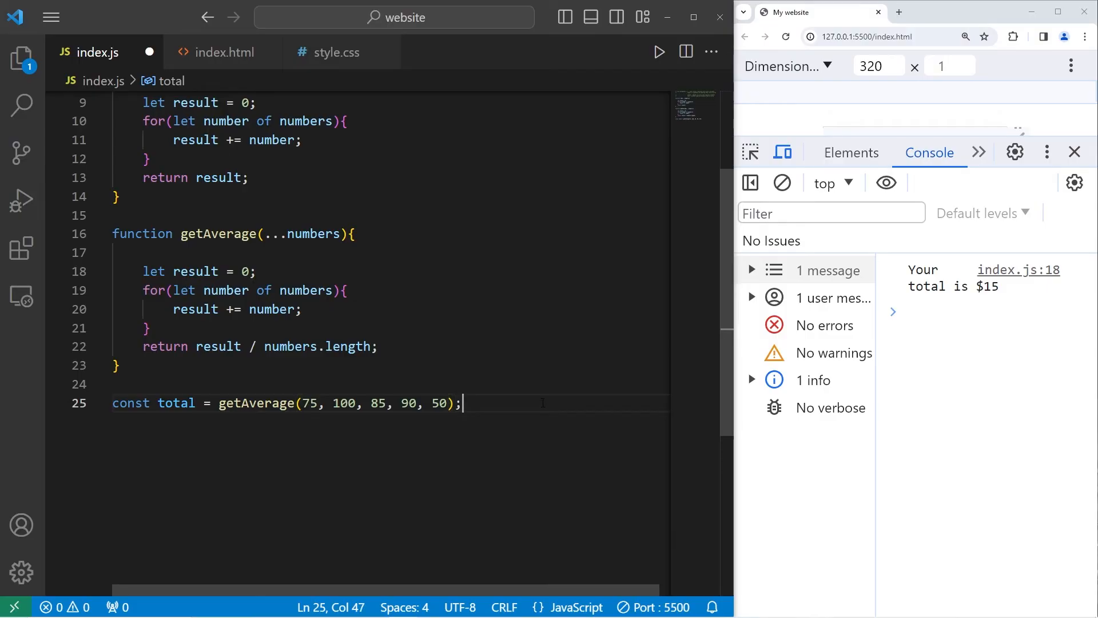
{"action": "type", "text": "console.log();"}
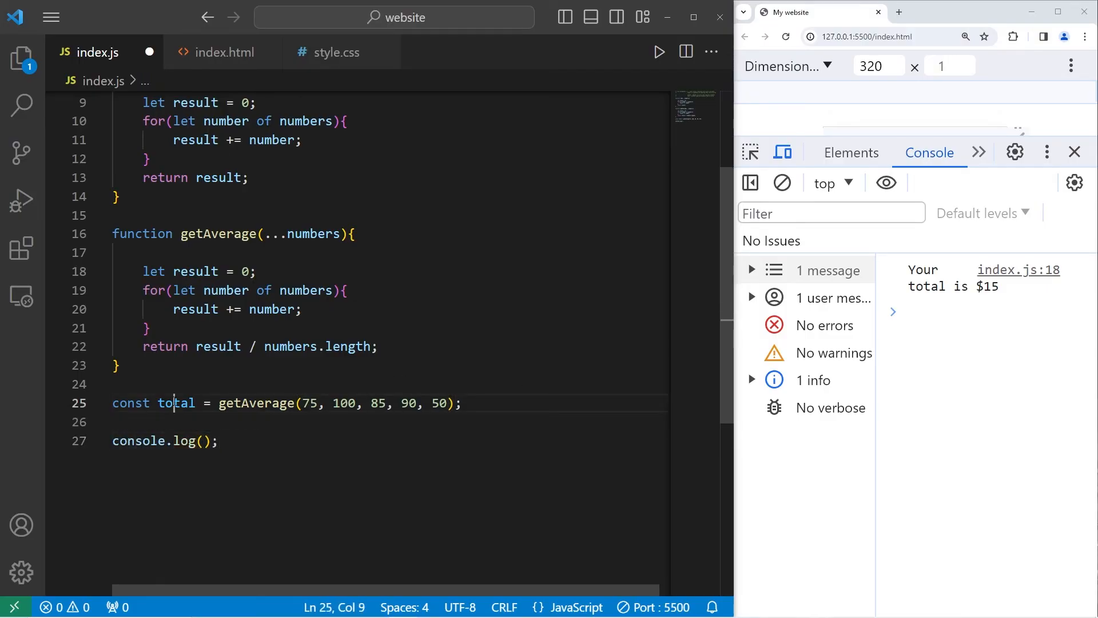
{"action": "type", "text": "total"}
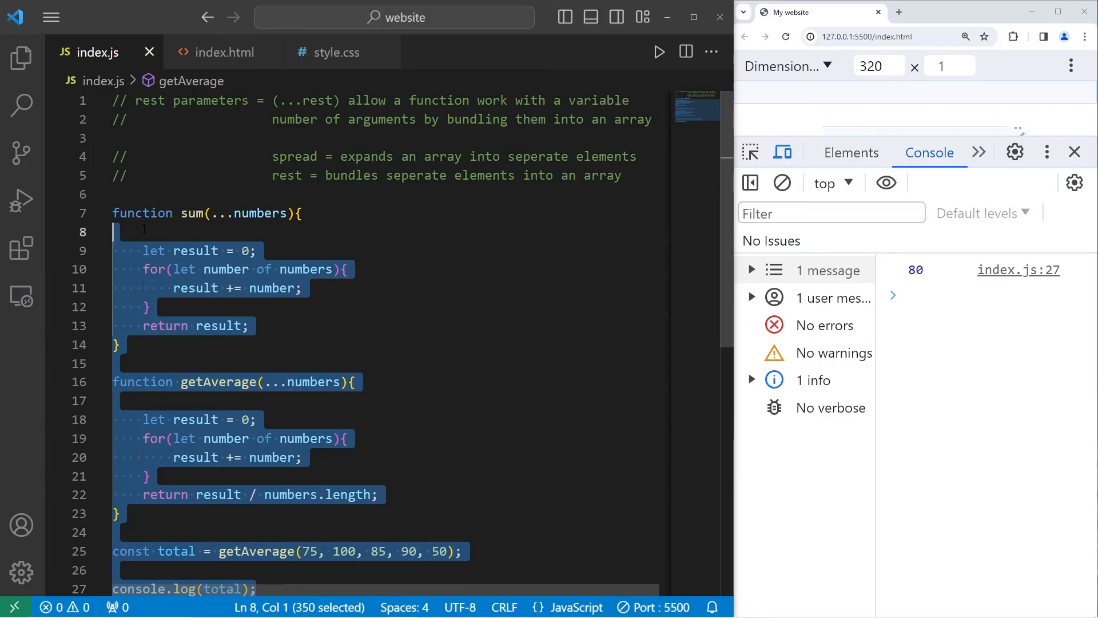
- Delete the averaging code and write combineString("Mr. ", "Spongebob", "Squarepants", "III")
{"action": "key", "text": "Delete"}
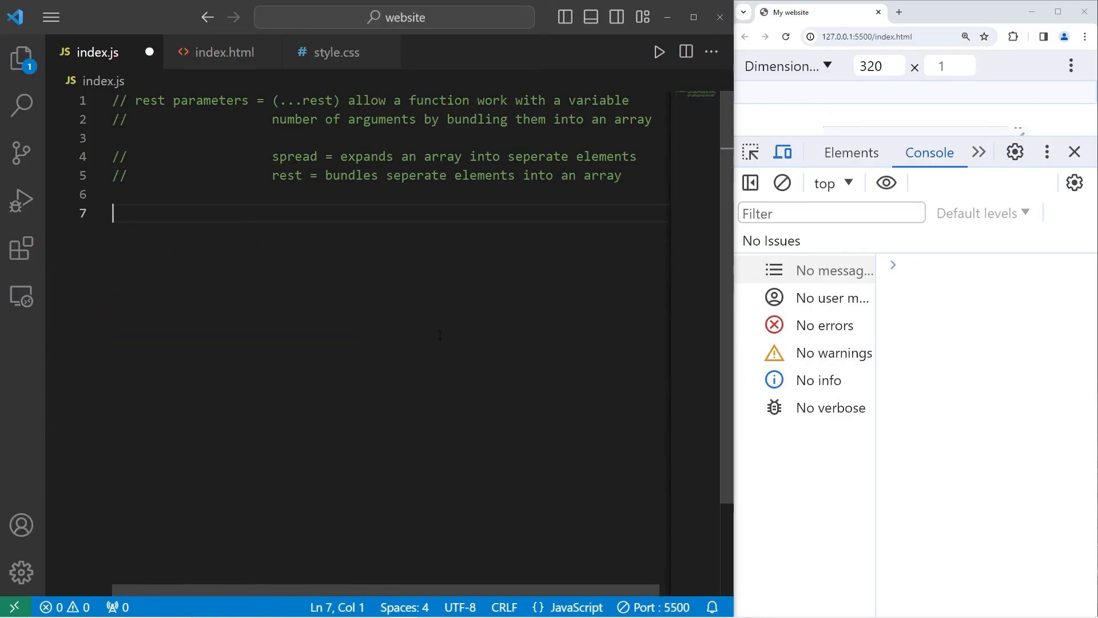
{"action": "type", "text": "combineStr"}
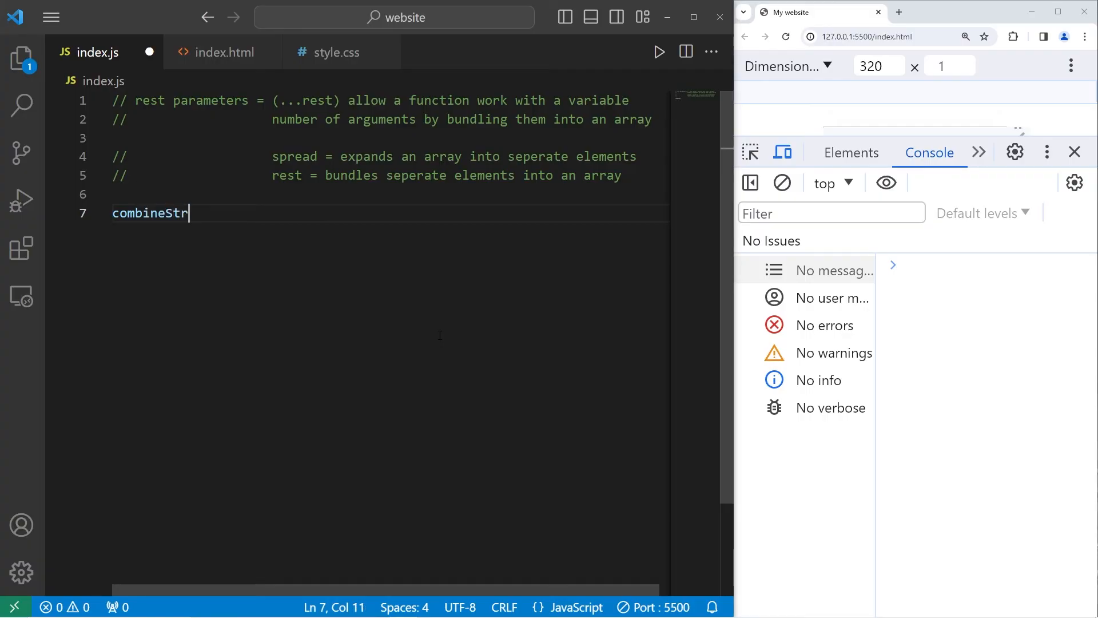
{"action": "type", "text": "ing();"}
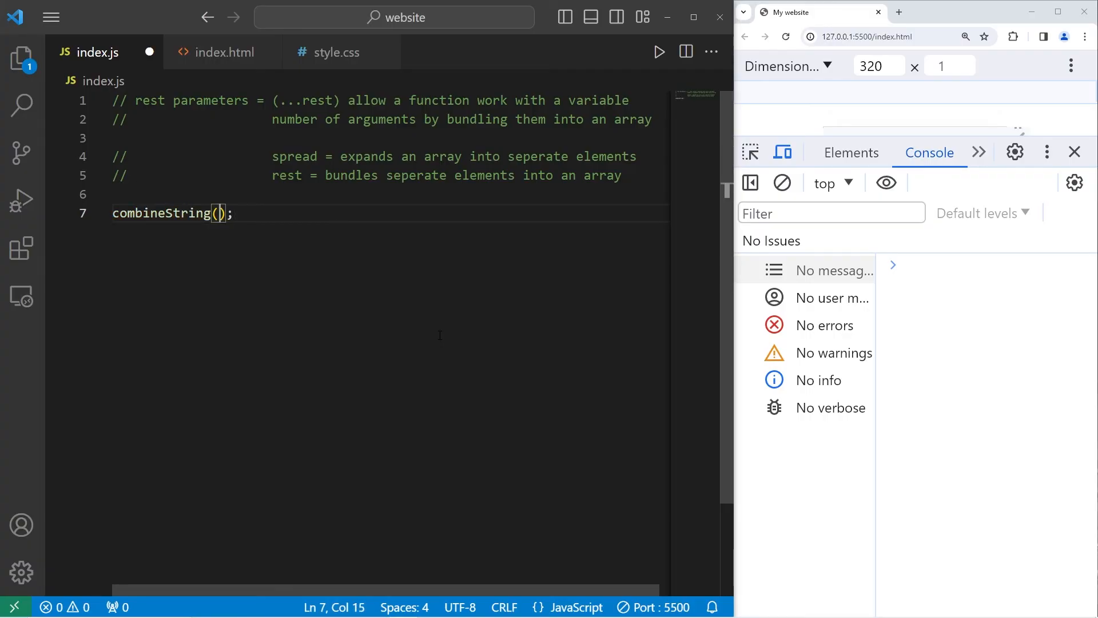
{"action": "type", "text": "\"Mr. \""}
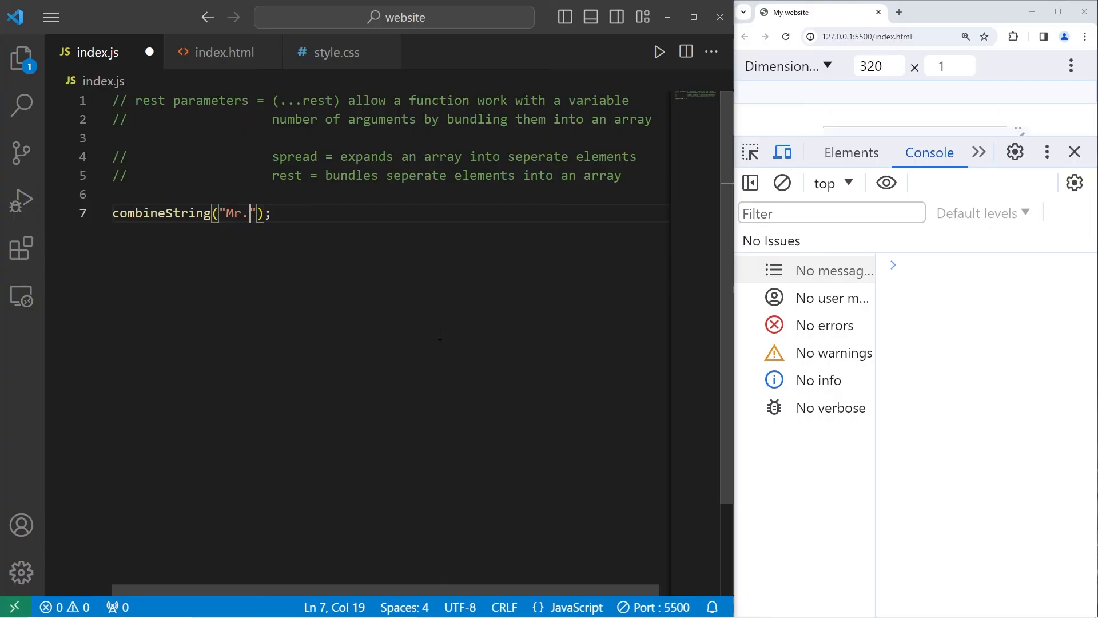
{"action": "type", "text": ", \"S"}
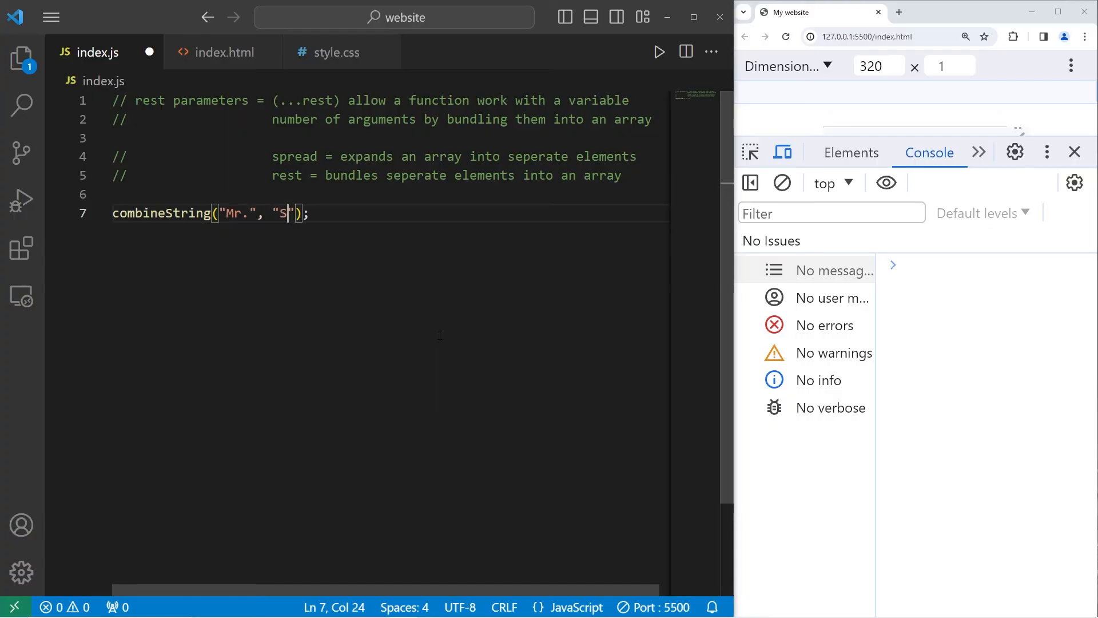
{"action": "type", "text": "pongebob"}
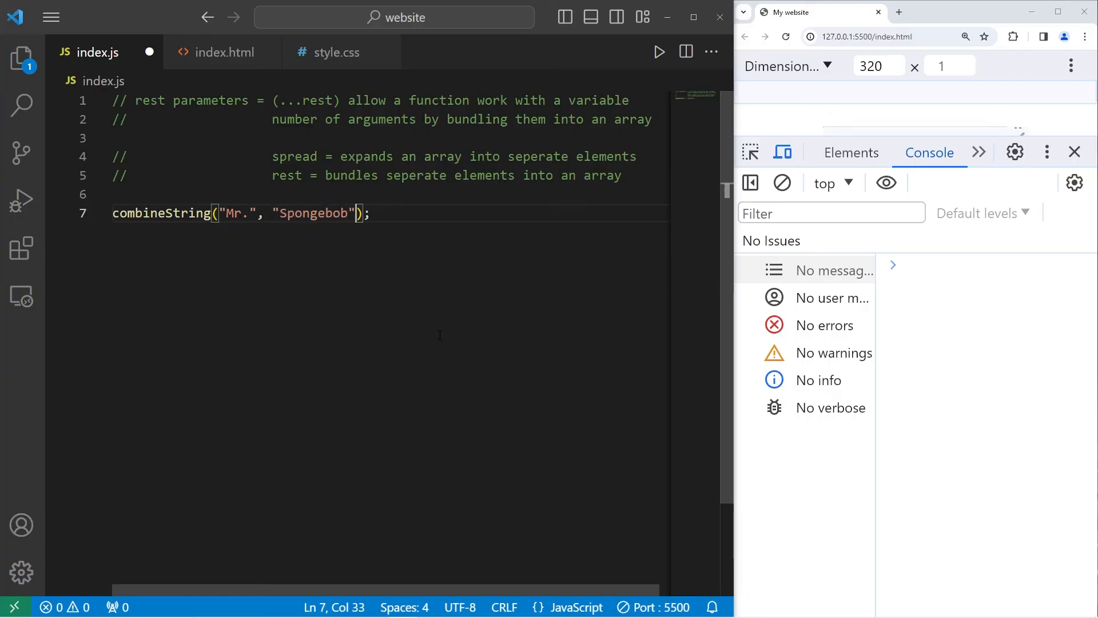
{"action": "type", "text": ", \"Last\""}
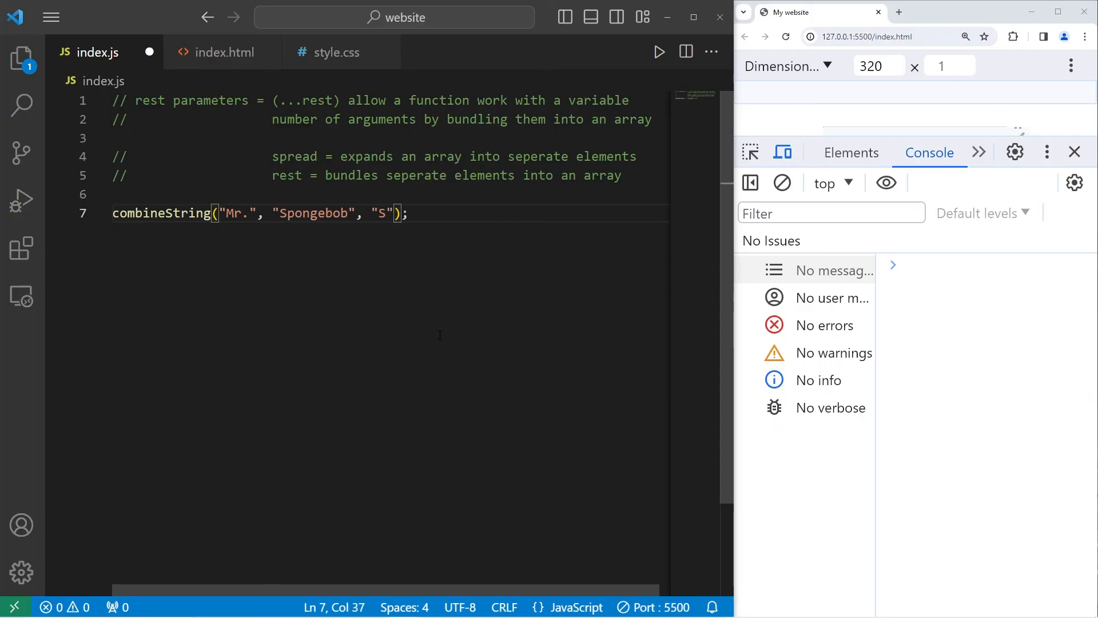
{"action": "type", "text": "quarepants"}
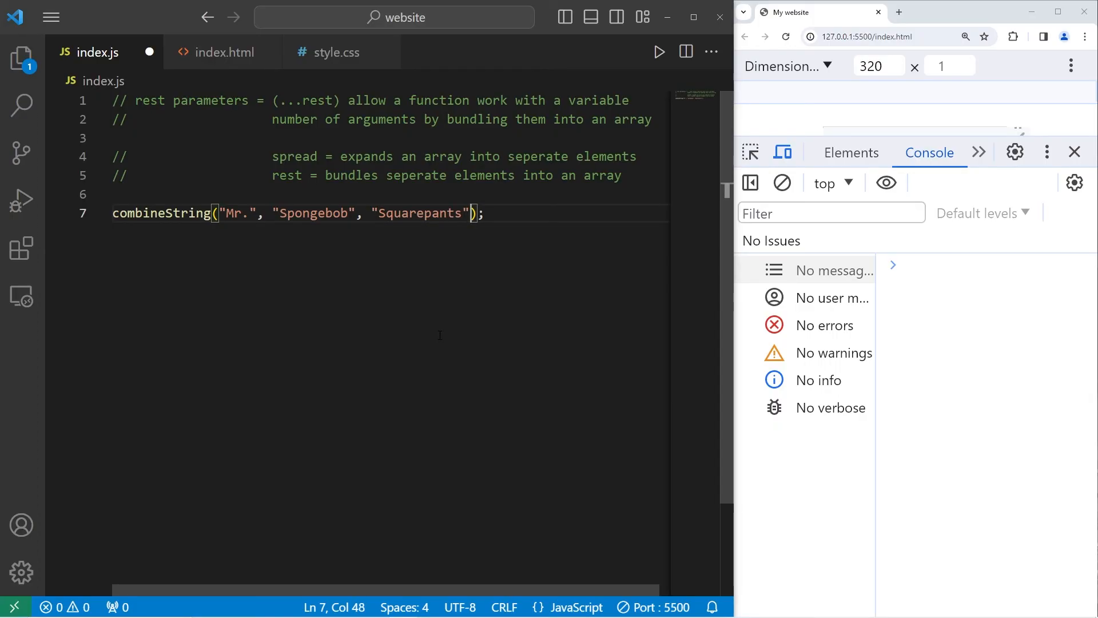
{"action": "type", "text": ", \"\""}
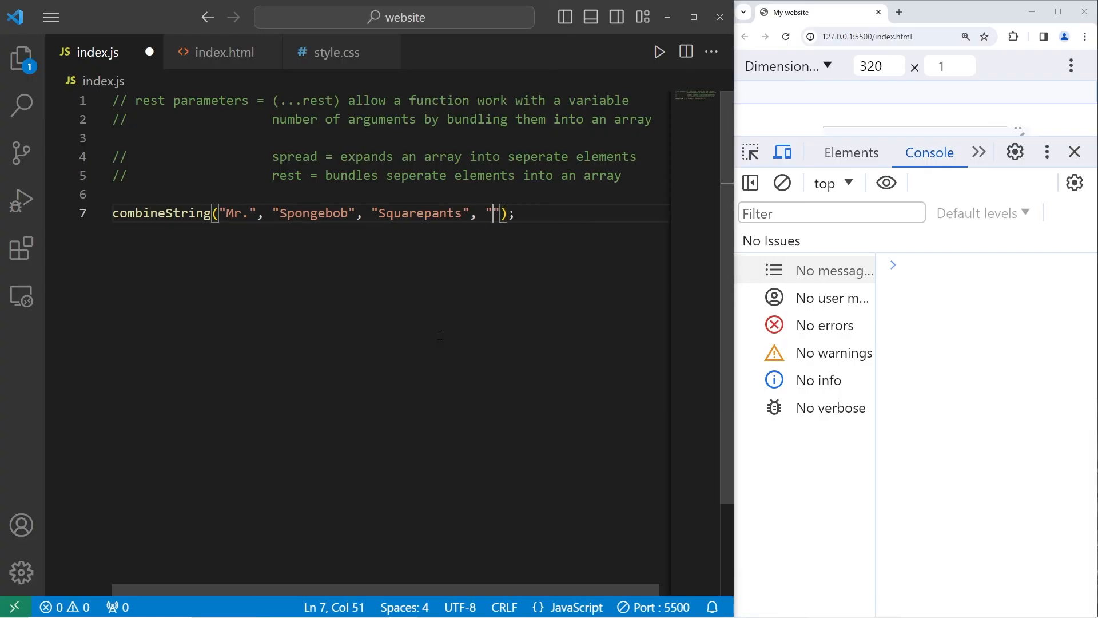
{"action": "type", "text": "III"}
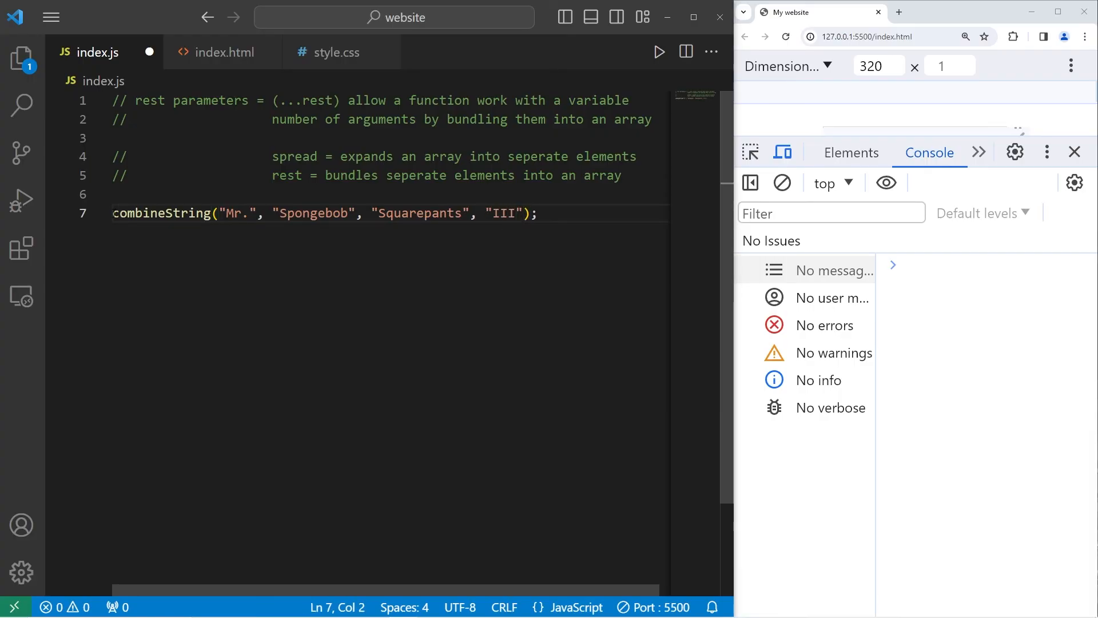
- Assign that call to const fullName and add blank lines above it for a new function
{"action": "type", "text": "co"}
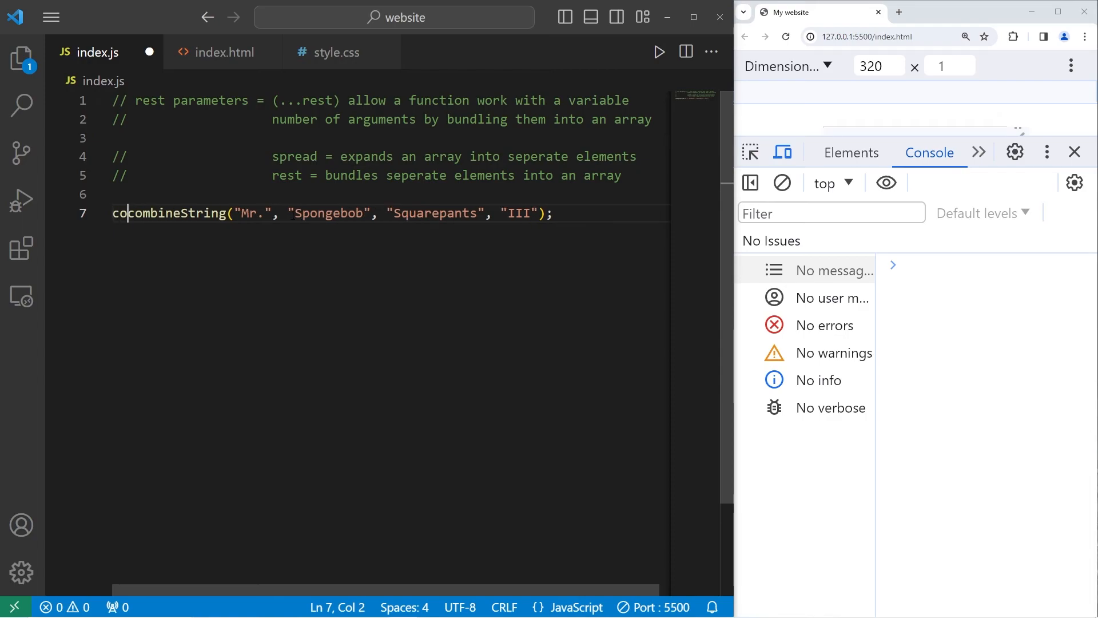
{"action": "type", "text": "const fullName ="}
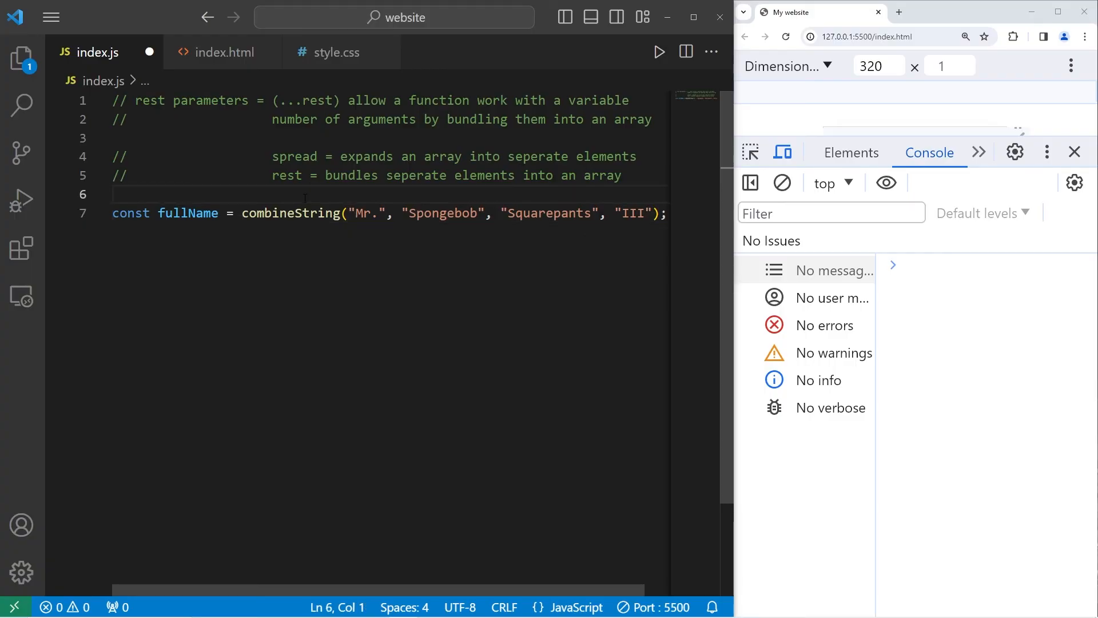
{"action": "key", "text": "Enter"}
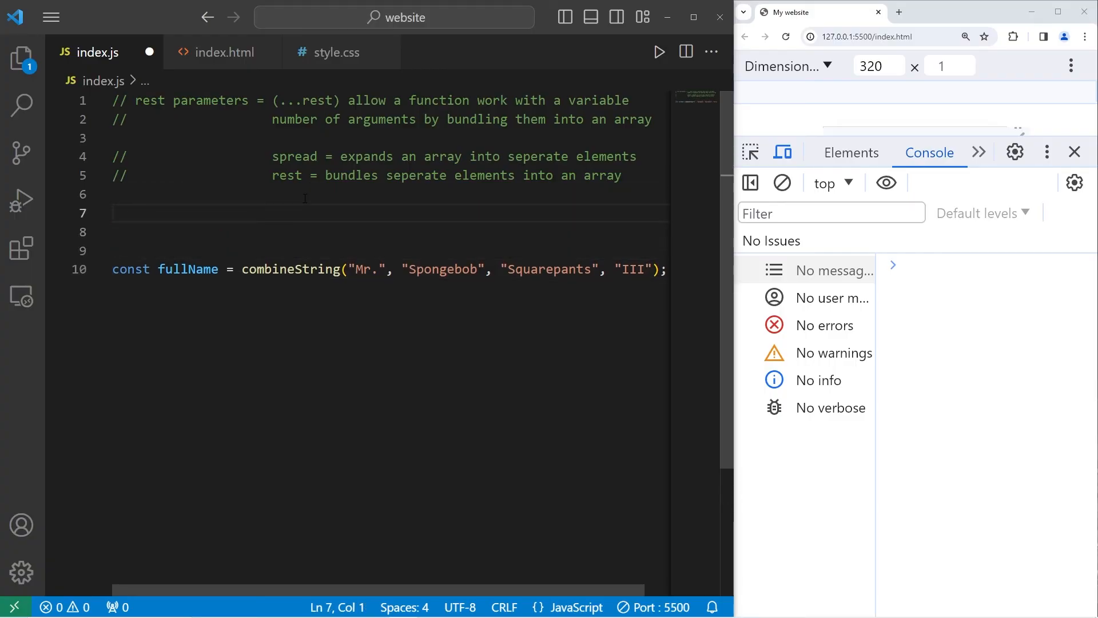
- Declare function combineStrings(...strings){ with a rest parameter
{"action": "type", "text": "function"}
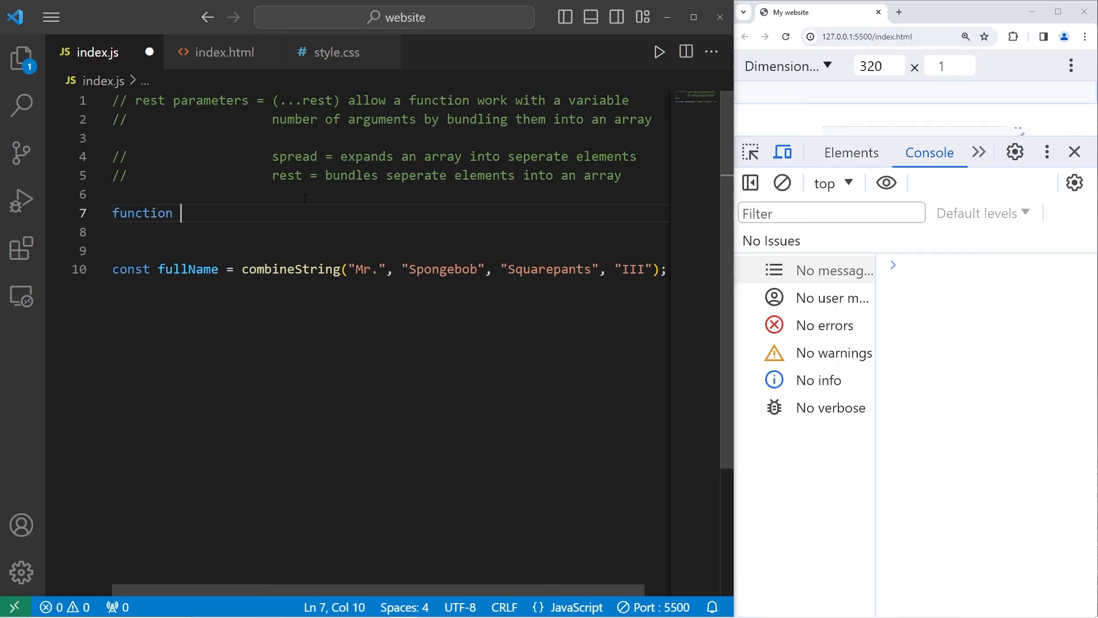
{"action": "type", "text": "combineStr"}
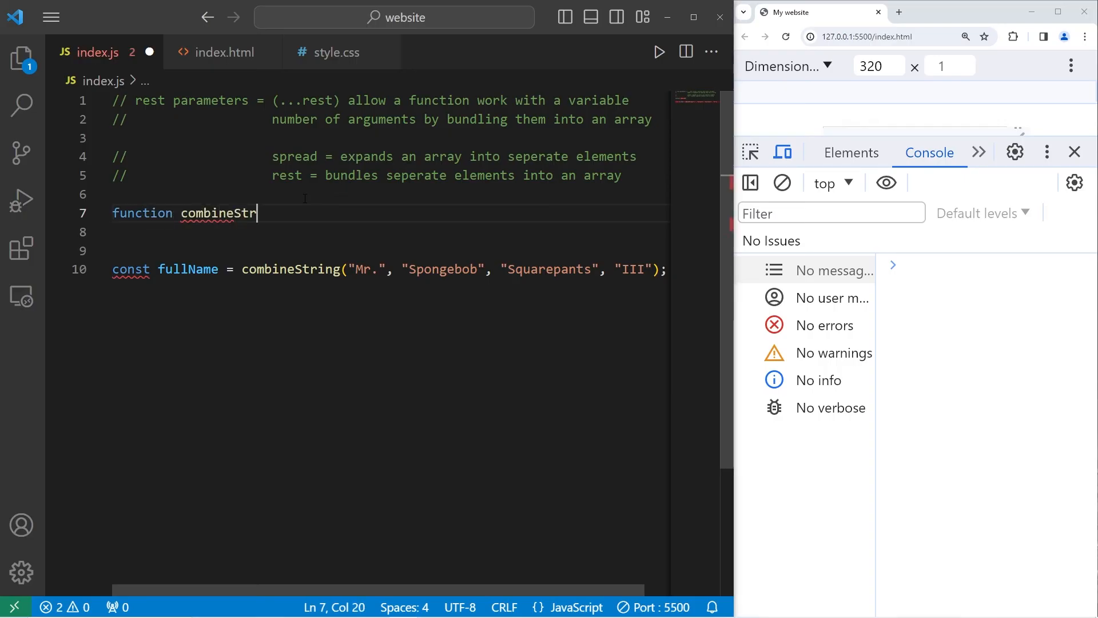
{"action": "type", "text": "ing"}
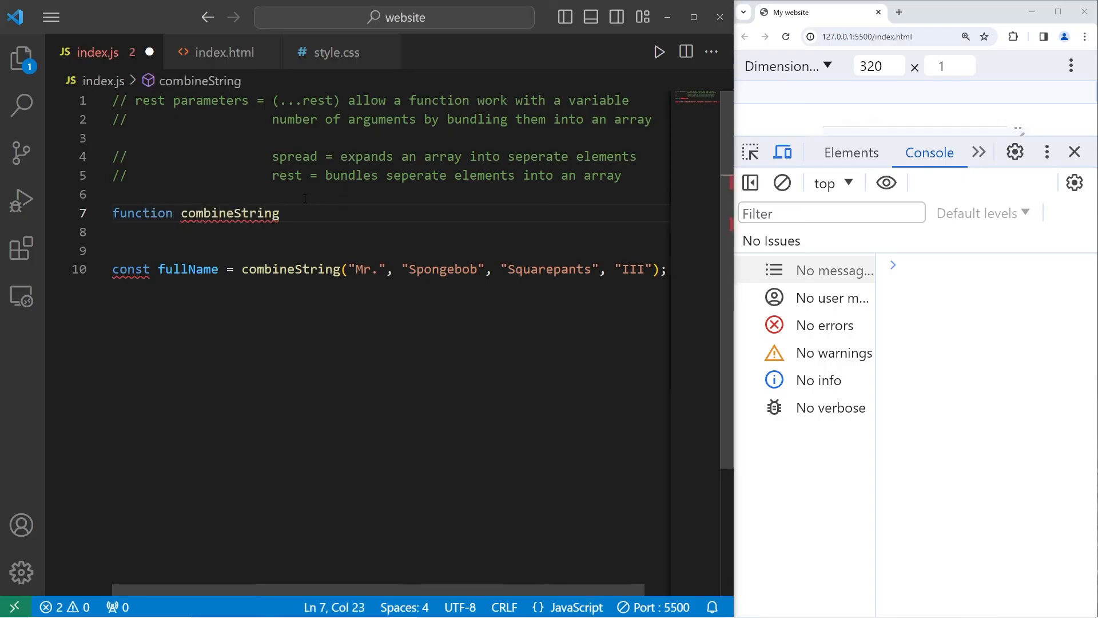
{"action": "type", "text": "s"}
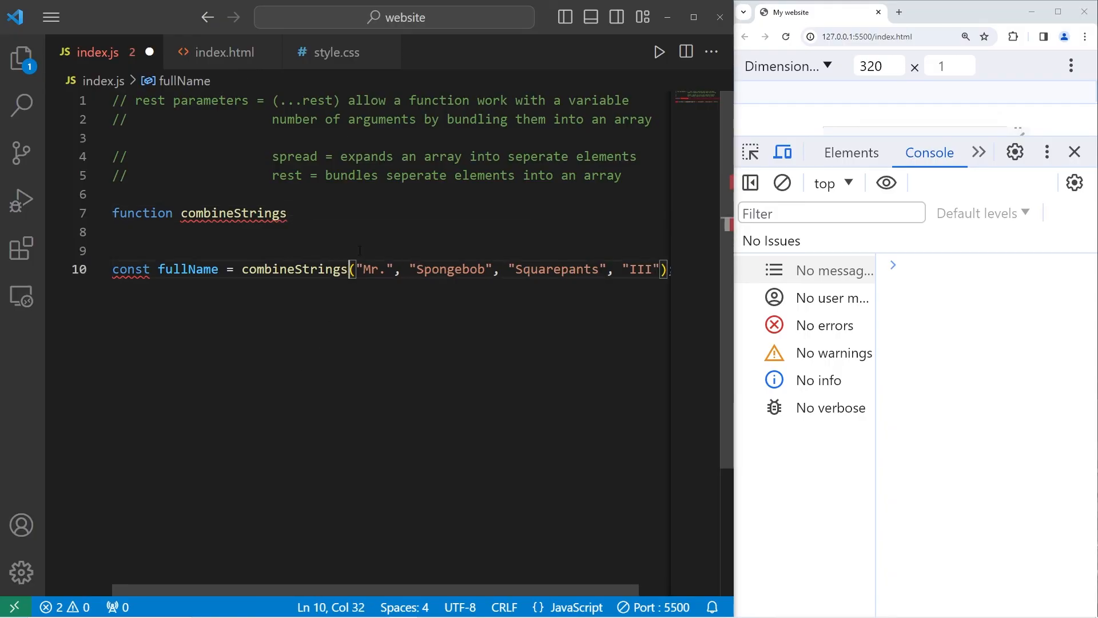
{"action": "type", "text": "()"}
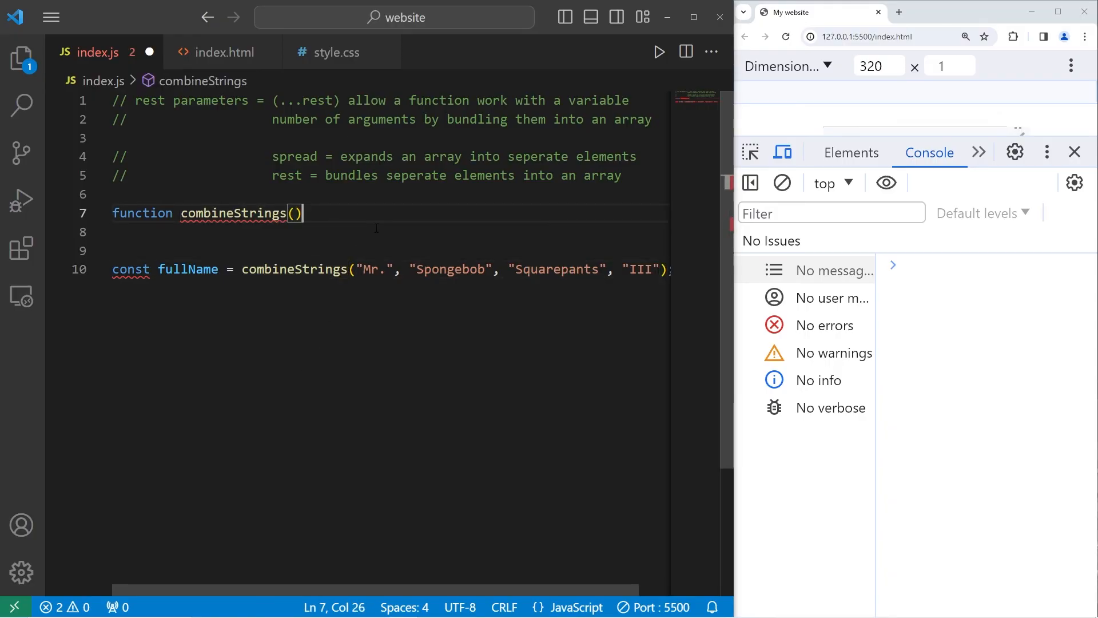
{"action": "type", "text": "{"}
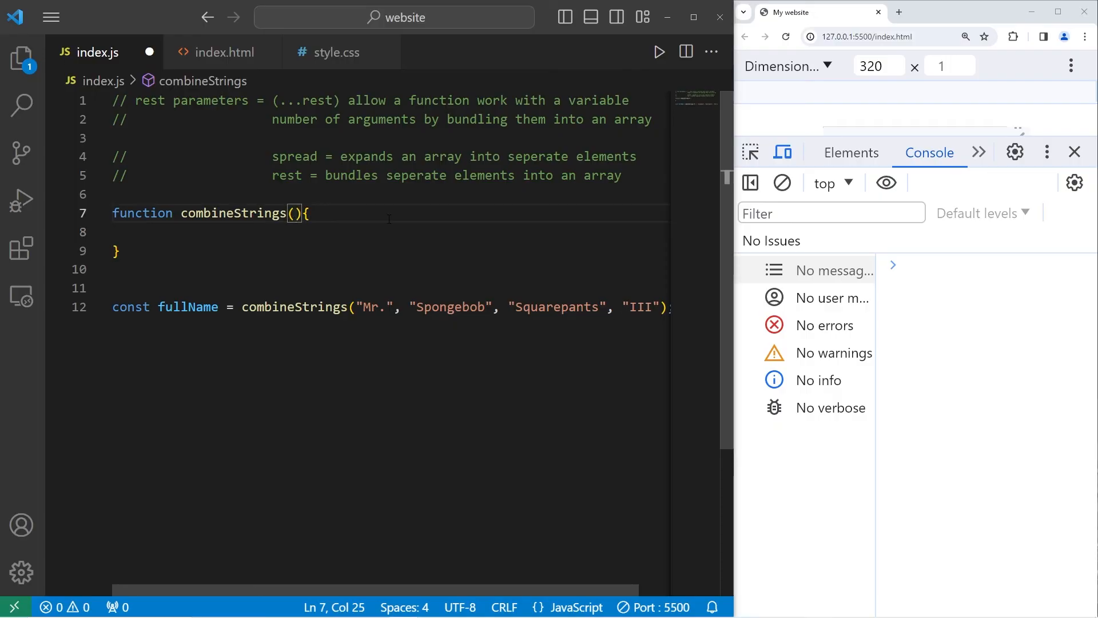
{"action": "type", "text": "..."}
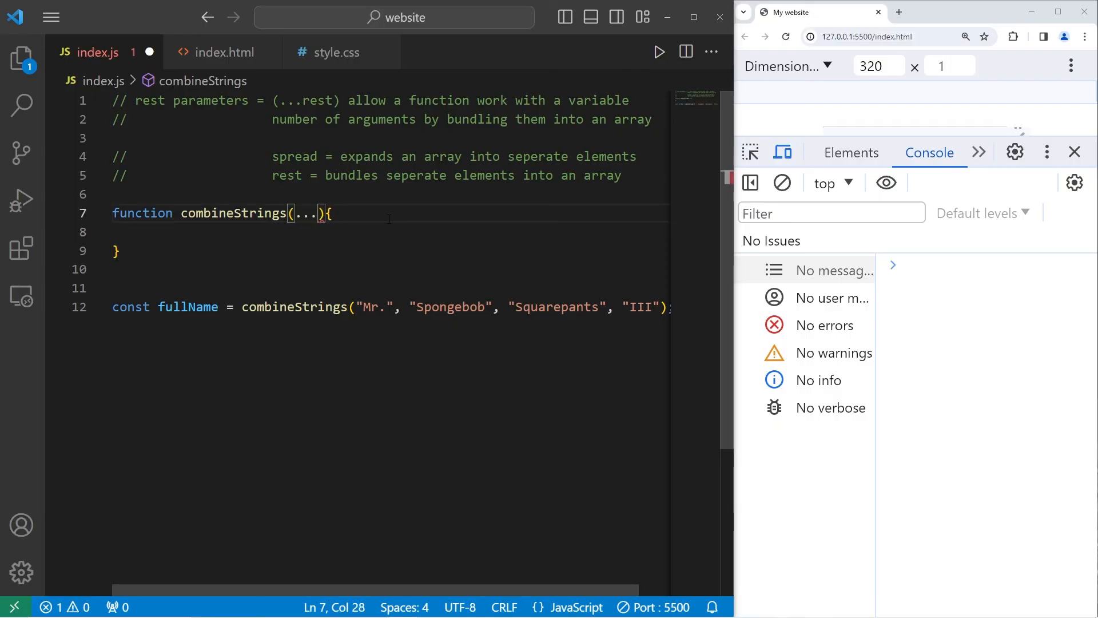
{"action": "type", "text": "strings"}
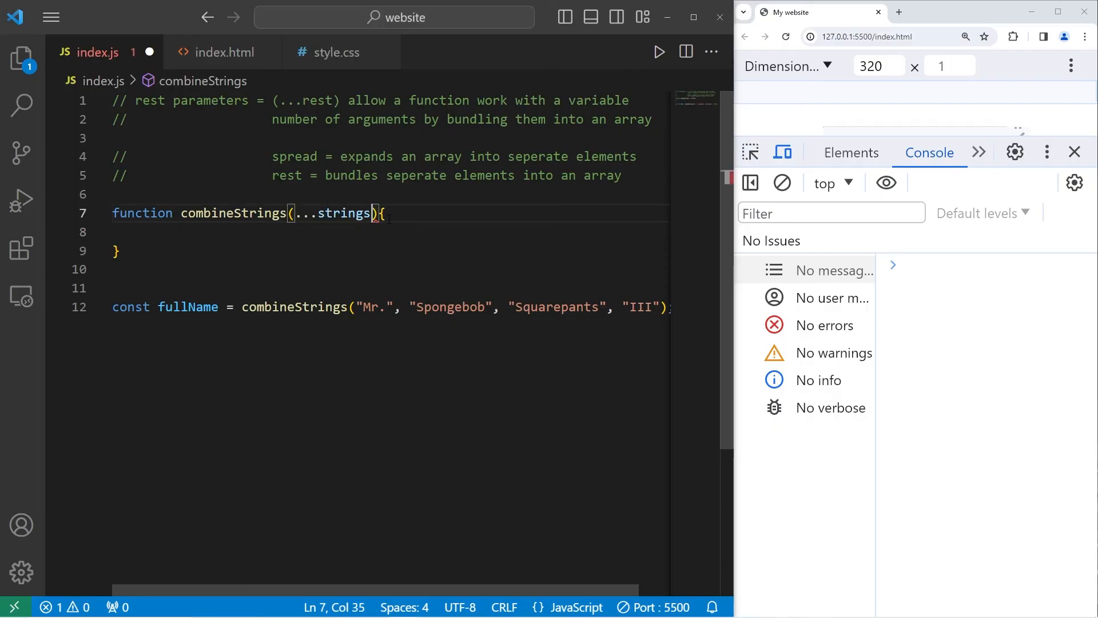
- Make the body return strings.join(" "); so the names are joined with spaces
{"action": "type", "text": "r"}
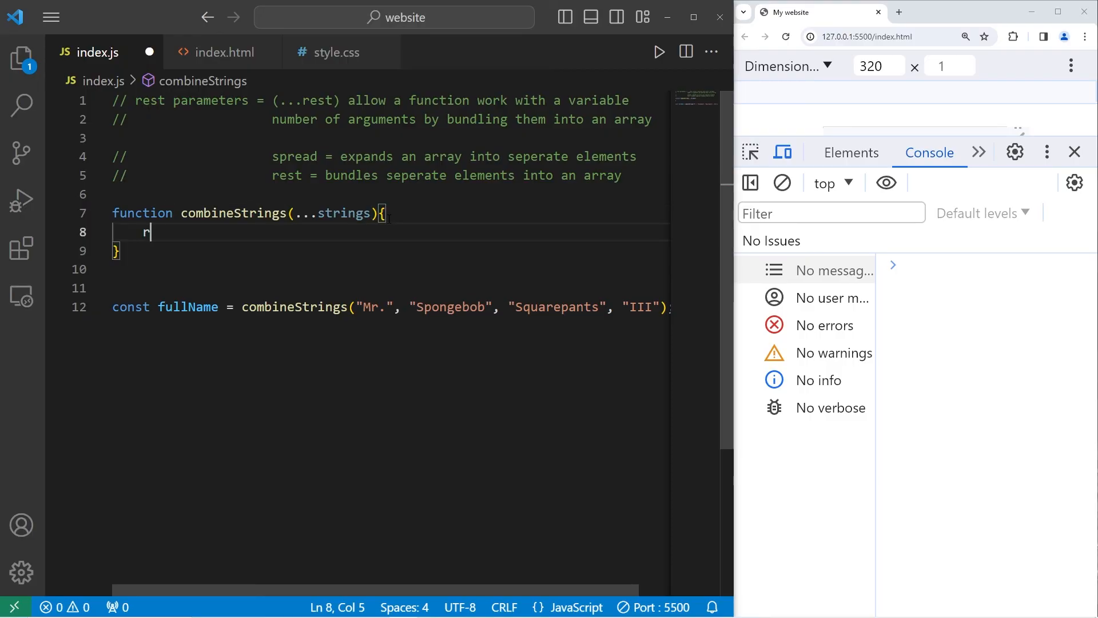
{"action": "type", "text": "eturn"}
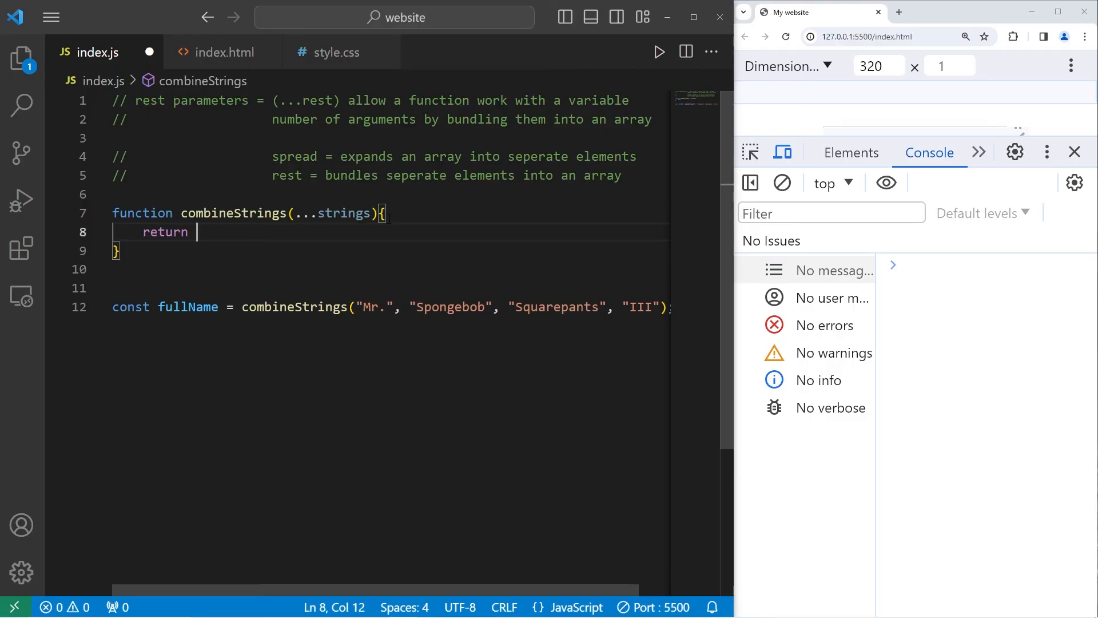
{"action": "type", "text": "strings"}
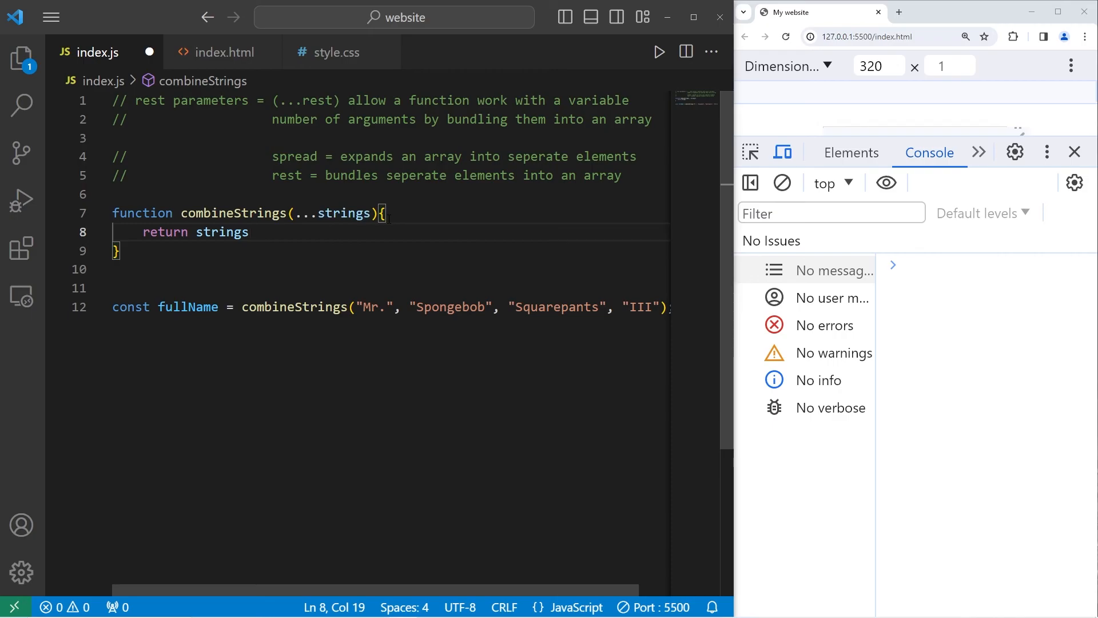
{"action": "type", "text": ".join"}
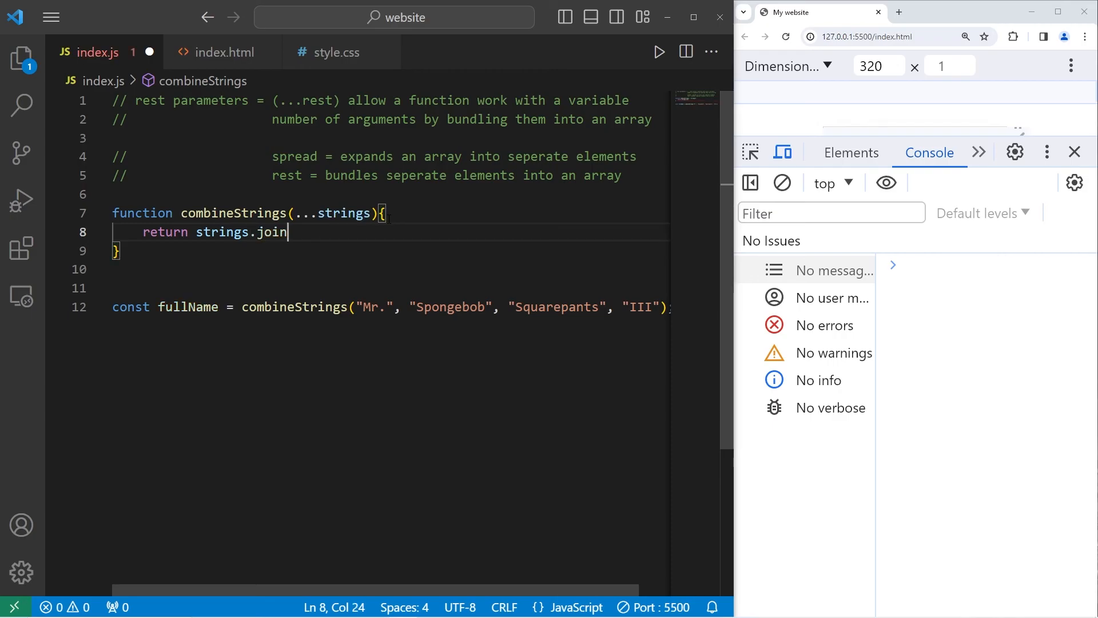
{"action": "type", "text": "()"}
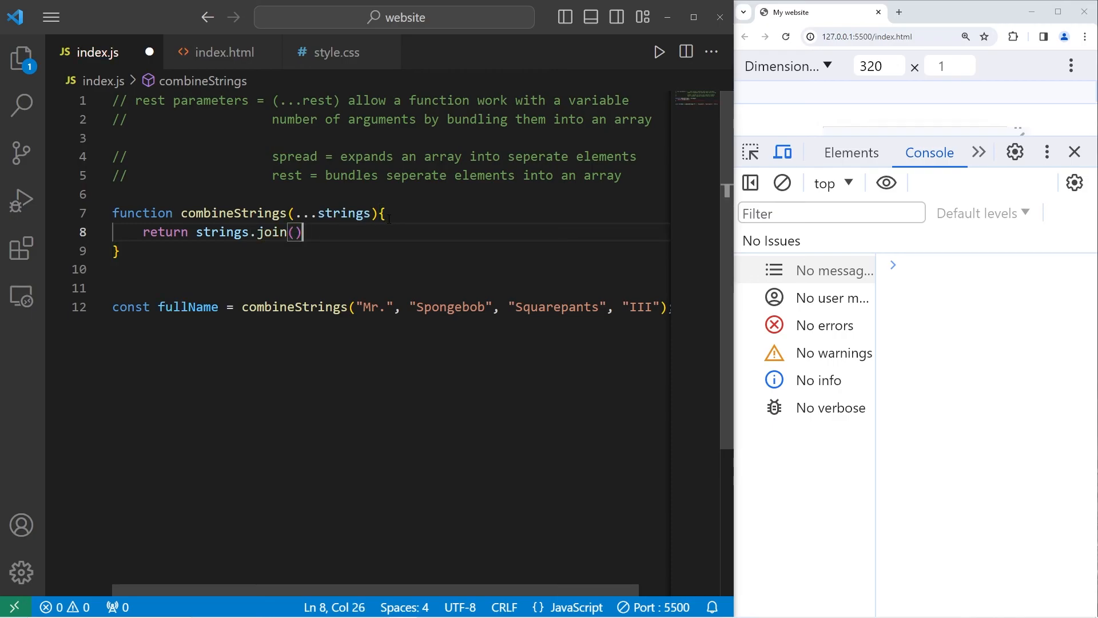
{"action": "key", "text": "Left"}
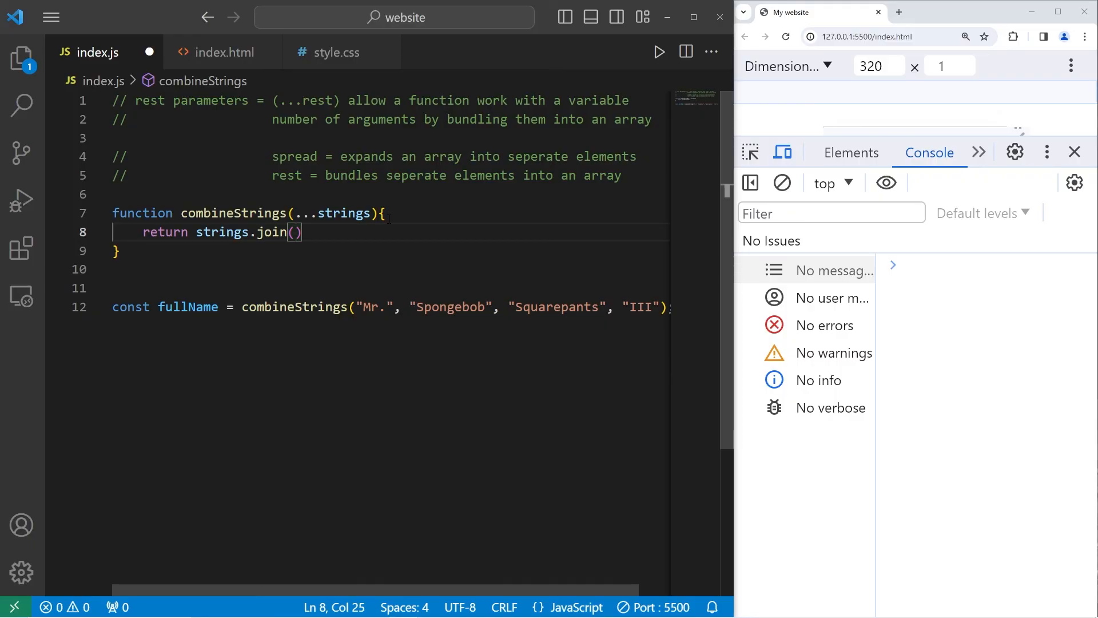
{"action": "type", "text": "\" \""}
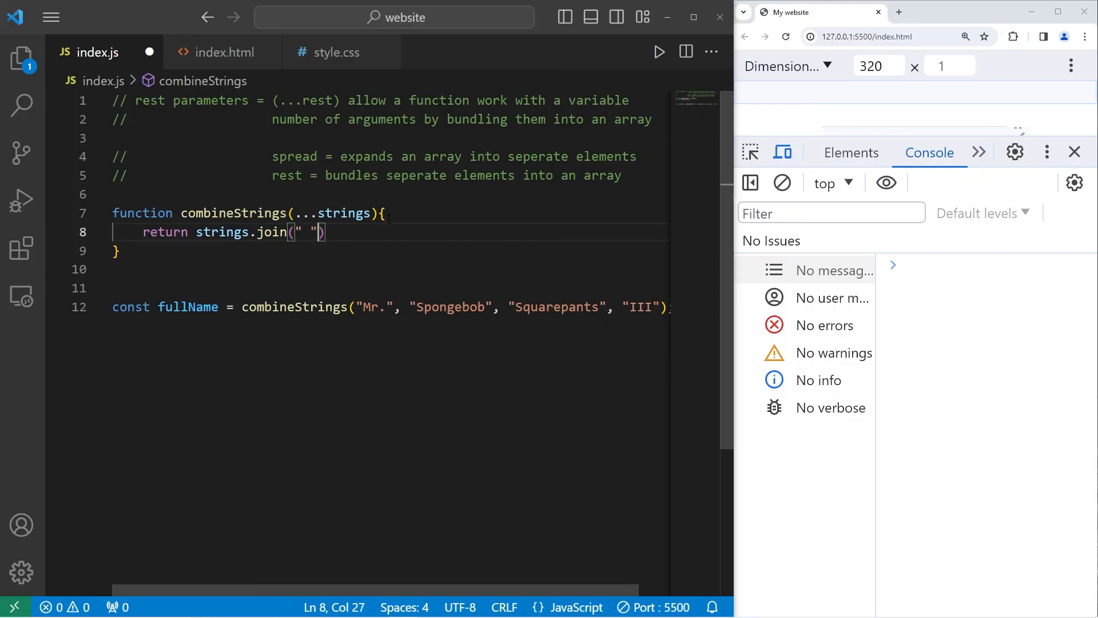
{"action": "type", "text": ";"}
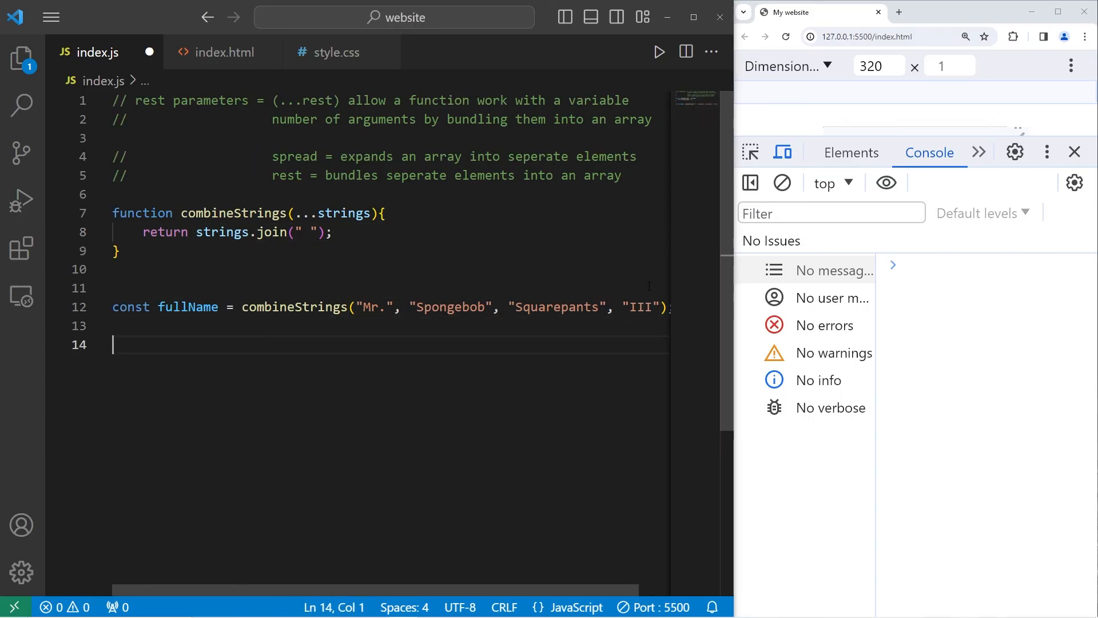
- Log fullName to the console so it prints "Mr. Spongebob Squarepants III"
{"action": "type", "text": "console.log()"}
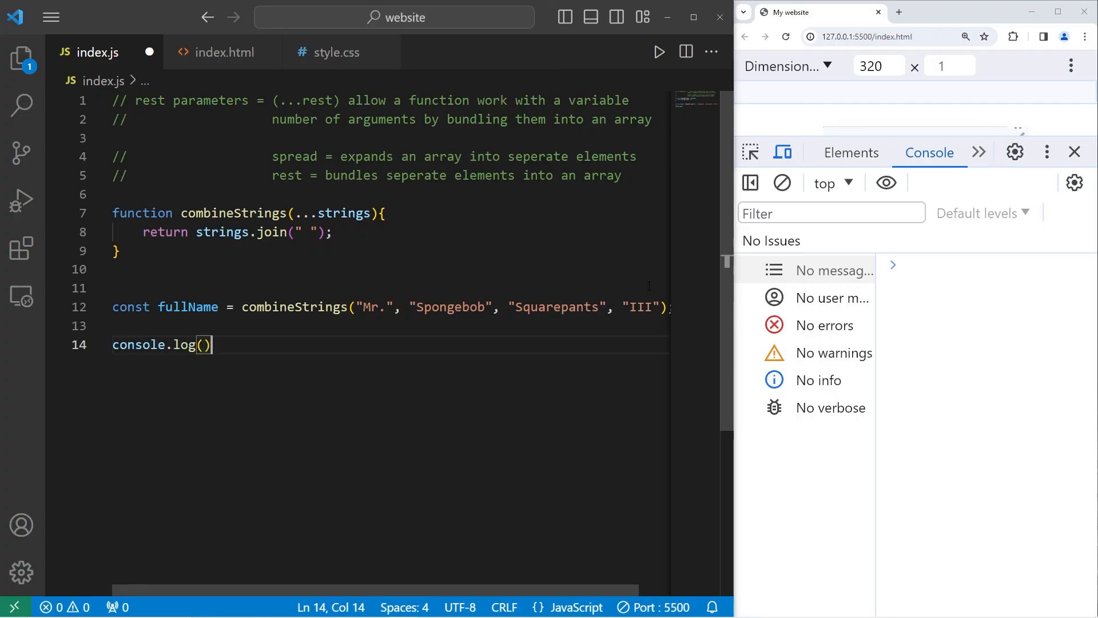
{"action": "type", "text": "full"}
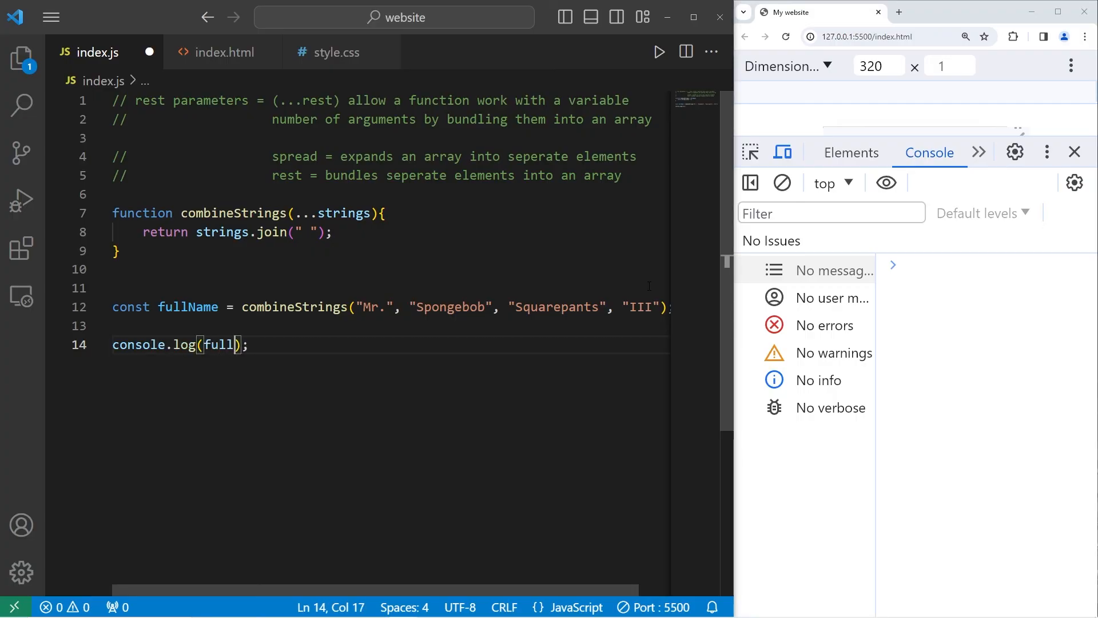
{"action": "type", "text": "Name"}
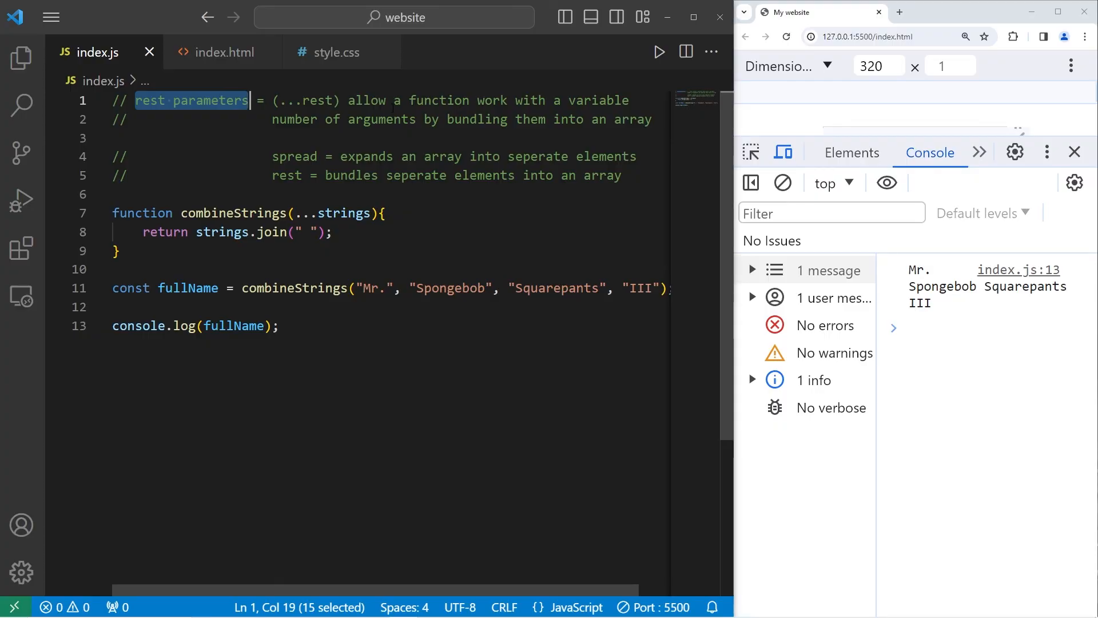
{"action": "double_click", "coordinate": [439, 101]}
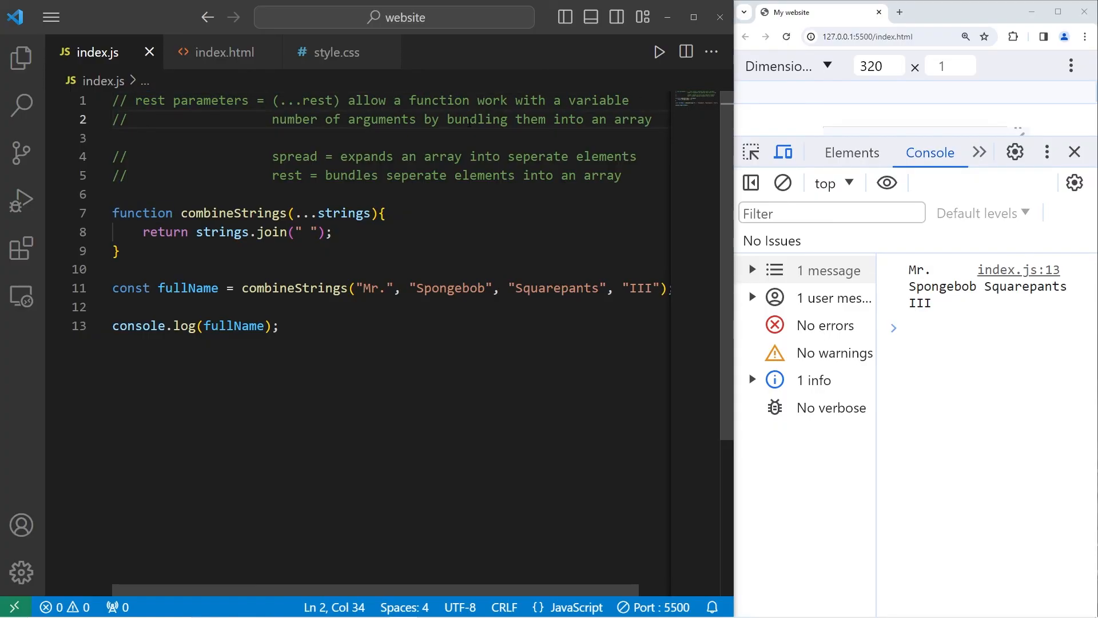
{"action": "double_click", "coordinate": [633, 119]}
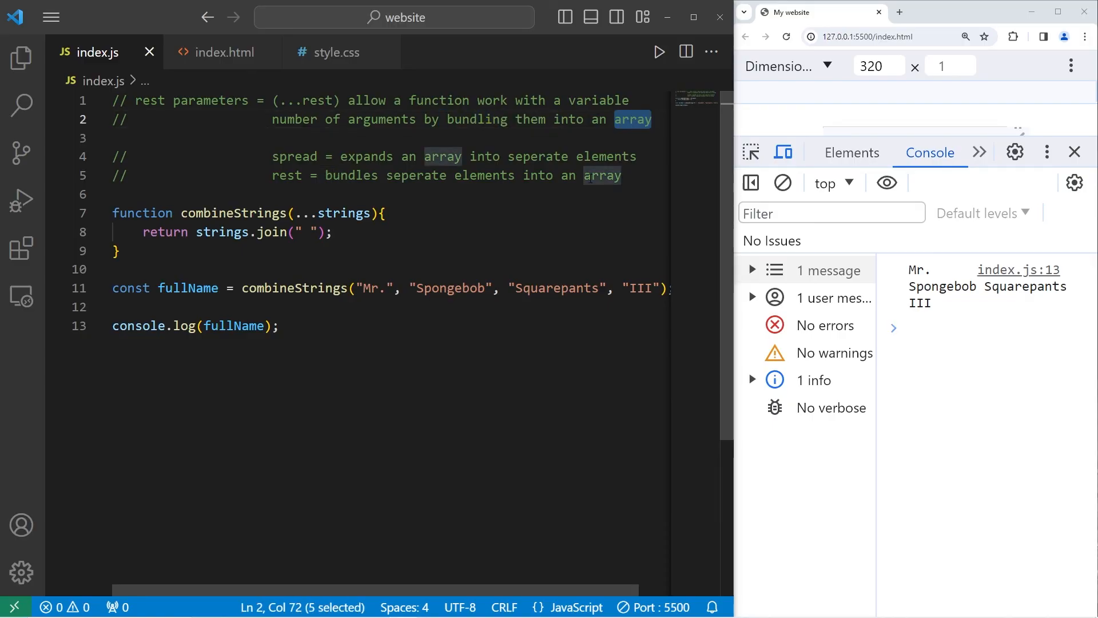
{"action": "double_click", "coordinate": [294, 157]}
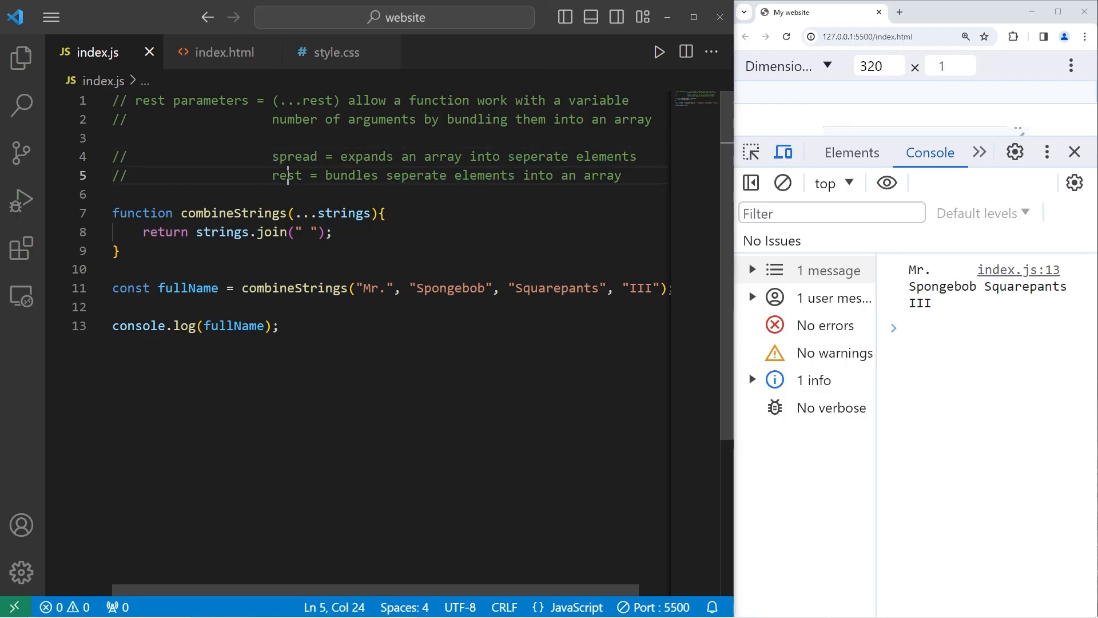
{"action": "left_click_drag", "start_coordinate": [324, 175], "coordinate": [522, 175]}
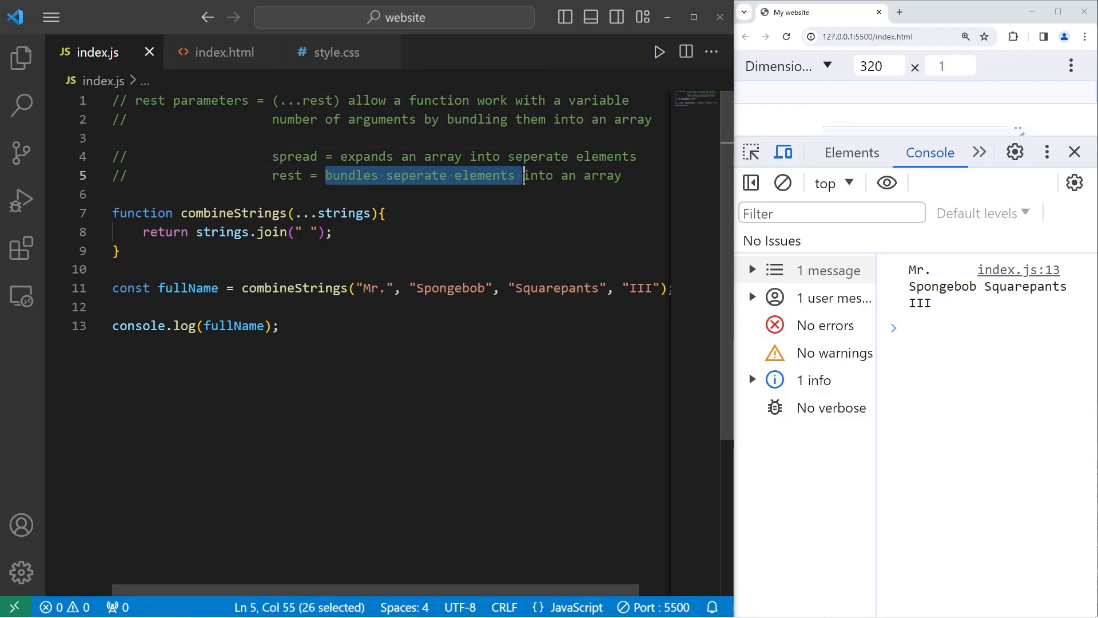
{"action": "left_click", "coordinate": [623, 175]}
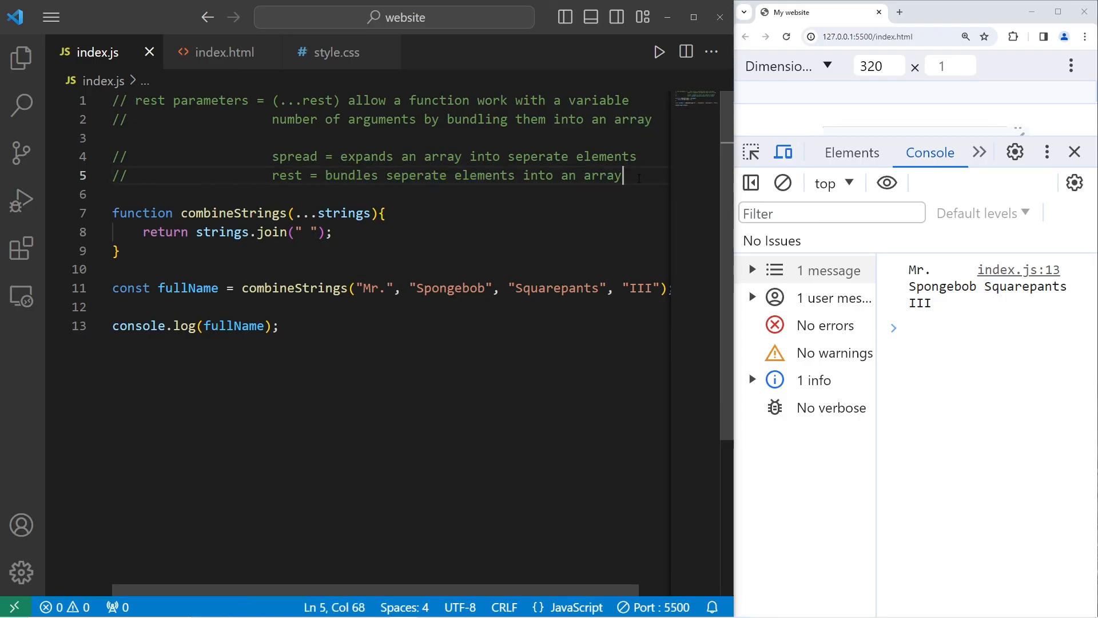
{"action": "double_click", "coordinate": [168, 100]}
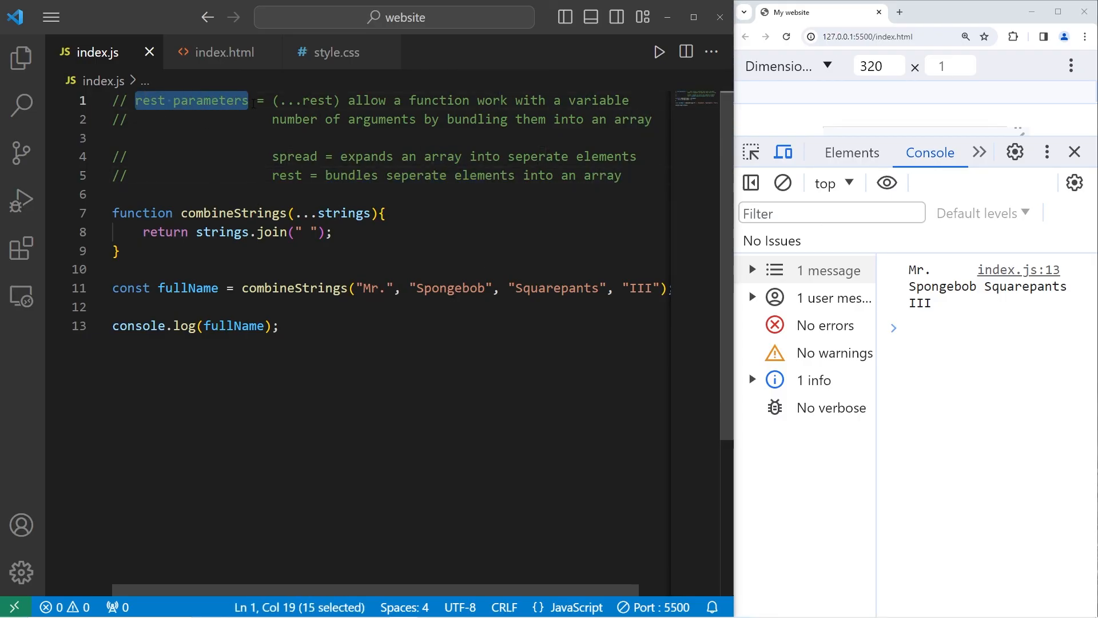